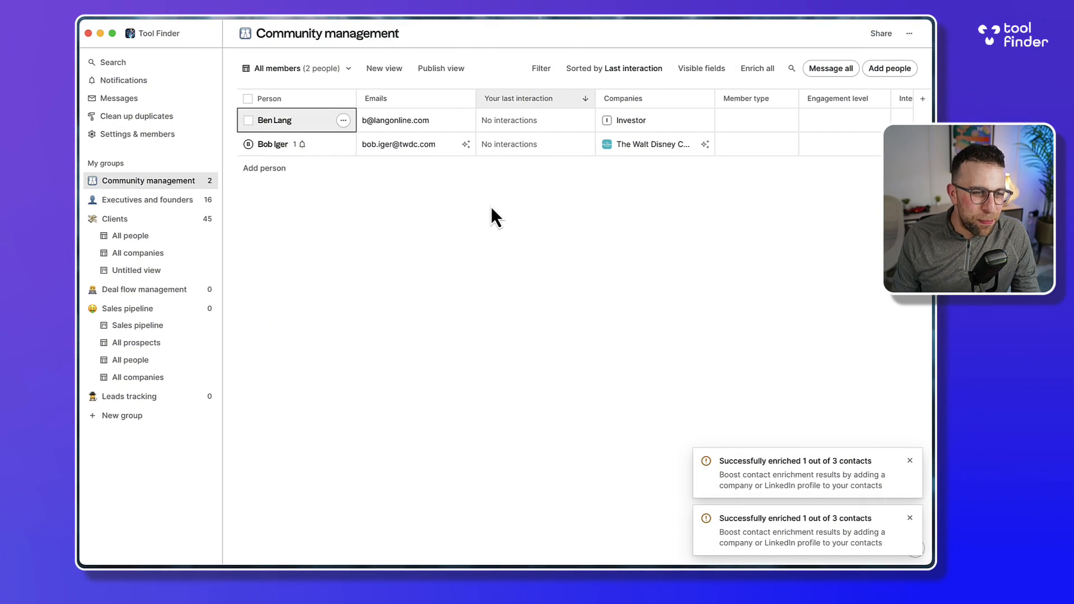
Open the Clients people list, then the Untitled view's kanban board of companies by status.
{"action": "left_click", "coordinate": [129, 236]}
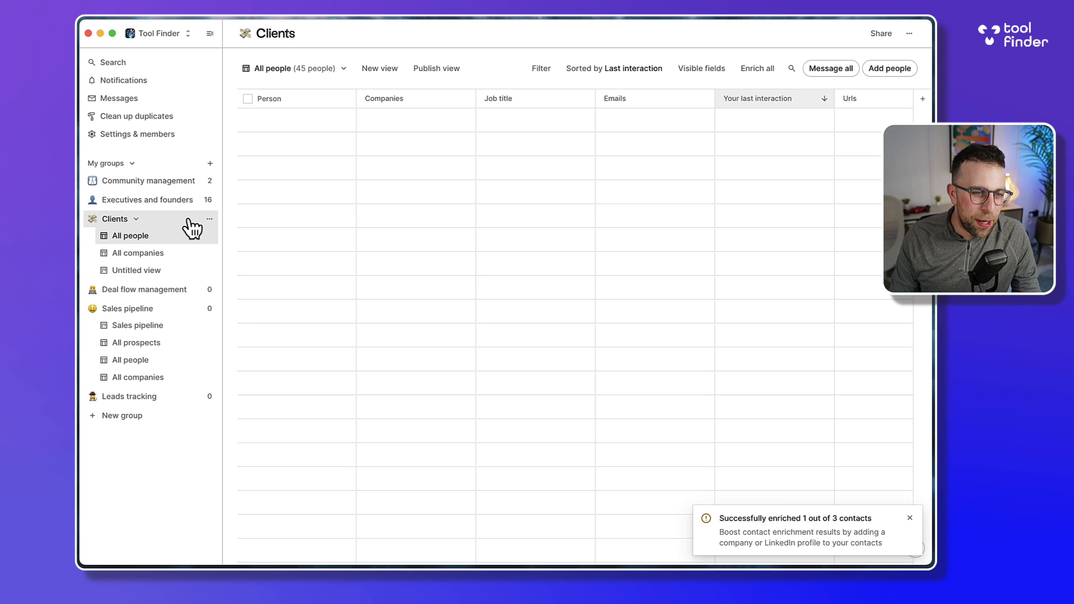
{"action": "left_click", "coordinate": [130, 235]}
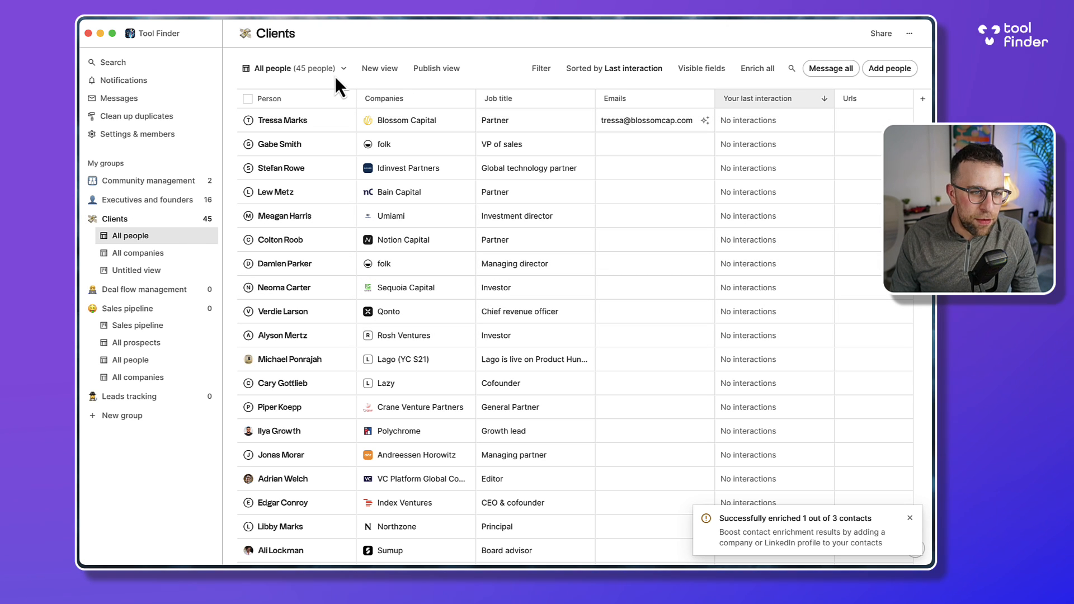
{"action": "left_click", "coordinate": [136, 270]}
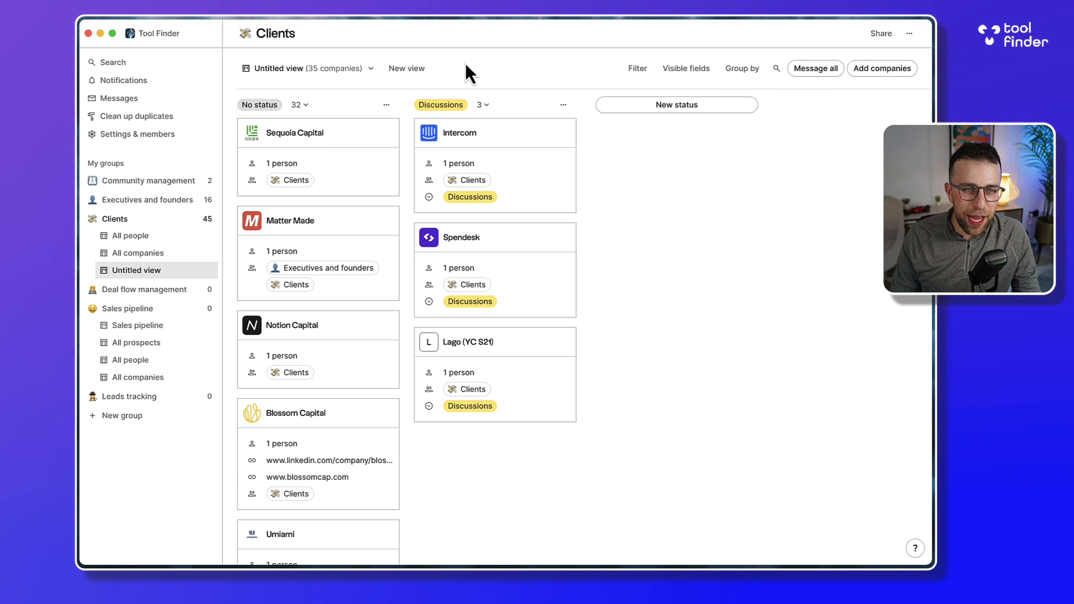
{"action": "mouse_move", "coordinate": [483, 64]}
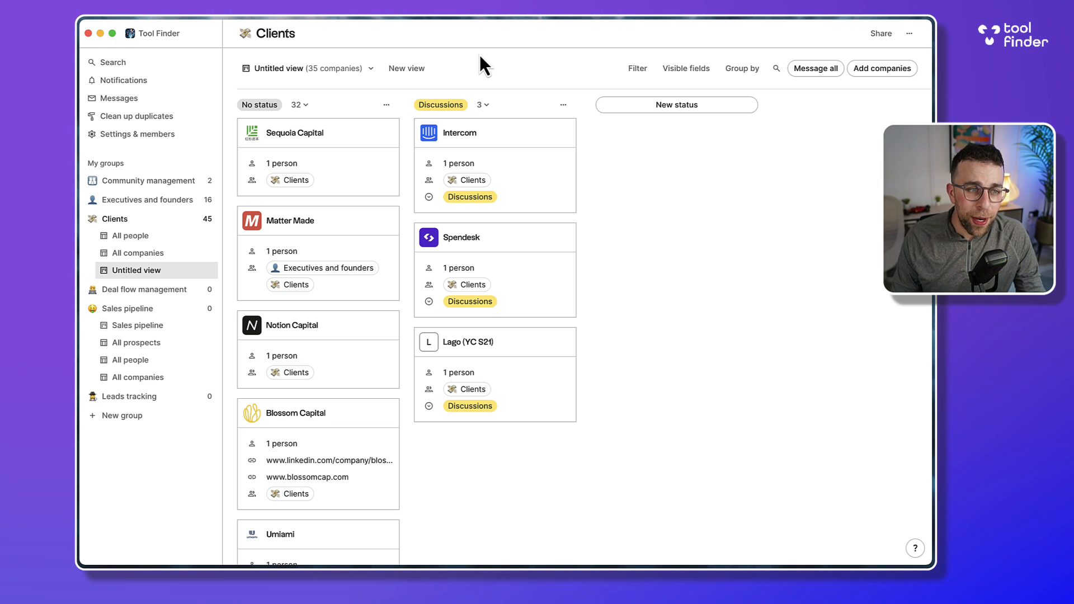
{"action": "mouse_move", "coordinate": [432, 88]}
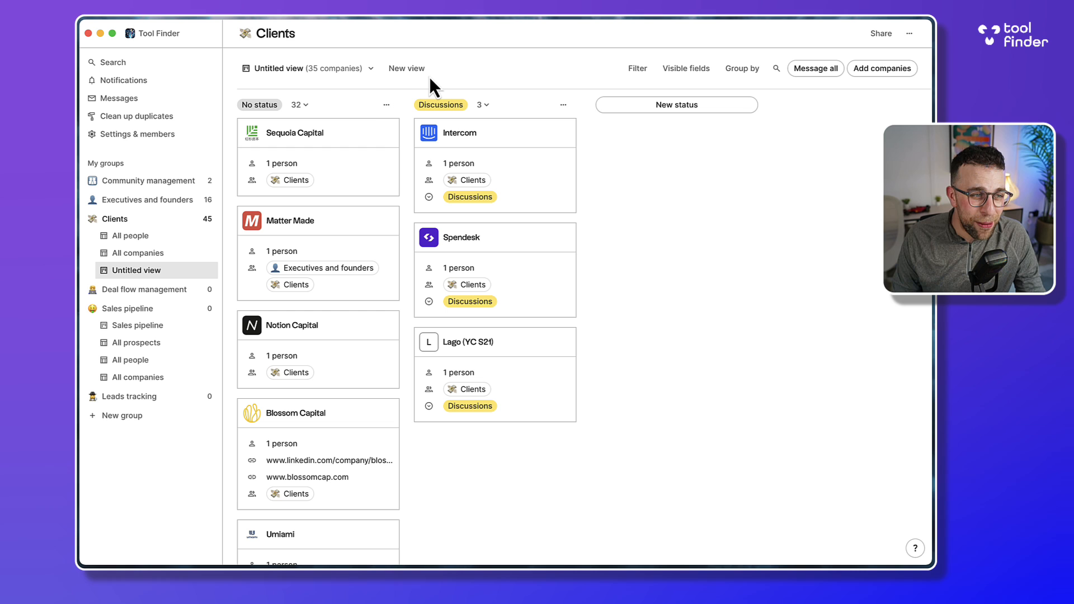
{"action": "mouse_move", "coordinate": [381, 120]}
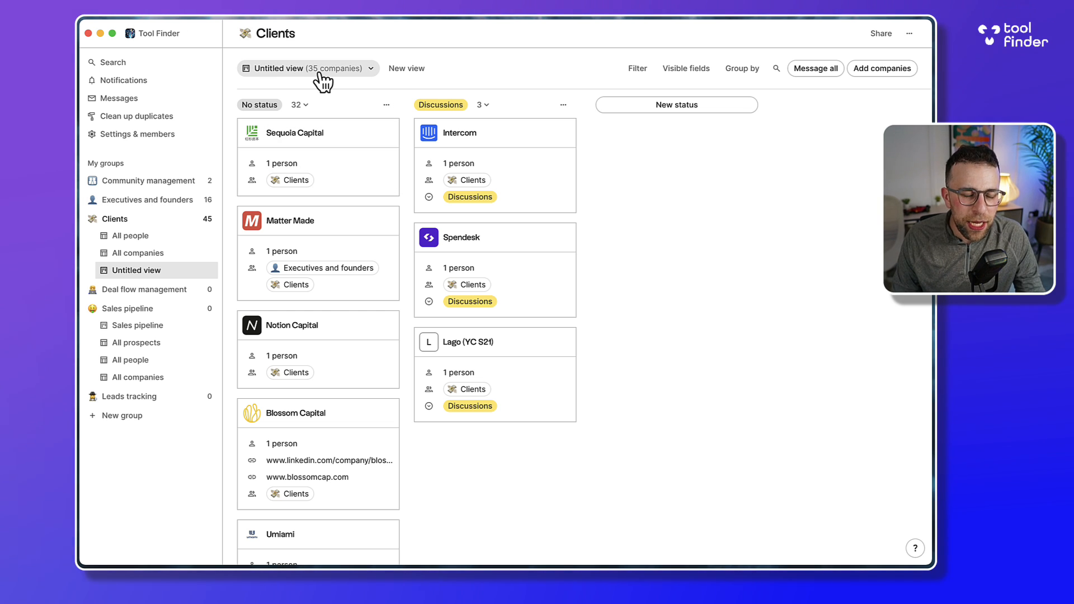
{"action": "left_click", "coordinate": [131, 235]}
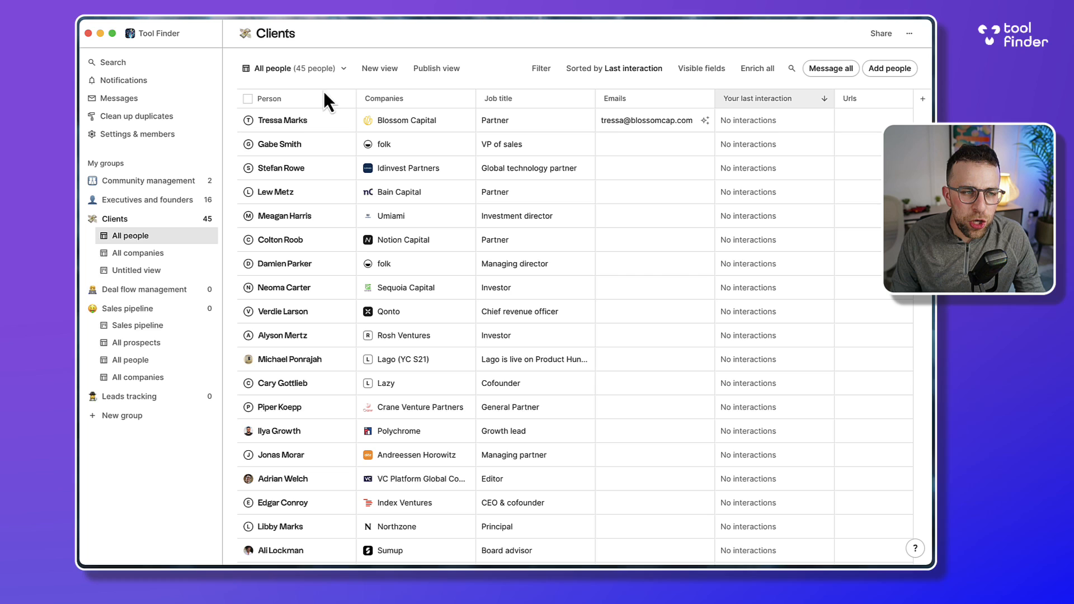
{"action": "mouse_move", "coordinate": [282, 147]}
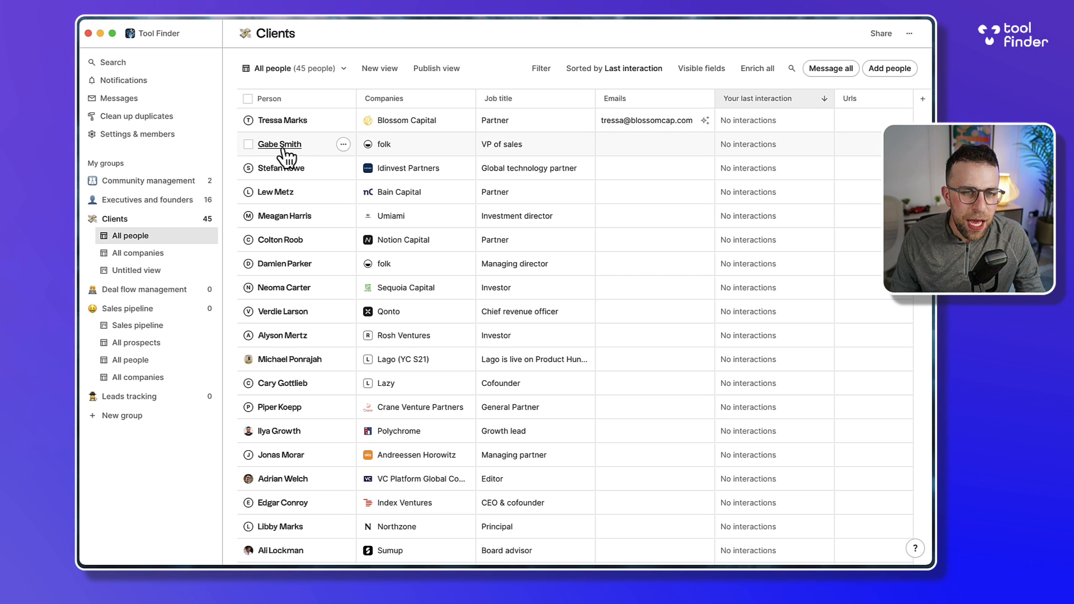
{"action": "left_click", "coordinate": [279, 143]}
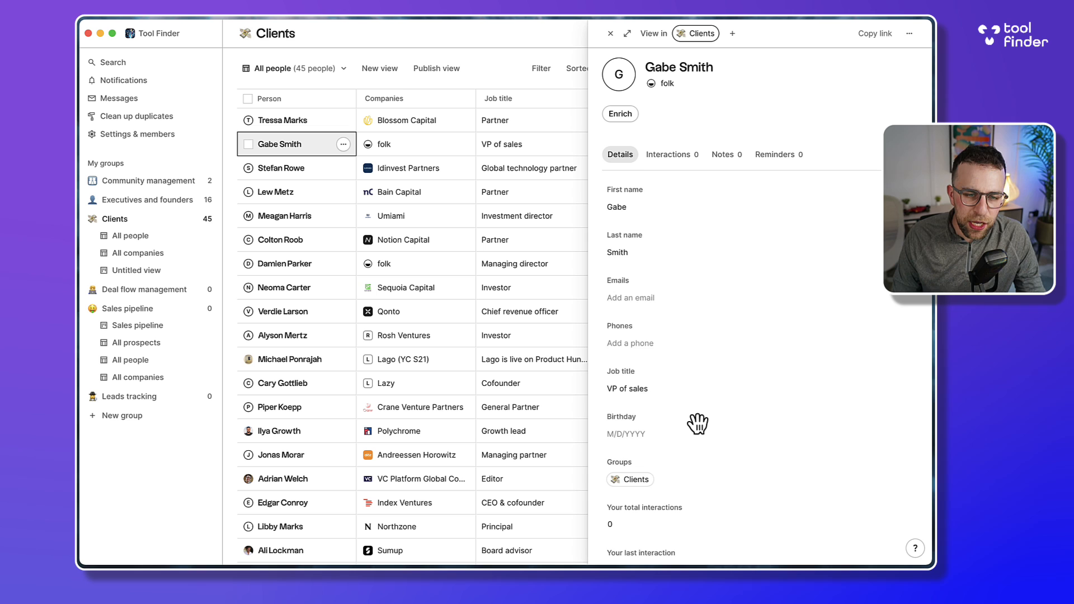
{"action": "scroll", "scroll_direction": "down", "scroll_amount": 3}
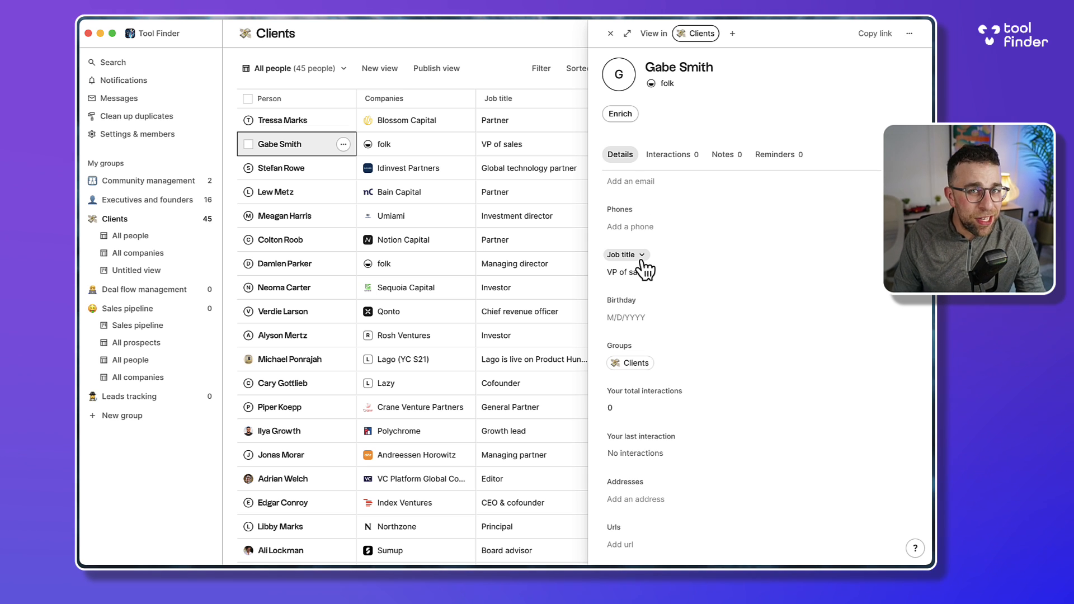
{"action": "scroll", "scroll_direction": "down", "scroll_amount": 3}
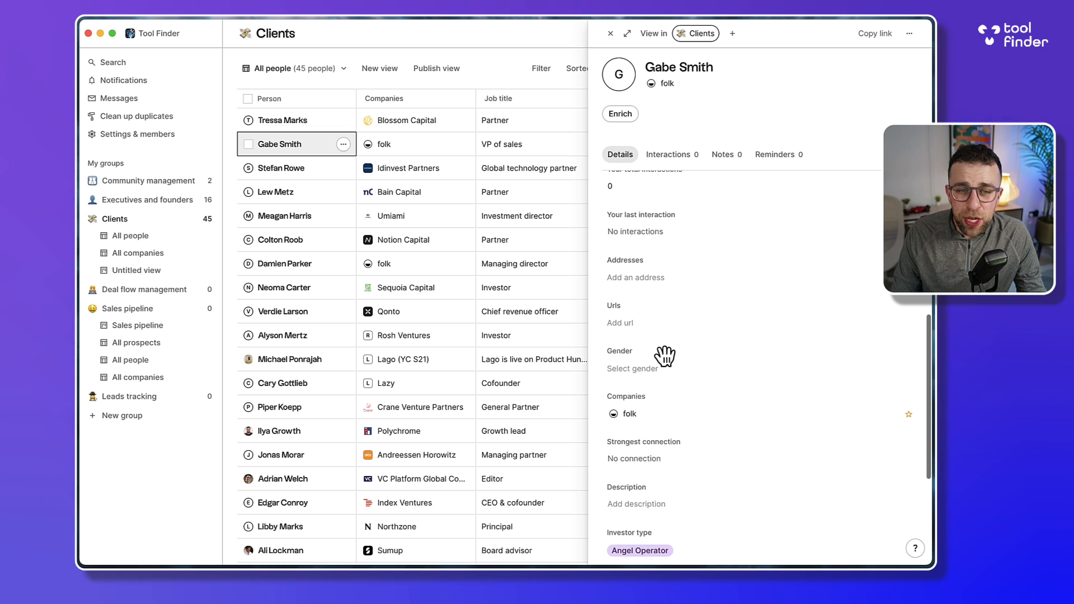
{"action": "scroll", "scroll_direction": "up", "scroll_amount": 3}
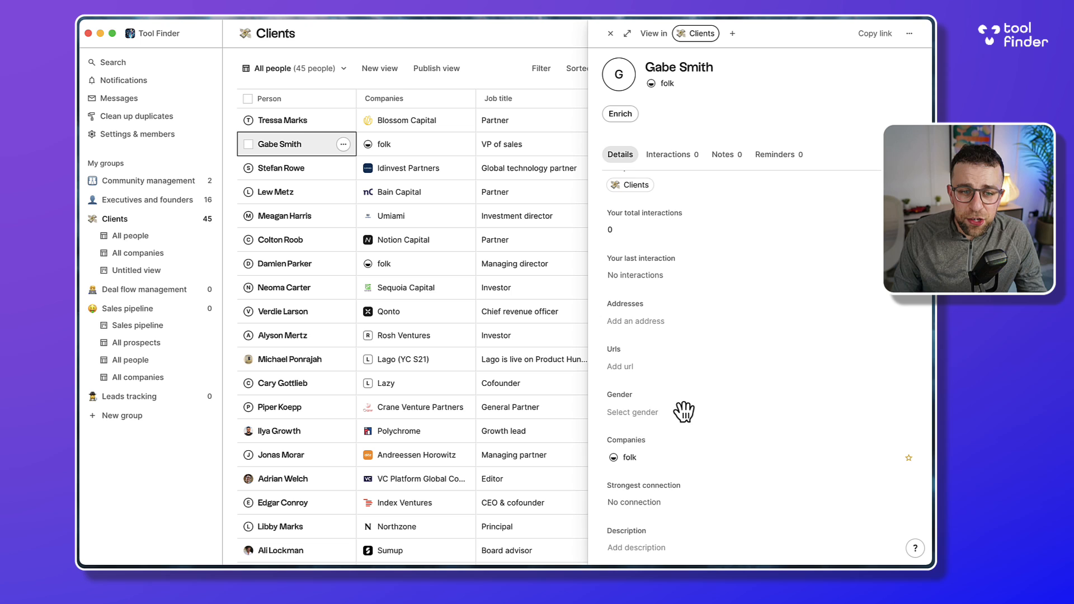
{"action": "scroll", "scroll_direction": "down", "scroll_amount": 3}
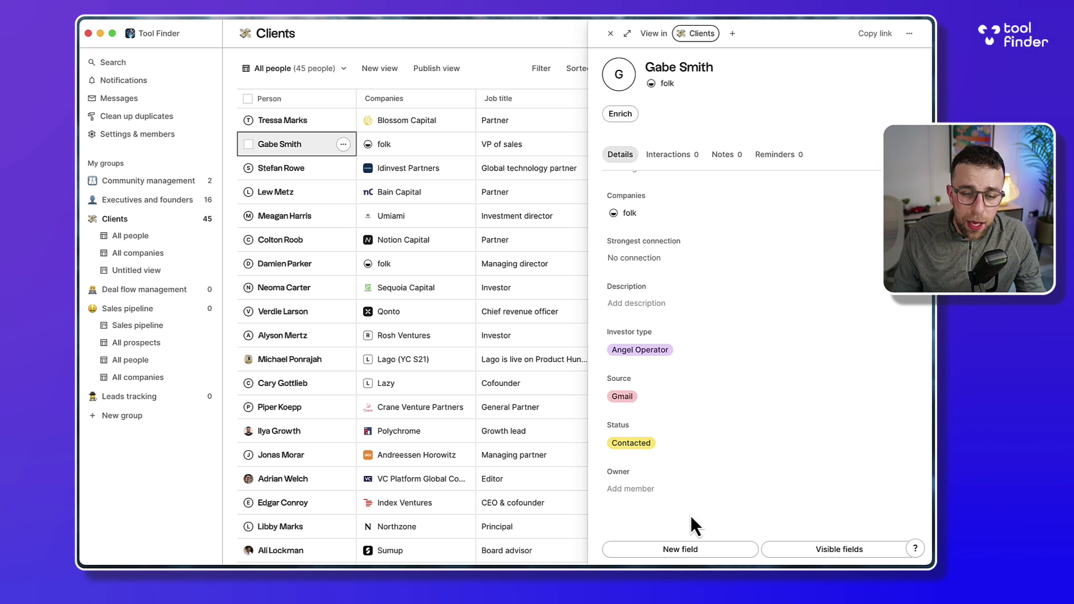
{"action": "mouse_move", "coordinate": [838, 549]}
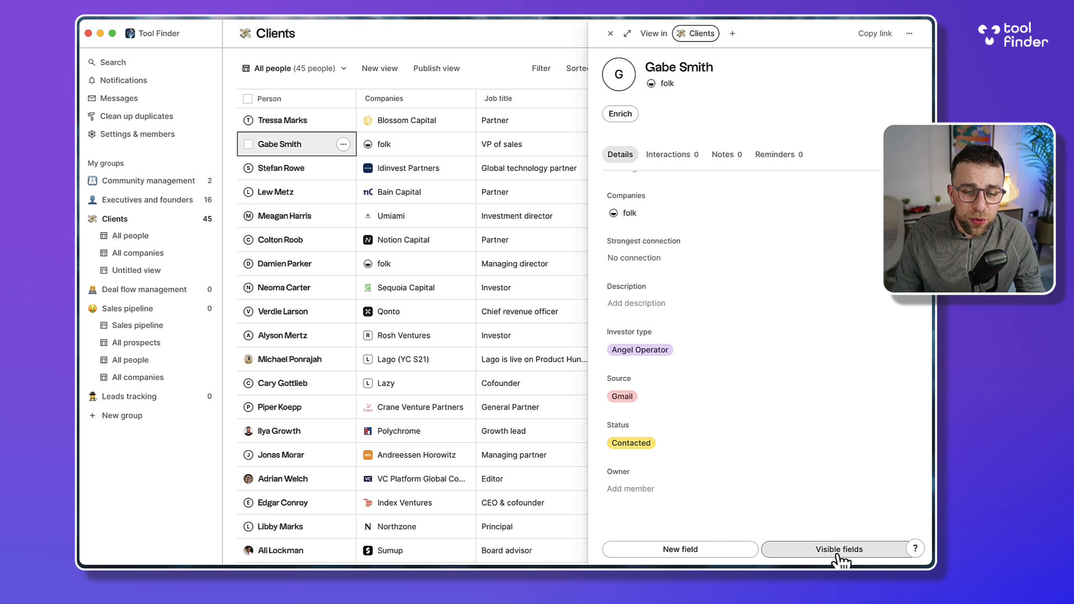
{"action": "mouse_move", "coordinate": [668, 155]}
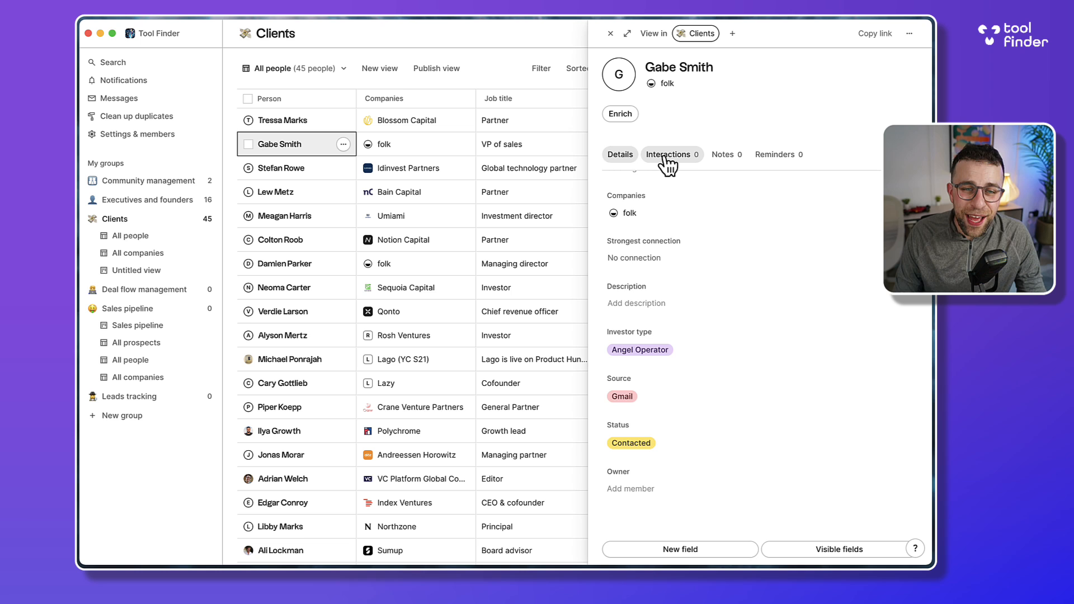
{"action": "left_click", "coordinate": [669, 154]}
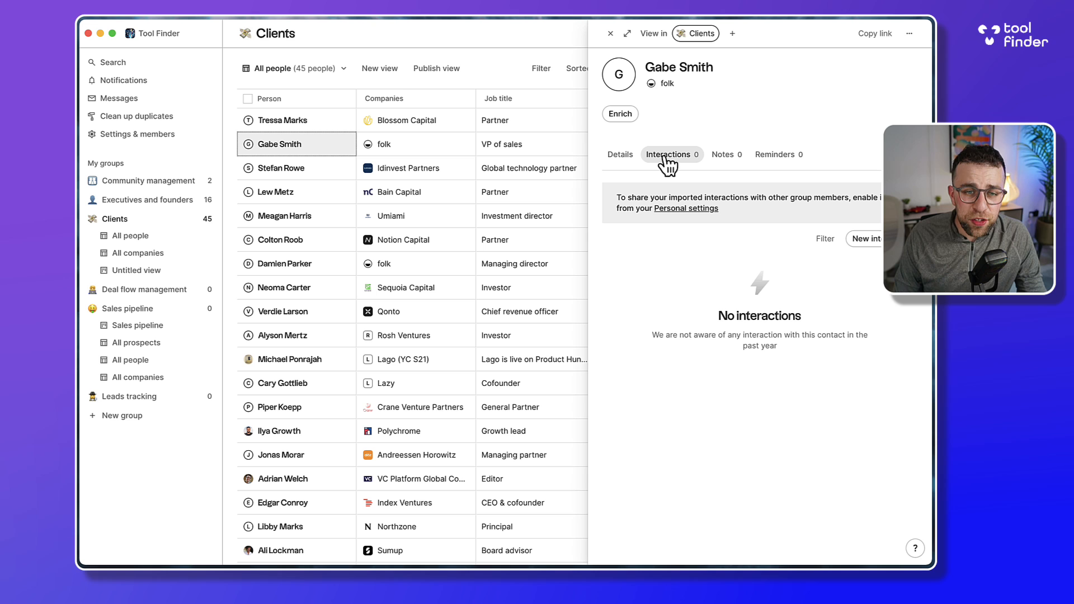
{"action": "mouse_move", "coordinate": [723, 154]}
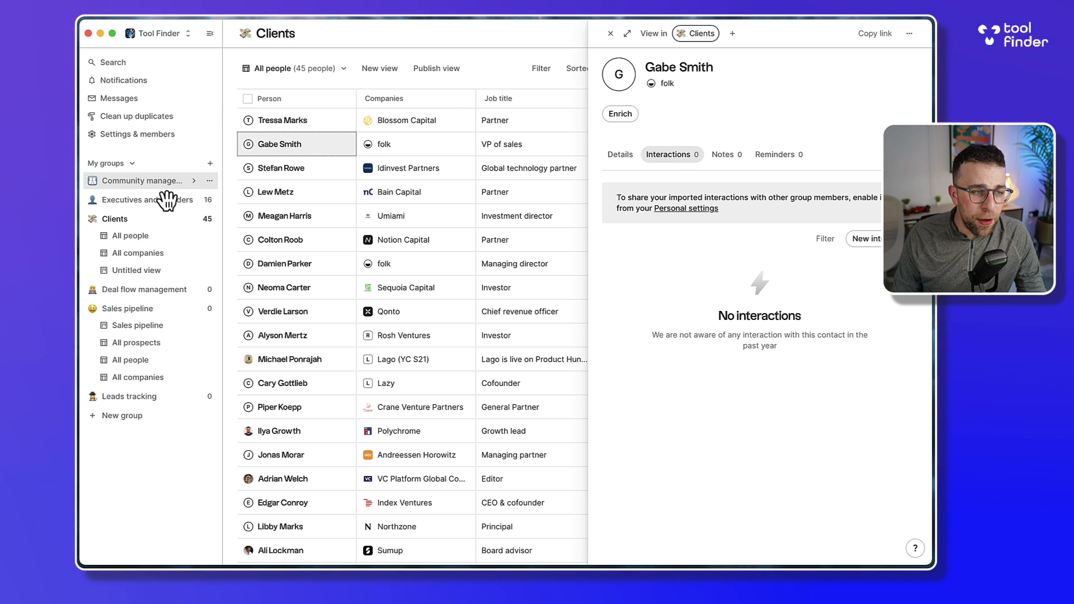
{"action": "left_click", "coordinate": [146, 181]}
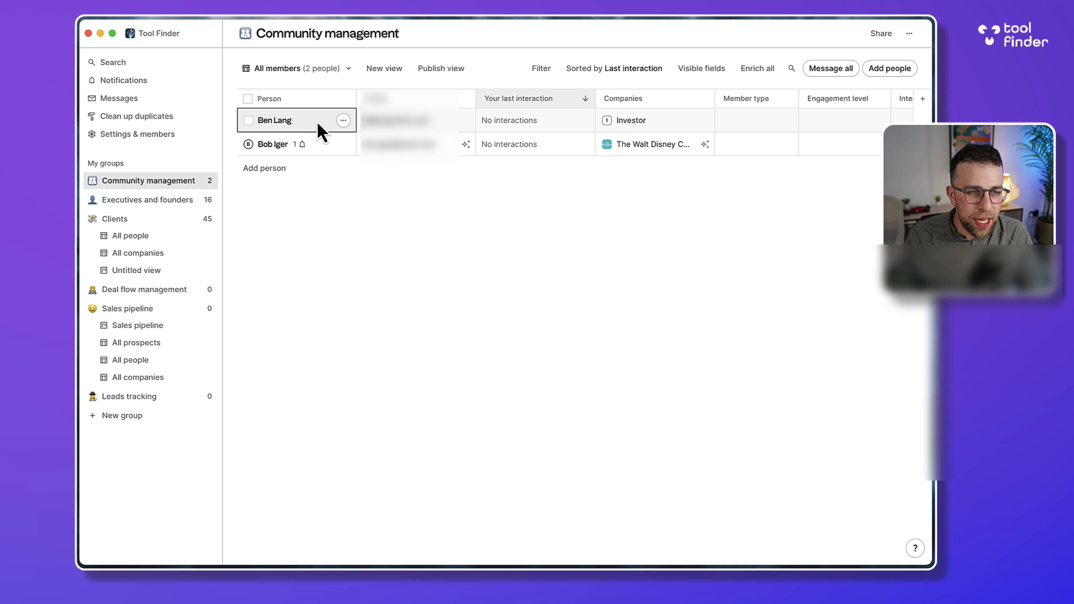
{"action": "left_click", "coordinate": [276, 120]}
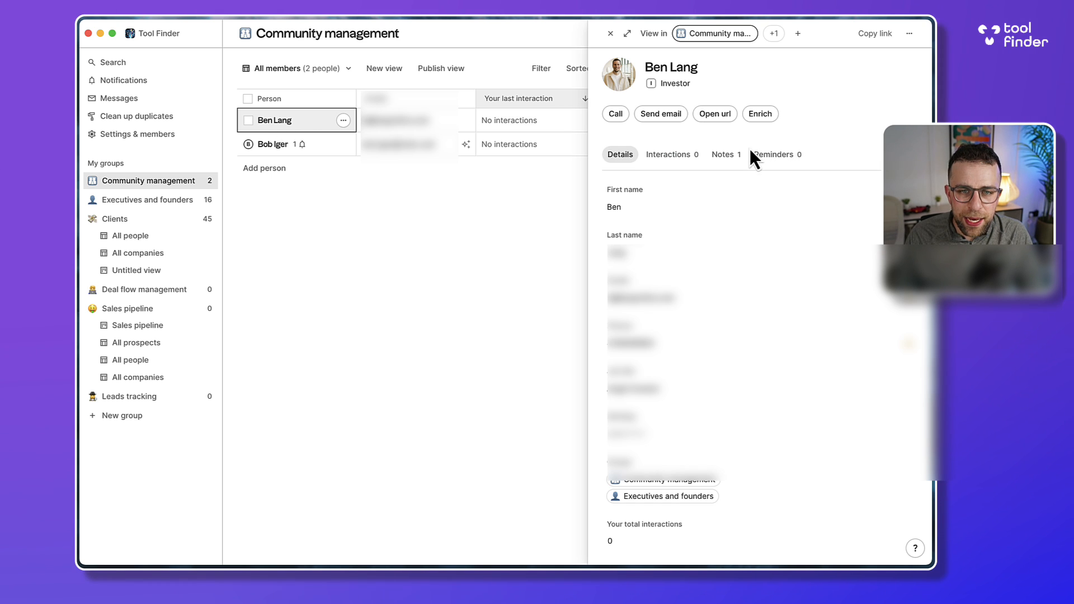
{"action": "left_click", "coordinate": [722, 155]}
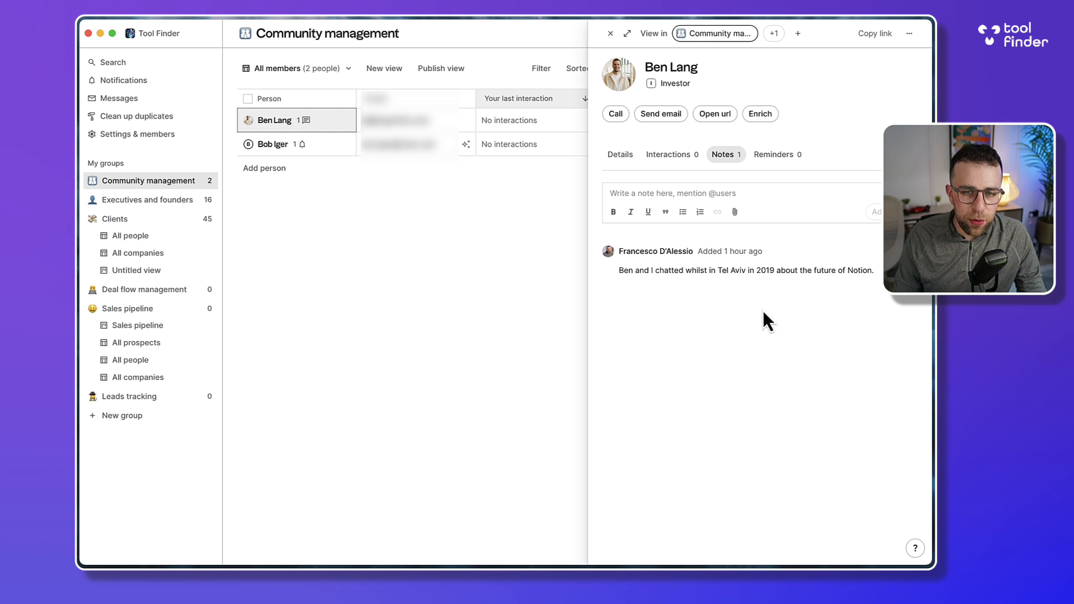
{"action": "mouse_move", "coordinate": [839, 288]}
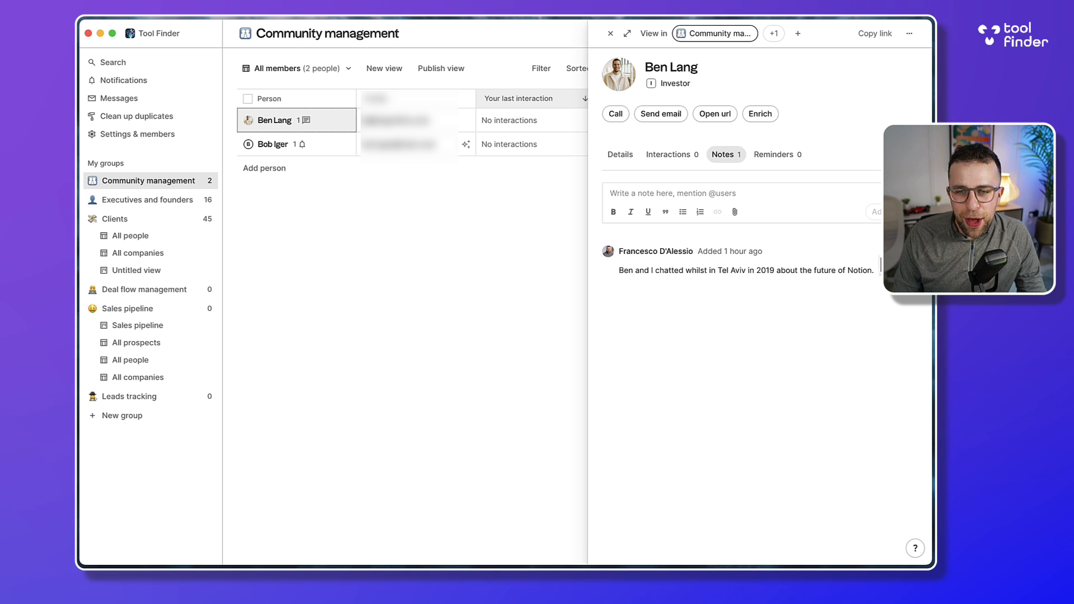
{"action": "mouse_move", "coordinate": [711, 173]}
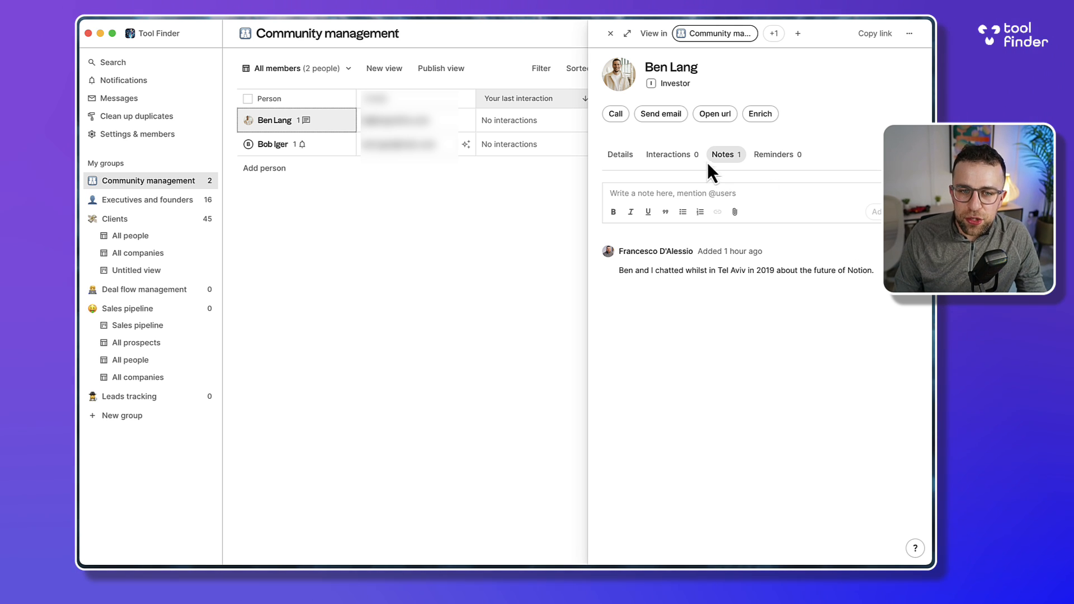
{"action": "left_click", "coordinate": [775, 154]}
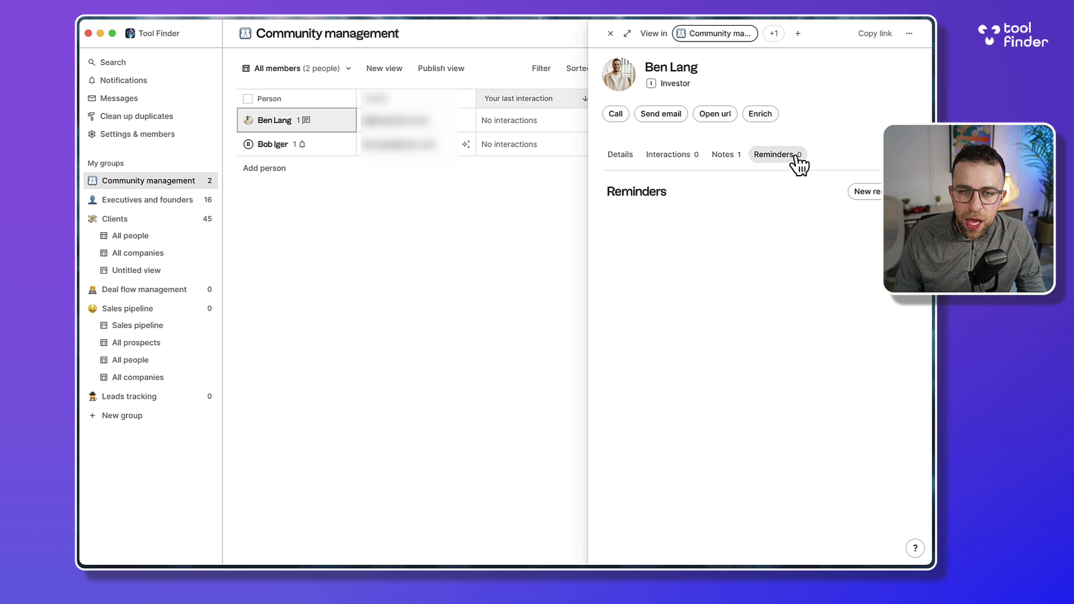
{"action": "left_click", "coordinate": [774, 154]}
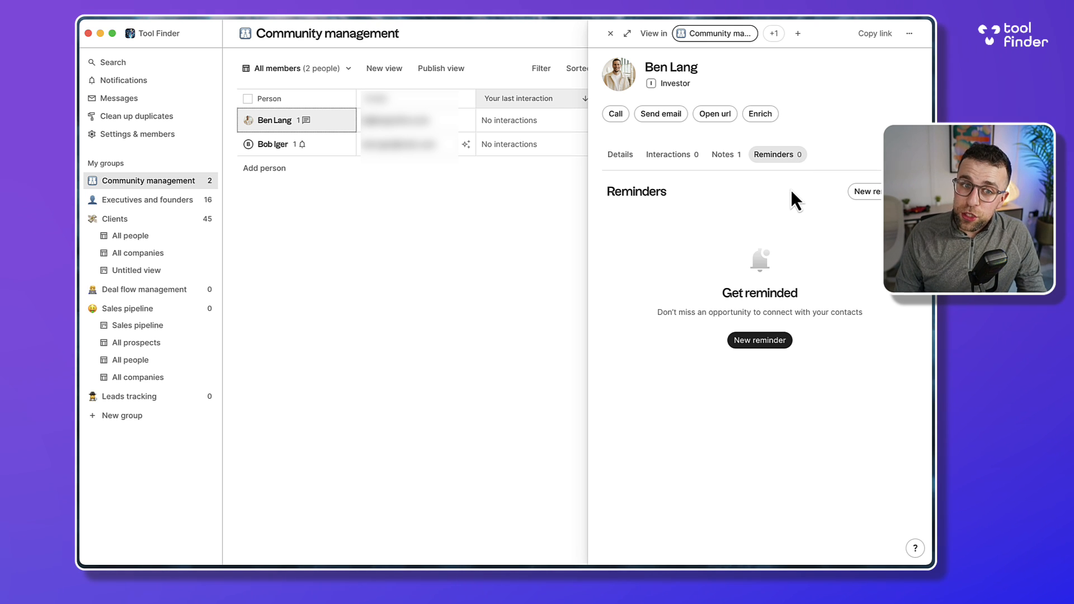
{"action": "mouse_move", "coordinate": [660, 114]}
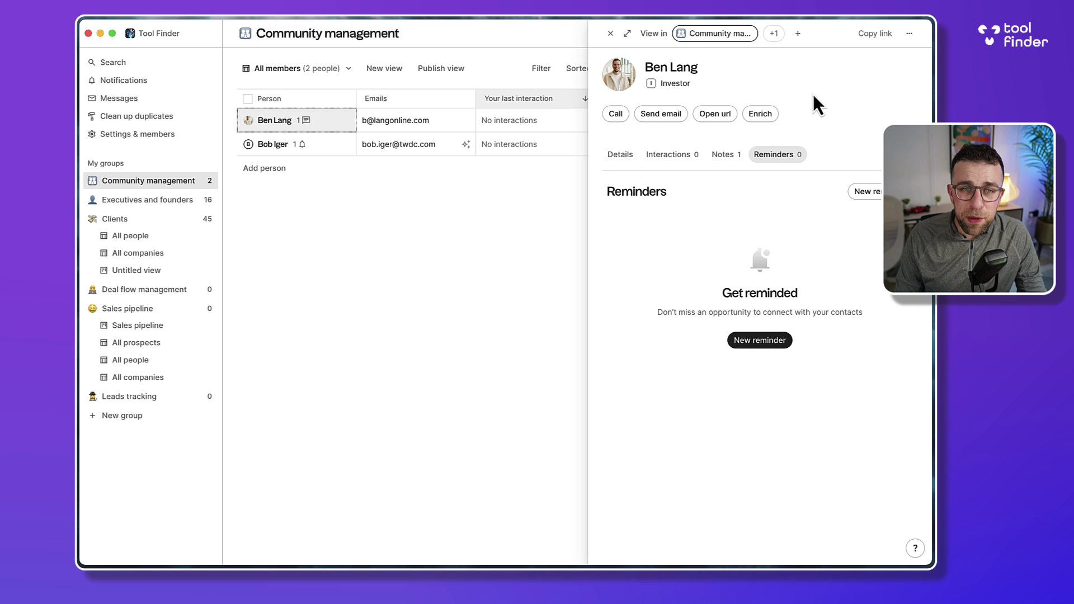
{"action": "left_click", "coordinate": [619, 154]}
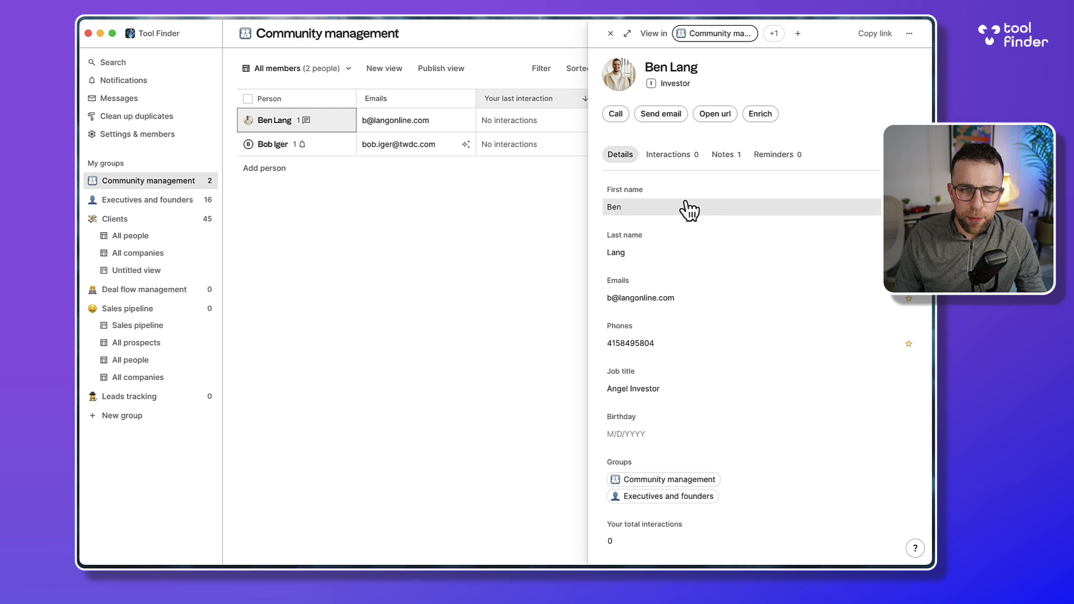
{"action": "mouse_move", "coordinate": [671, 154]}
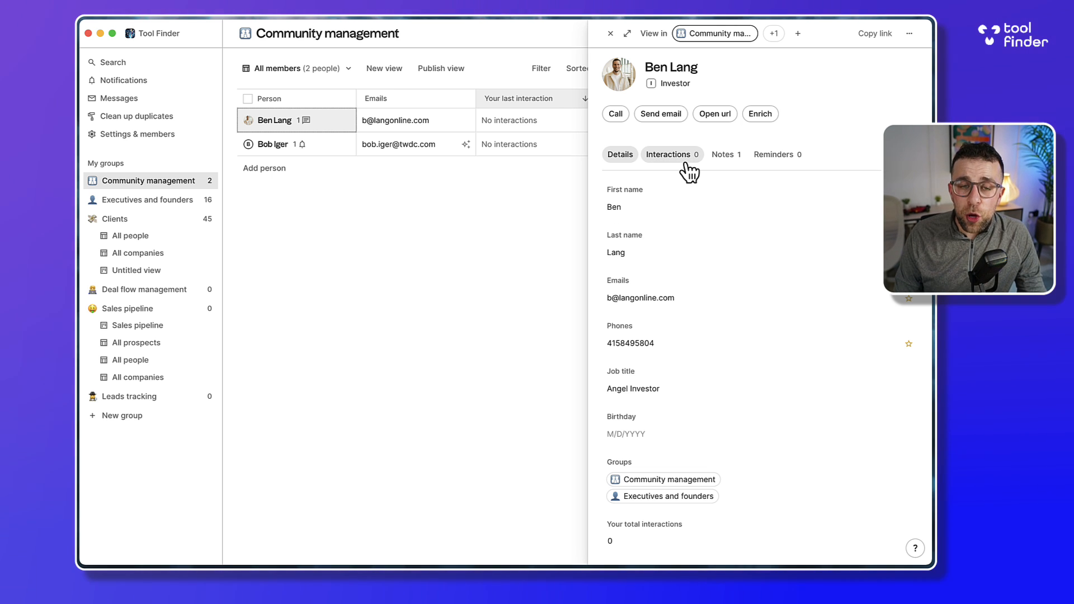
{"action": "left_click", "coordinate": [610, 33]}
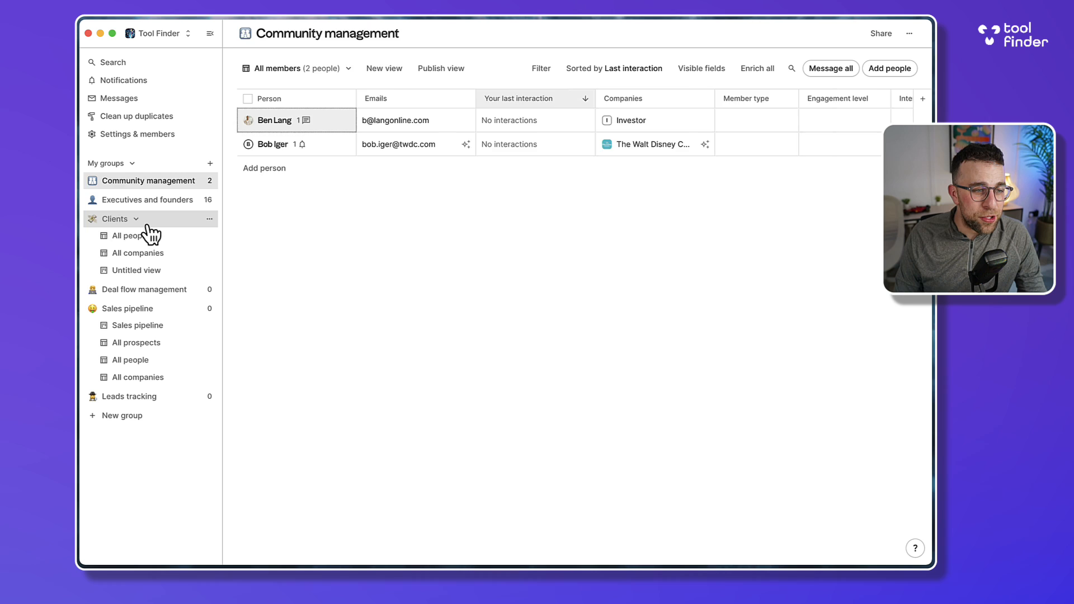
On the Clients board, add a Negotiation status, move Spendesk into it, then show All people.
{"action": "left_click", "coordinate": [129, 235]}
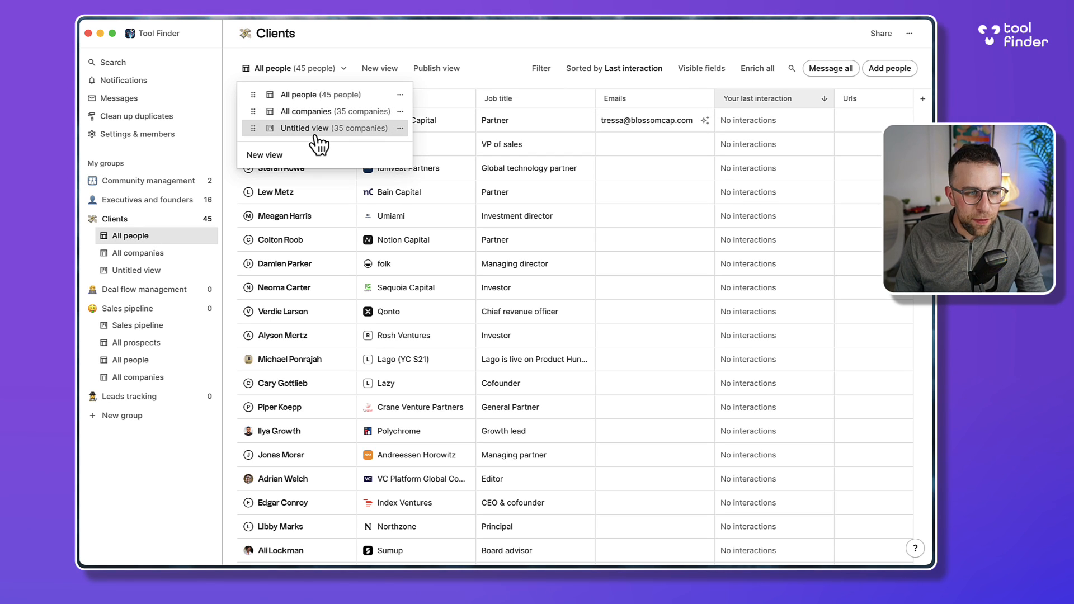
{"action": "left_click", "coordinate": [305, 128]}
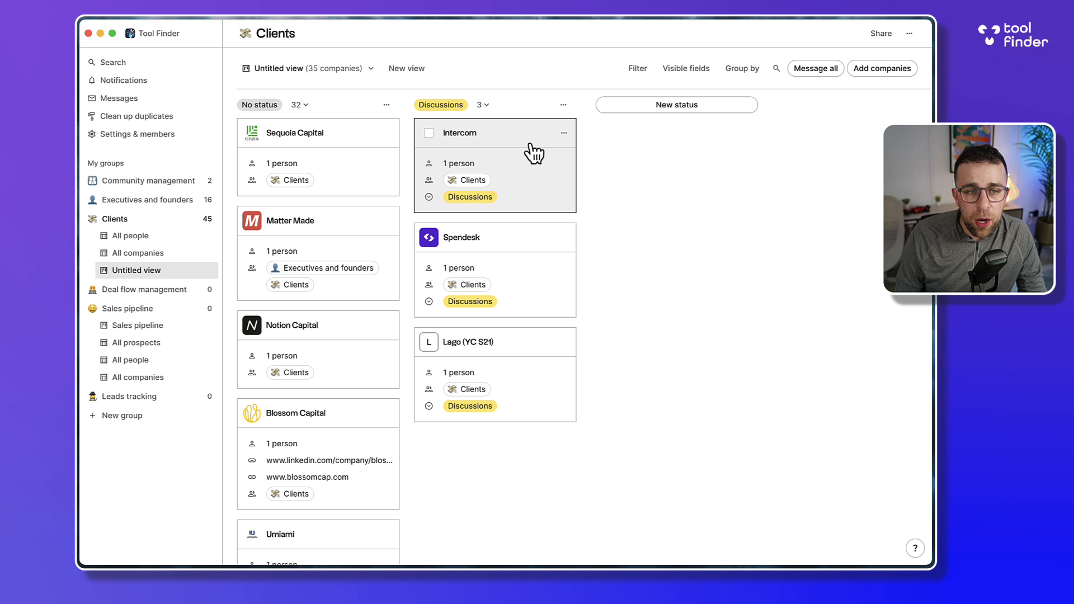
{"action": "left_click", "coordinate": [675, 104]}
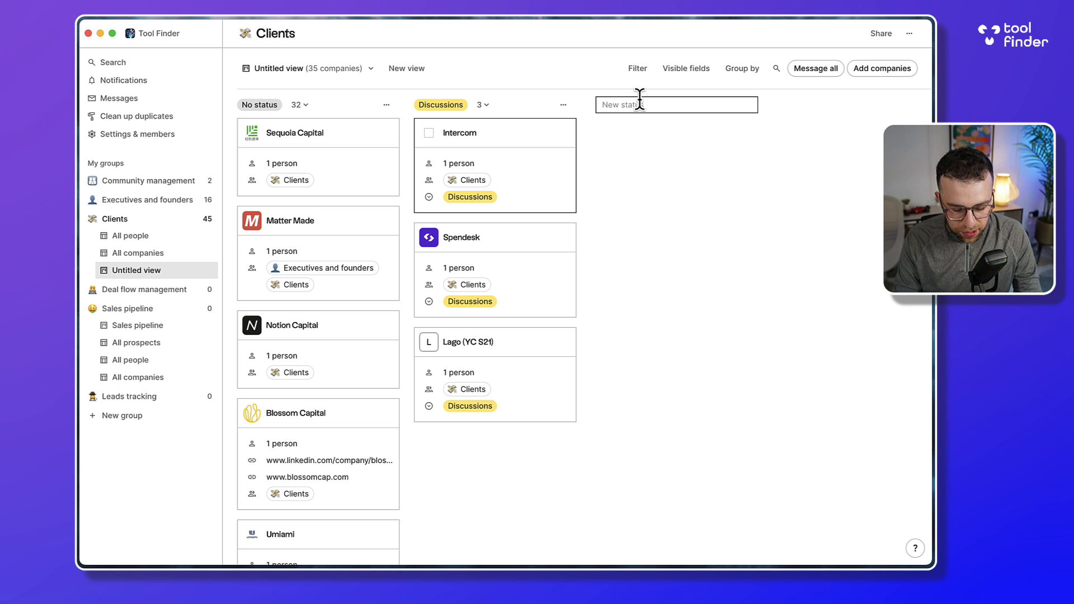
{"action": "type", "text": "Negotia"}
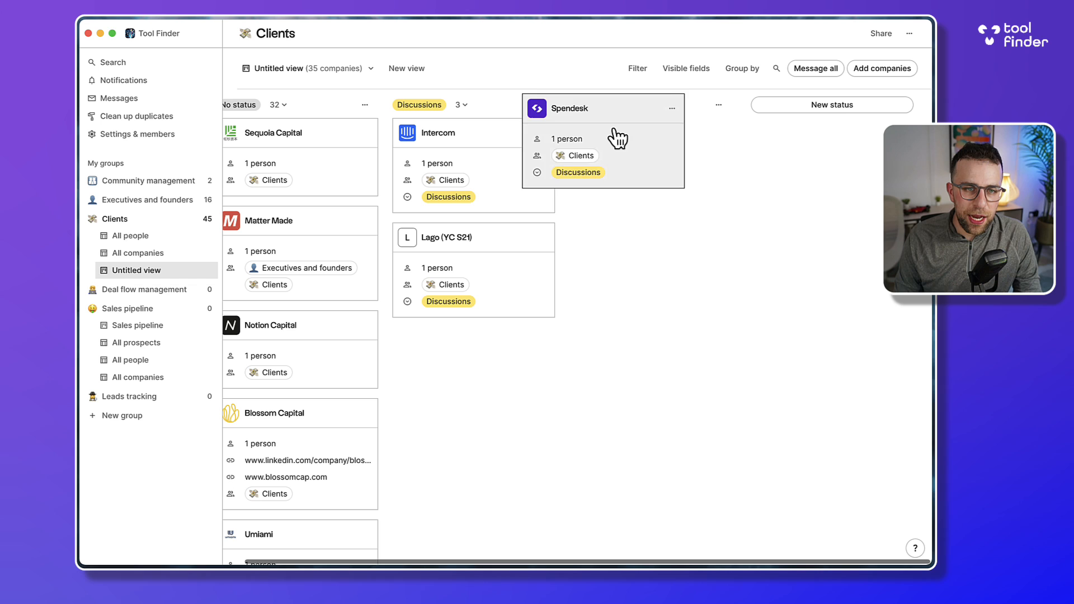
{"action": "left_click", "coordinate": [577, 172]}
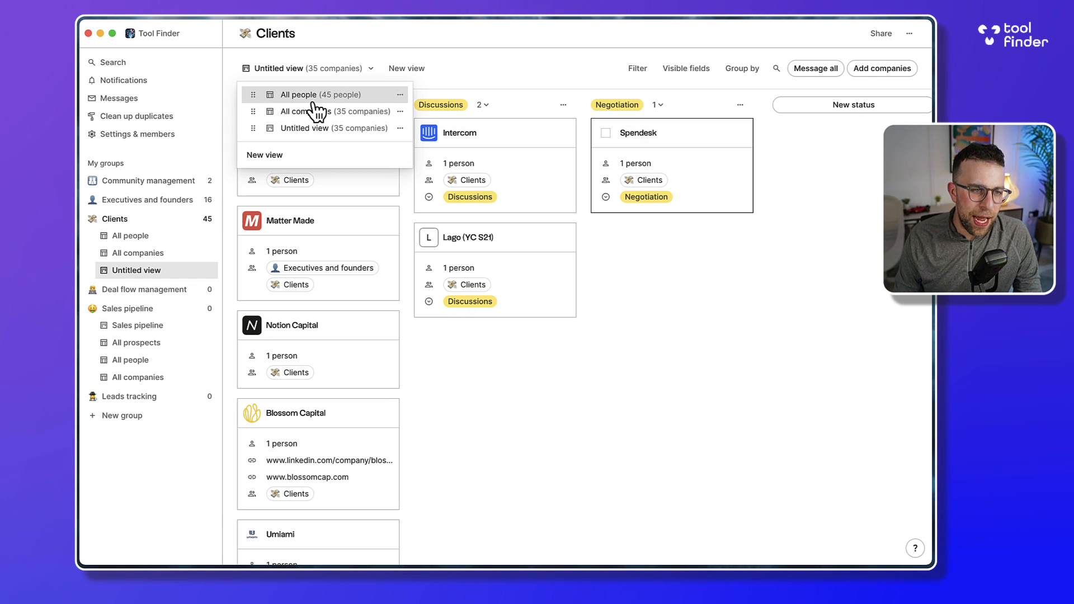
{"action": "left_click", "coordinate": [298, 95]}
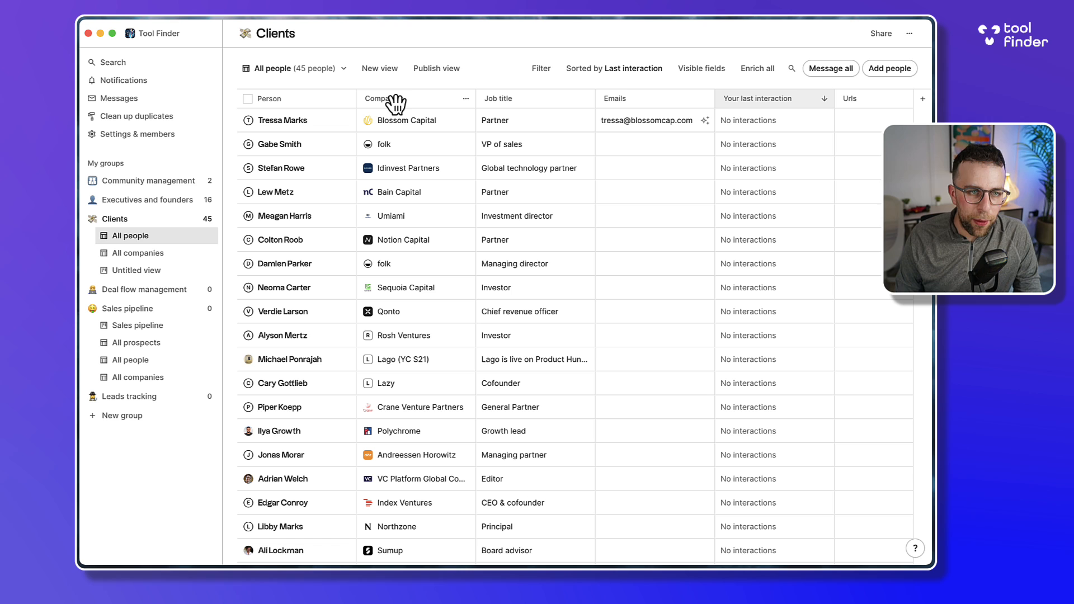
Scroll the Clients people table sideways to reveal the Investor type, Source and Status columns.
{"action": "left_click", "coordinate": [700, 67]}
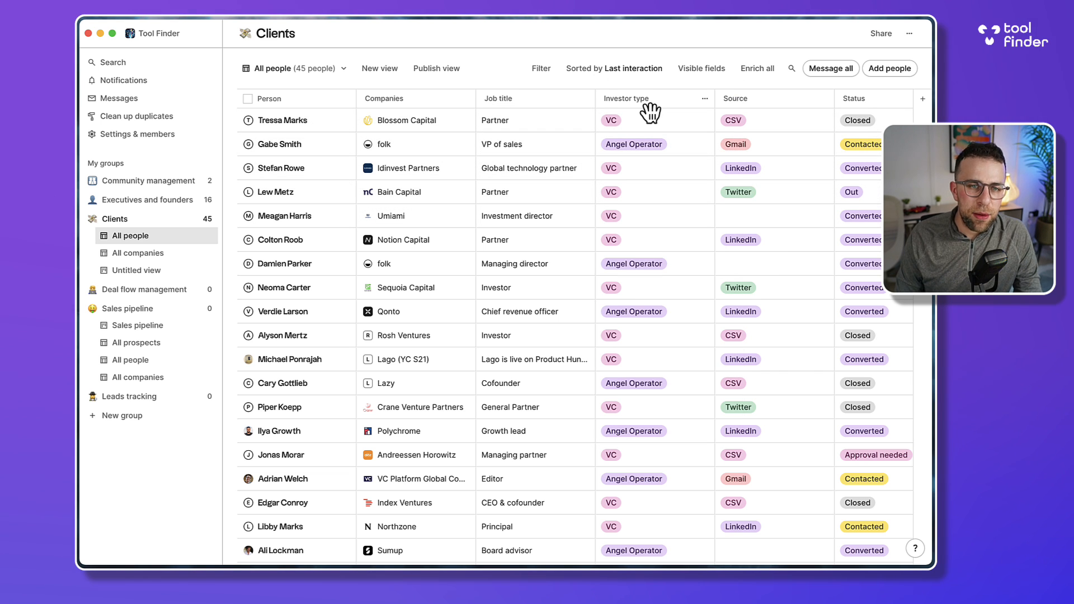
{"action": "left_click", "coordinate": [705, 97]}
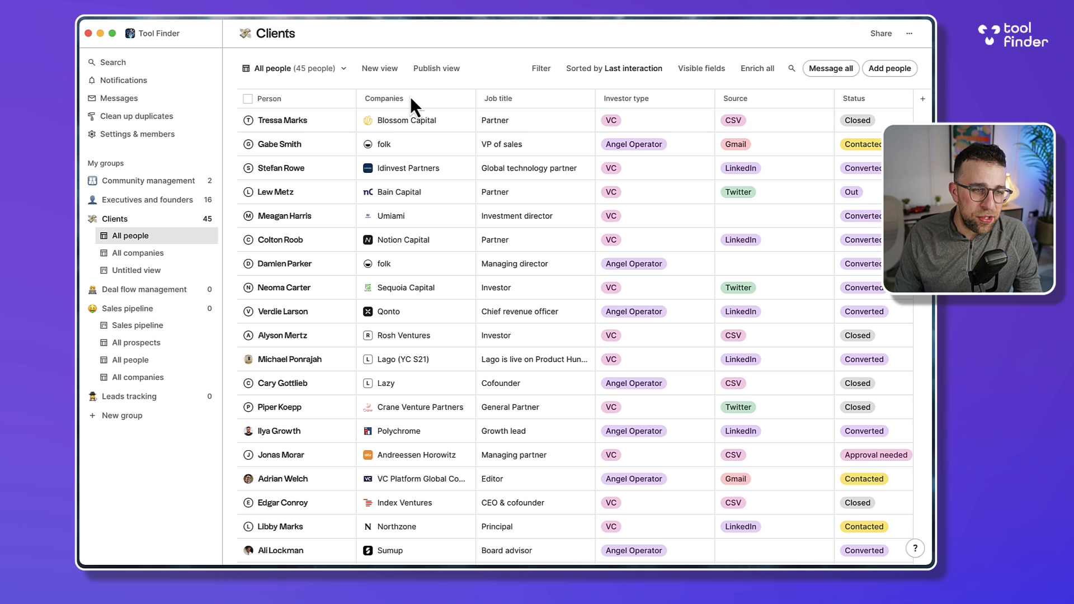
{"action": "mouse_move", "coordinate": [527, 98]}
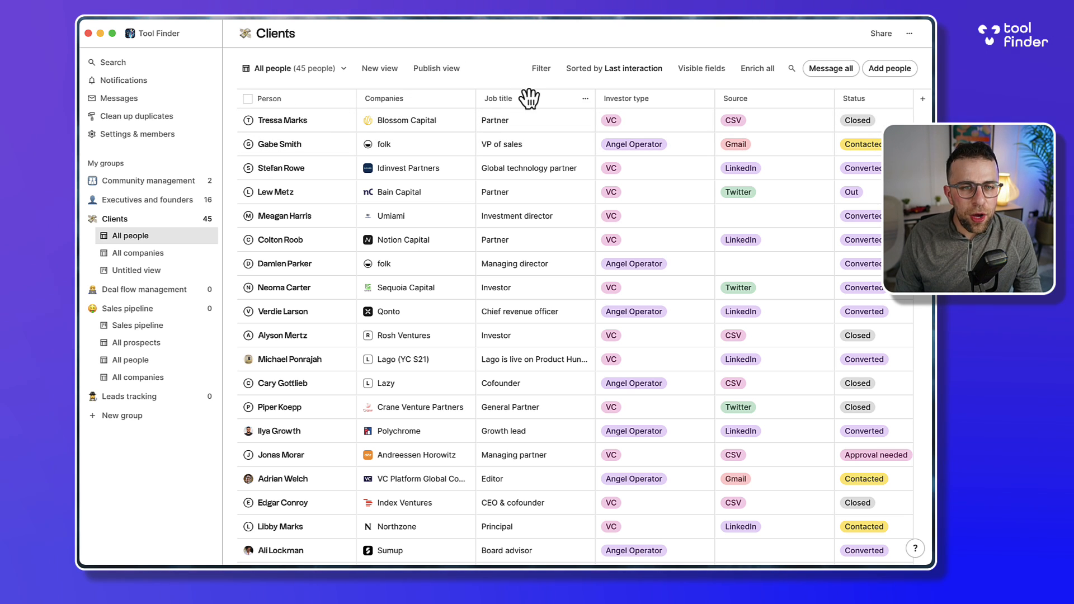
{"action": "left_click", "coordinate": [701, 67]}
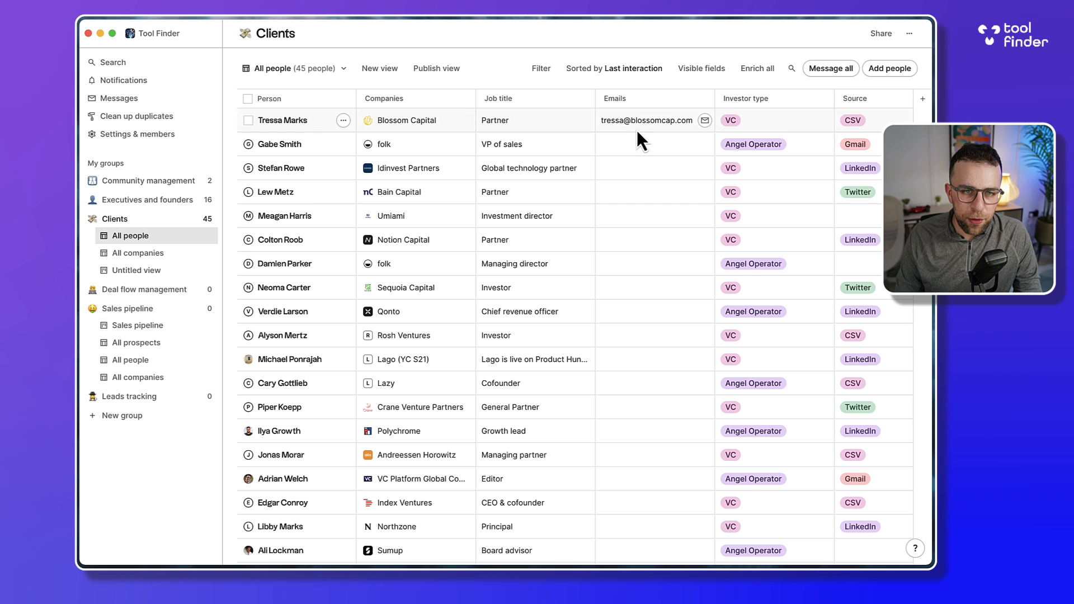
{"action": "mouse_move", "coordinate": [278, 269]}
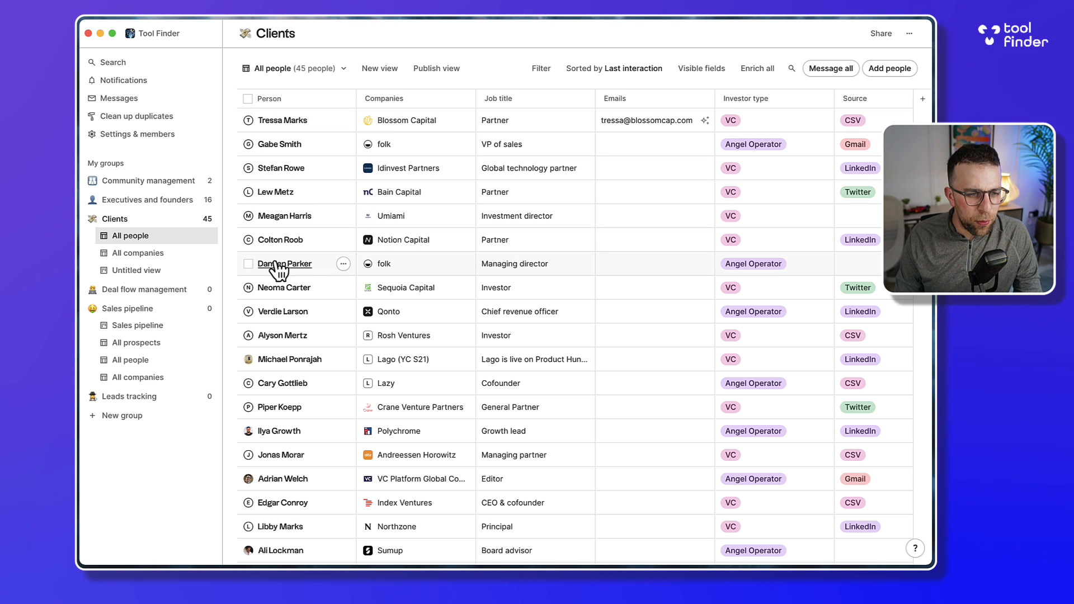
{"action": "left_click", "coordinate": [248, 263]}
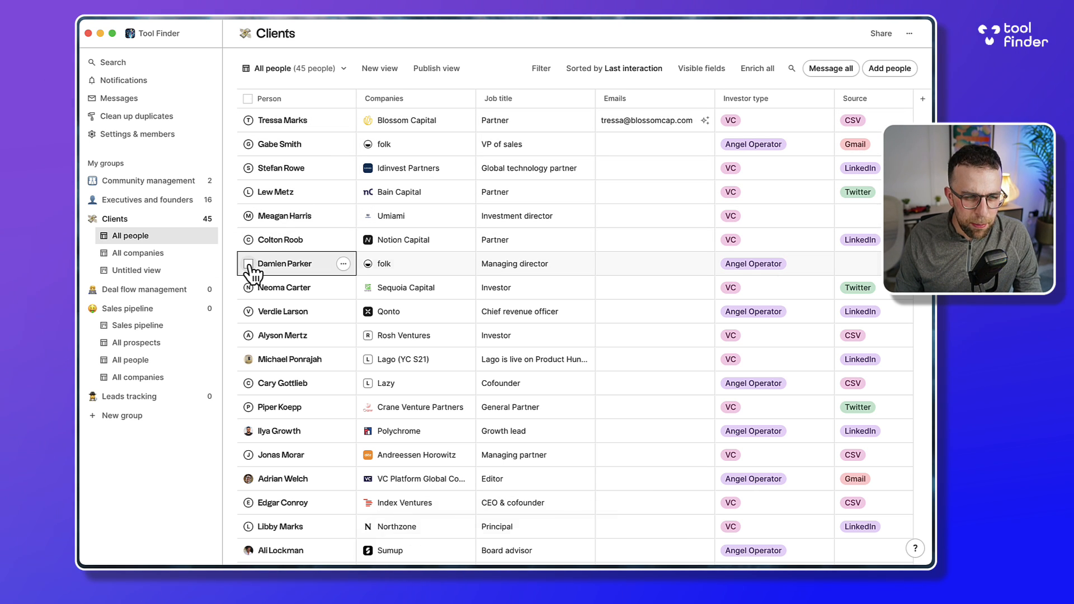
{"action": "left_click", "coordinate": [248, 263]}
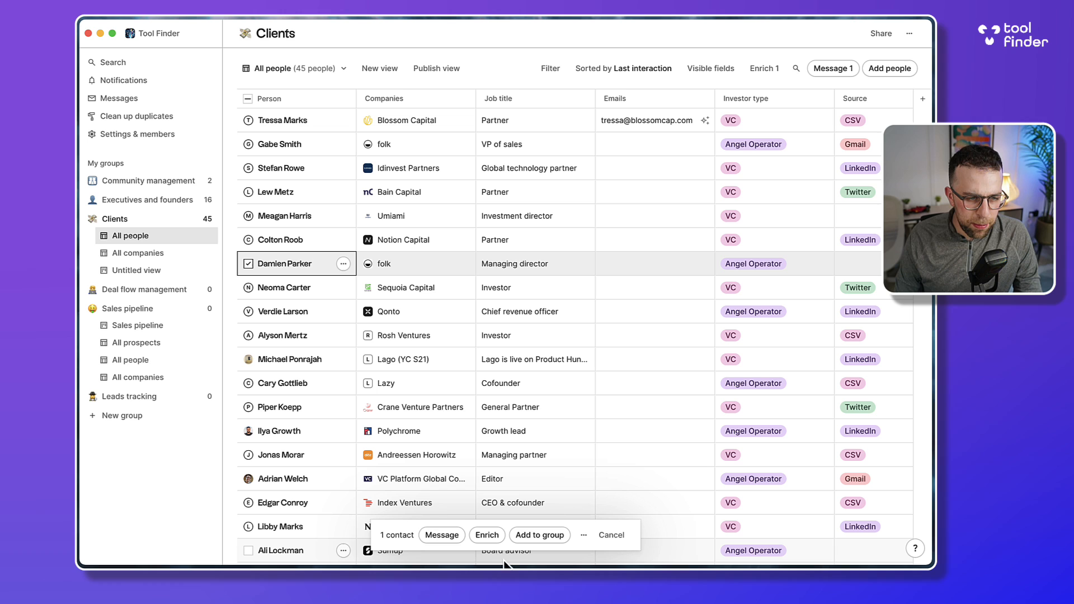
{"action": "left_click", "coordinate": [486, 534]}
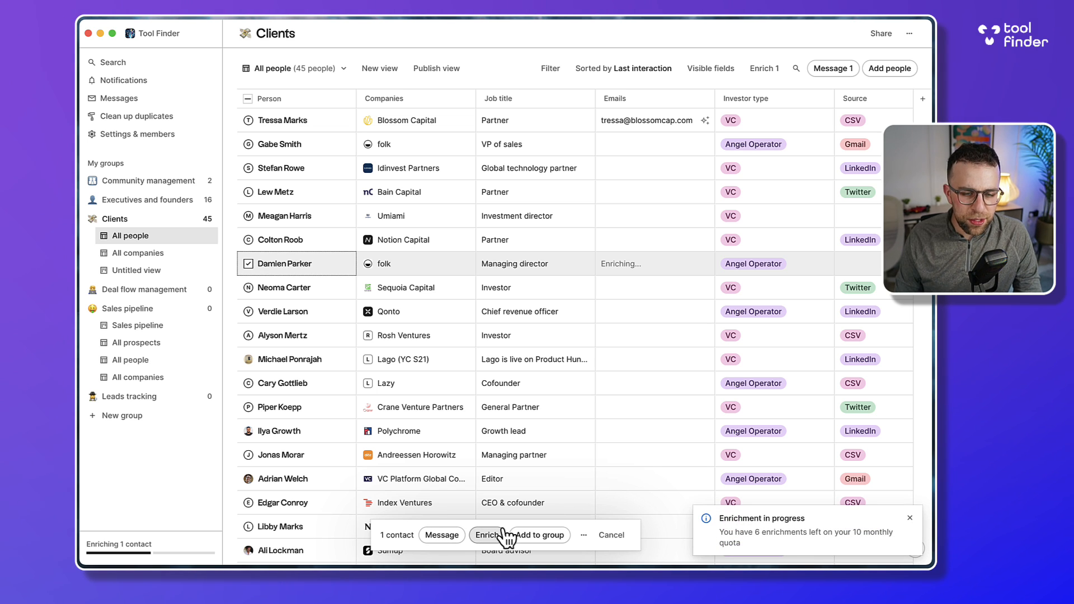
{"action": "mouse_move", "coordinate": [839, 544]}
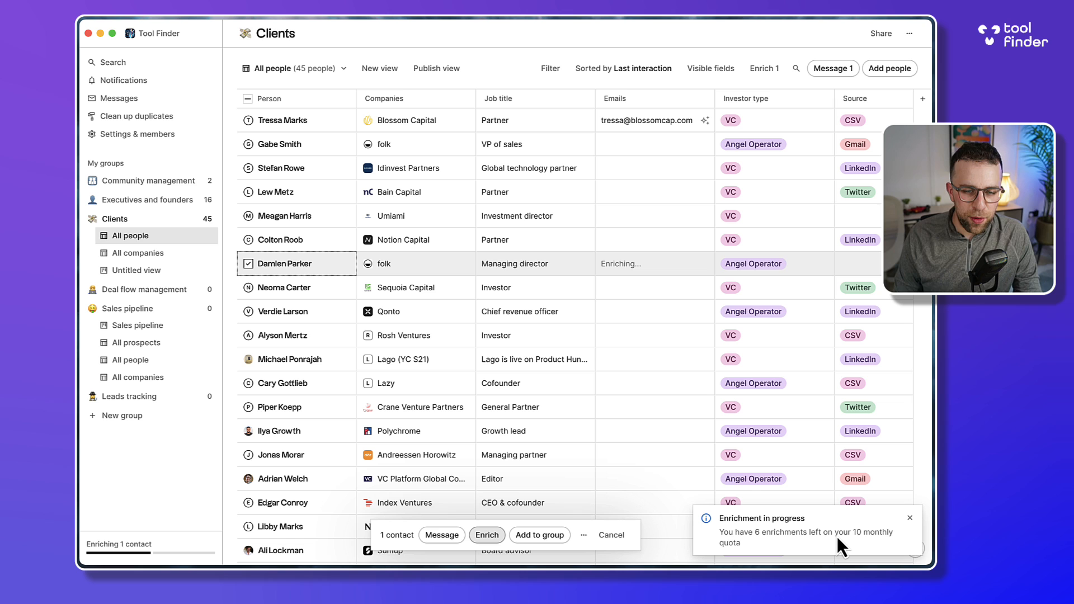
{"action": "mouse_move", "coordinate": [601, 507]}
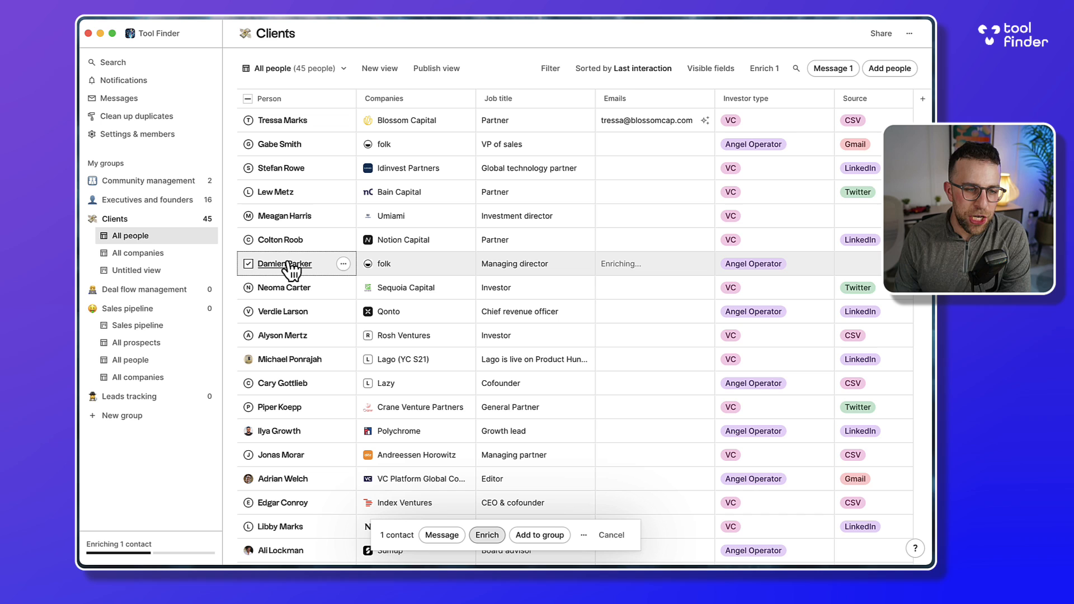
{"action": "left_click", "coordinate": [284, 263]}
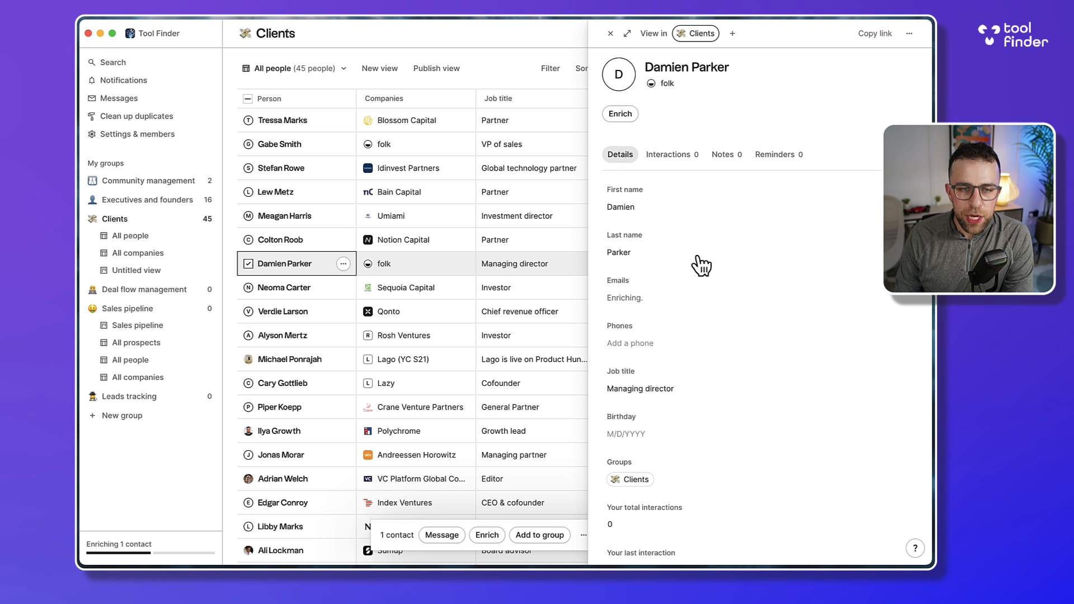
{"action": "scroll", "scroll_direction": "down", "scroll_amount": 3}
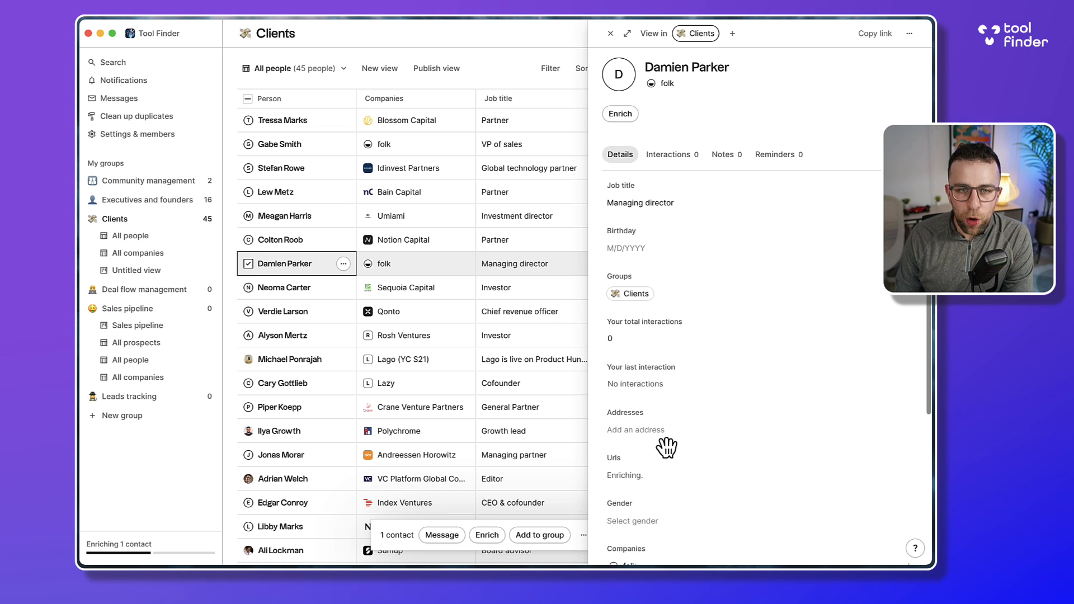
{"action": "mouse_move", "coordinate": [654, 475]}
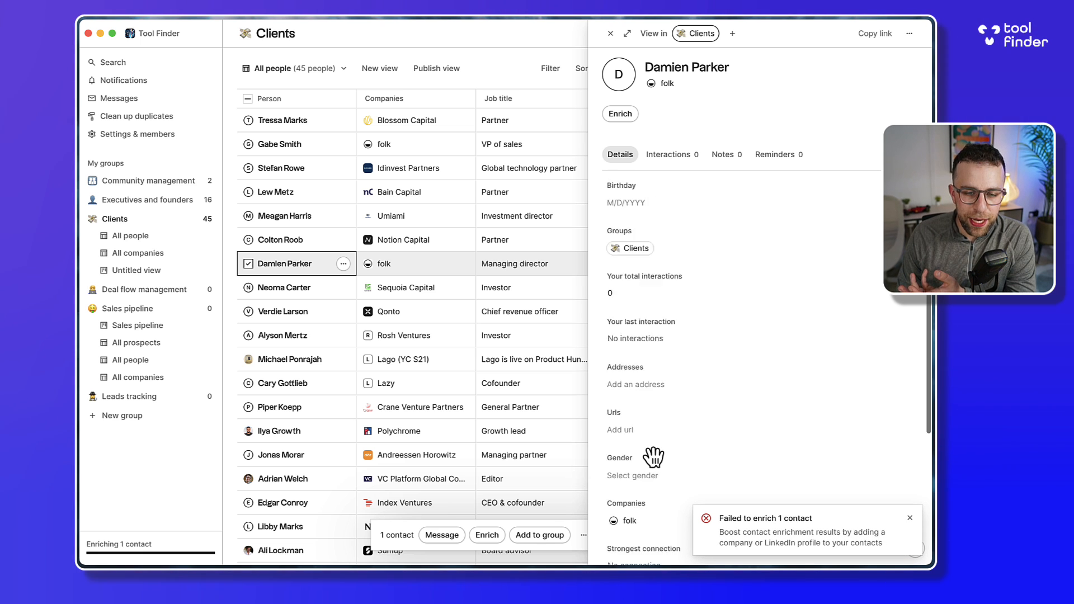
{"action": "scroll", "scroll_direction": "down", "scroll_amount": 3}
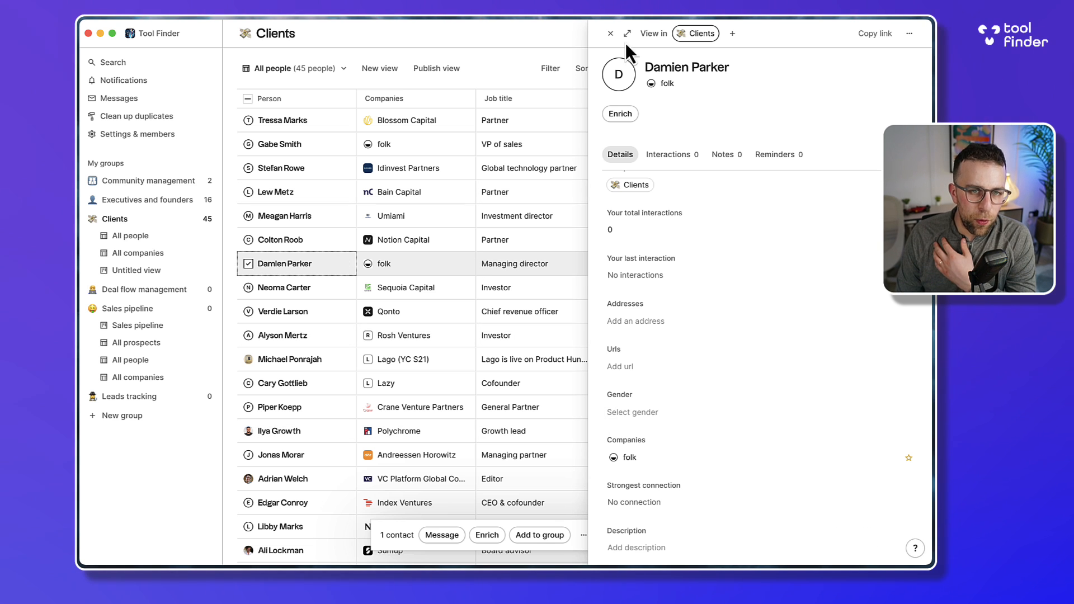
{"action": "left_click", "coordinate": [609, 33]}
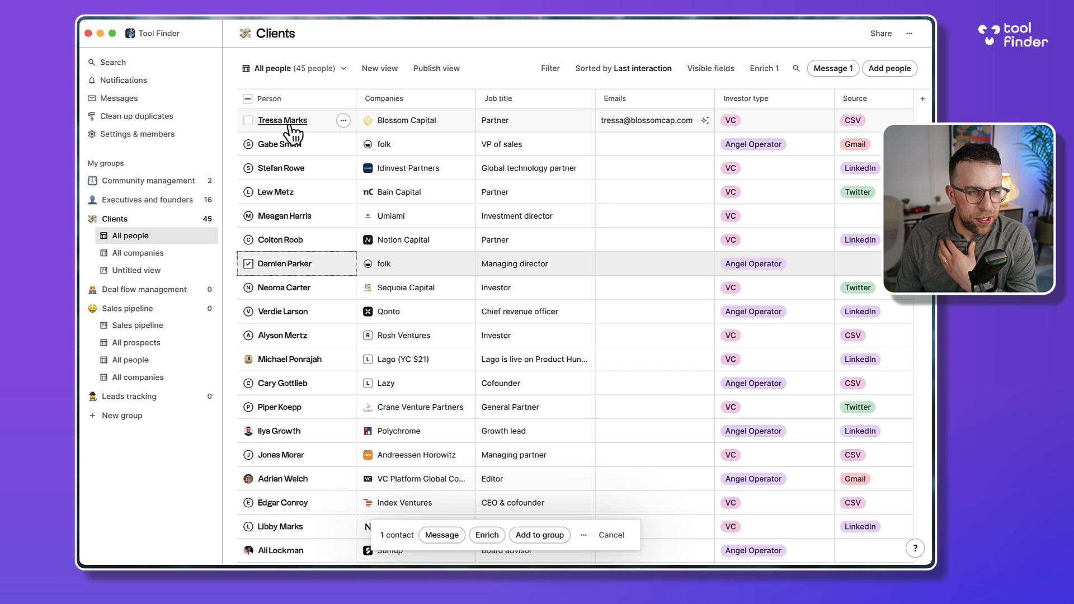
{"action": "left_click", "coordinate": [281, 120]}
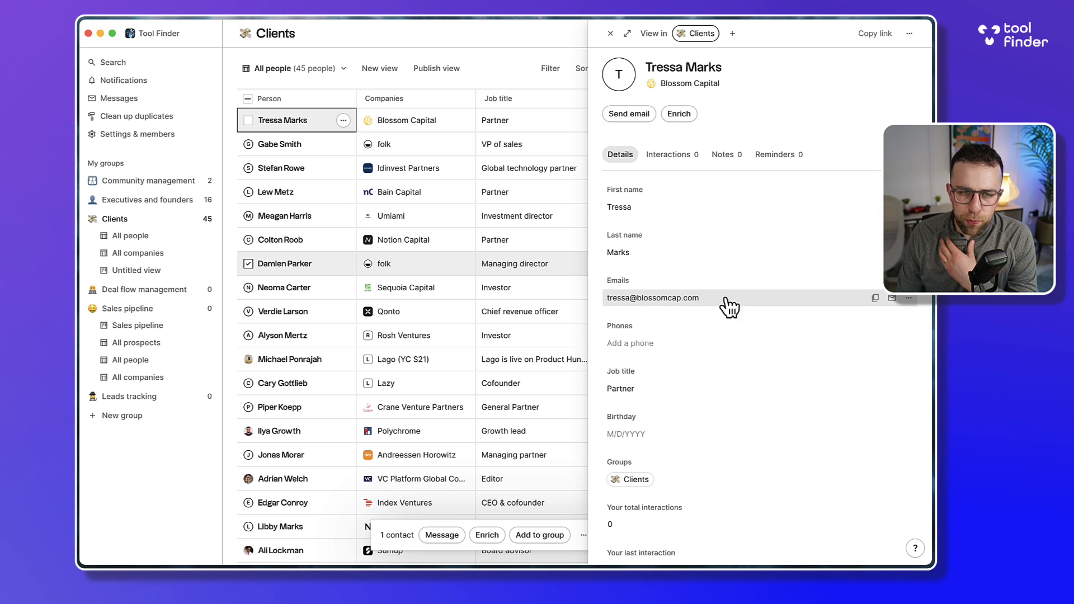
{"action": "mouse_move", "coordinate": [647, 346]}
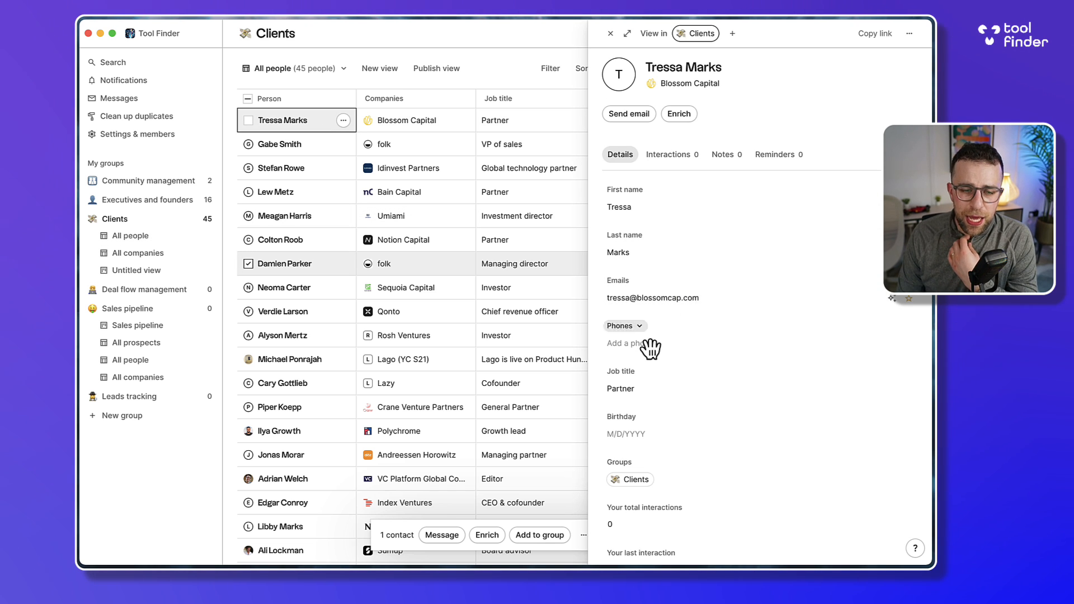
{"action": "scroll", "scroll_direction": "down", "scroll_amount": 3}
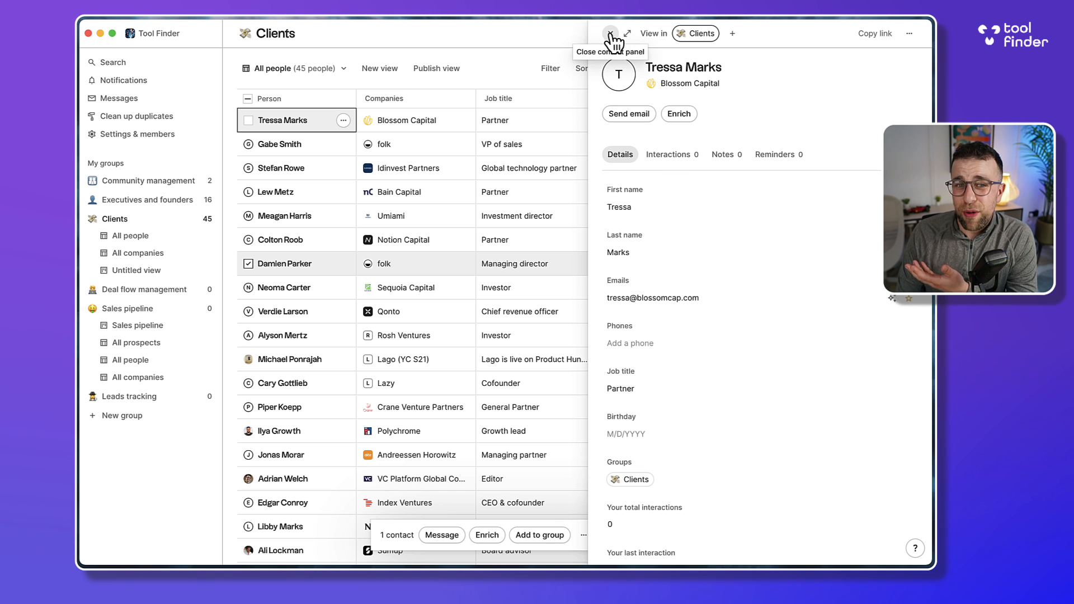
{"action": "left_click", "coordinate": [610, 33]}
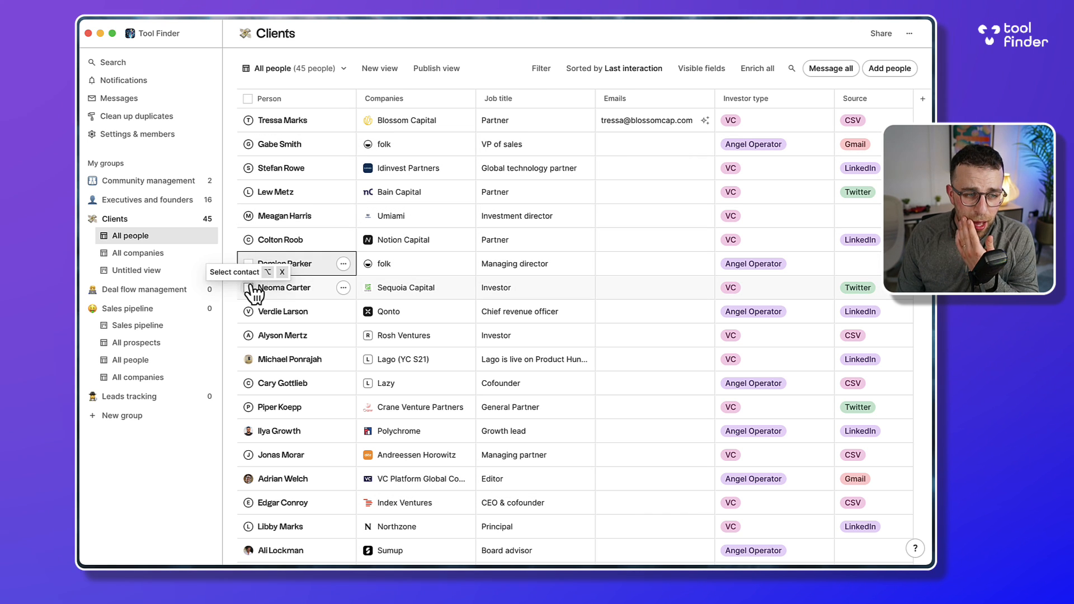
{"action": "scroll", "scroll_direction": "down", "scroll_amount": 3}
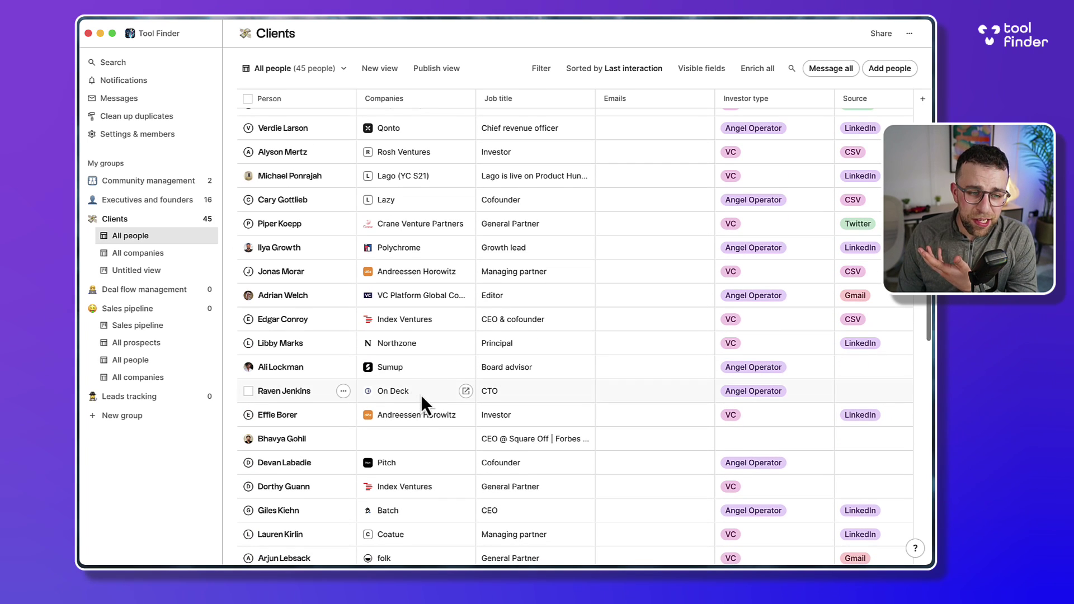
{"action": "mouse_move", "coordinate": [390, 366]}
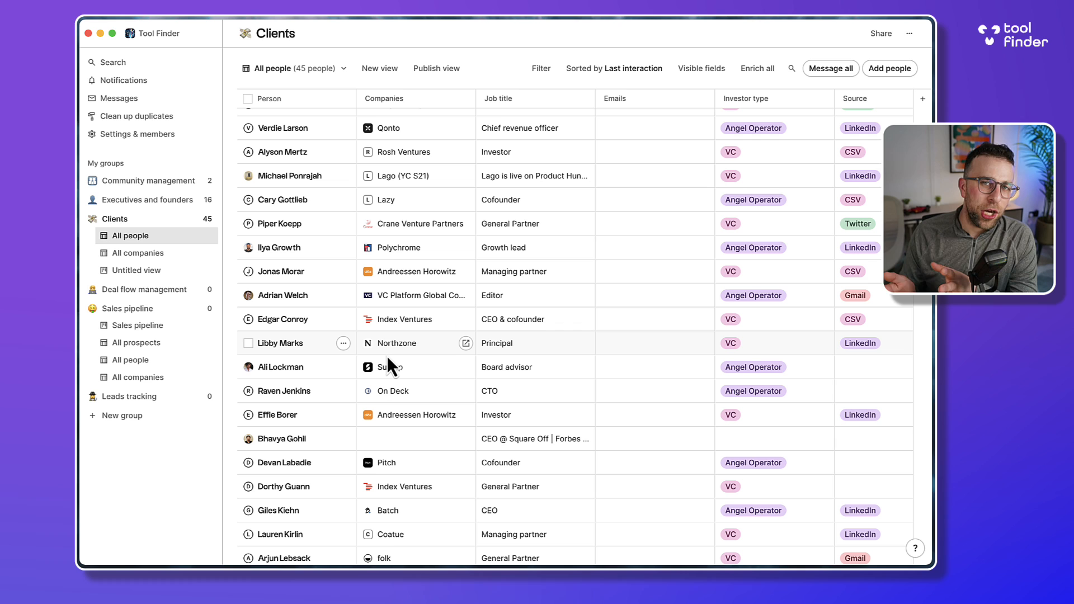
{"action": "mouse_move", "coordinate": [288, 175]}
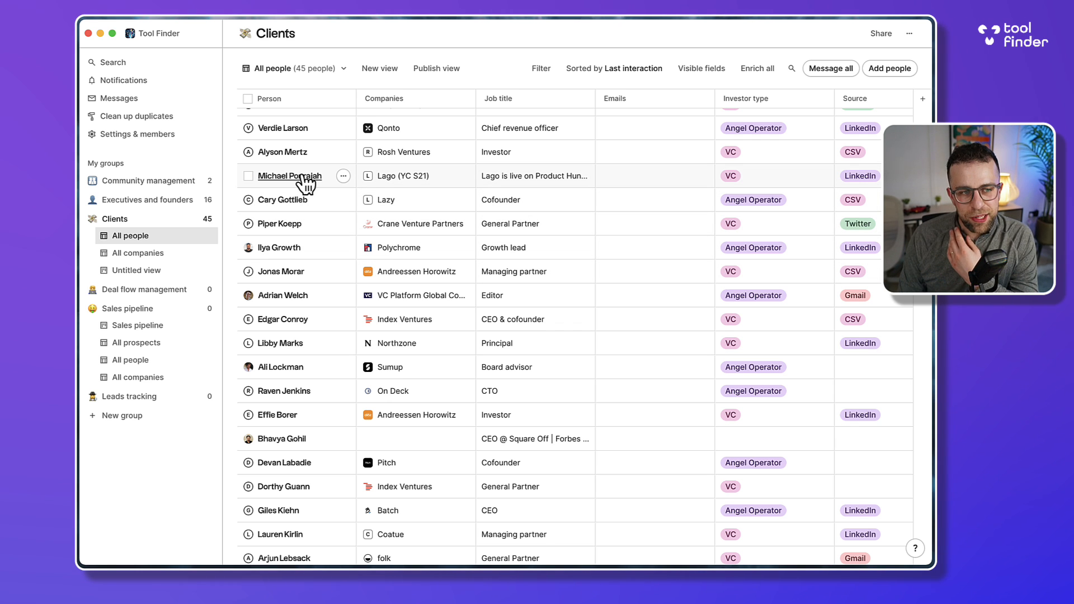
{"action": "mouse_move", "coordinate": [428, 367]}
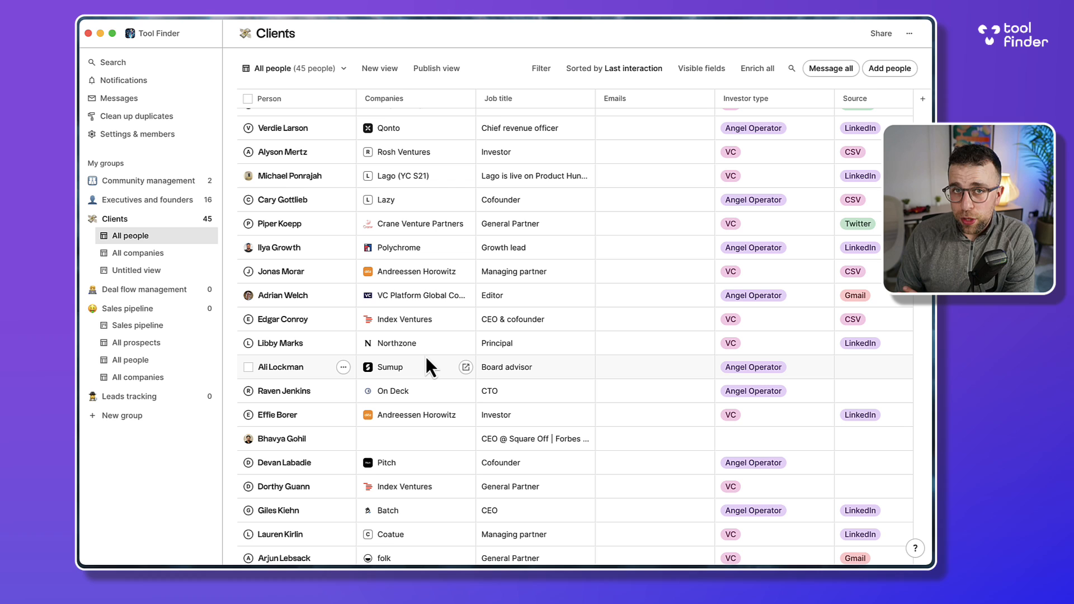
{"action": "scroll", "scroll_direction": "up", "scroll_amount": 3}
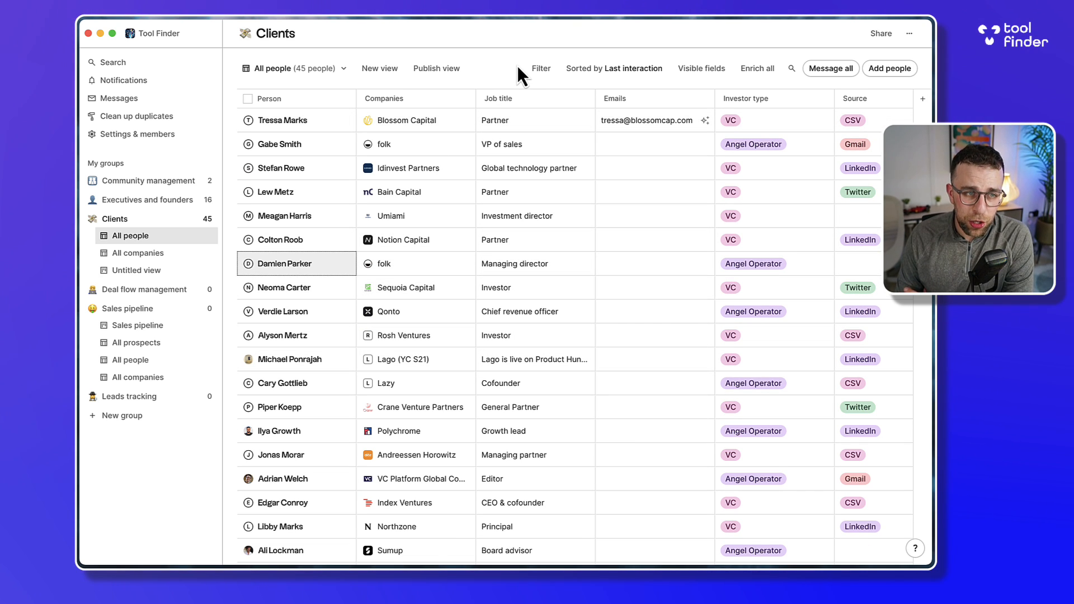
{"action": "mouse_move", "coordinate": [455, 150]}
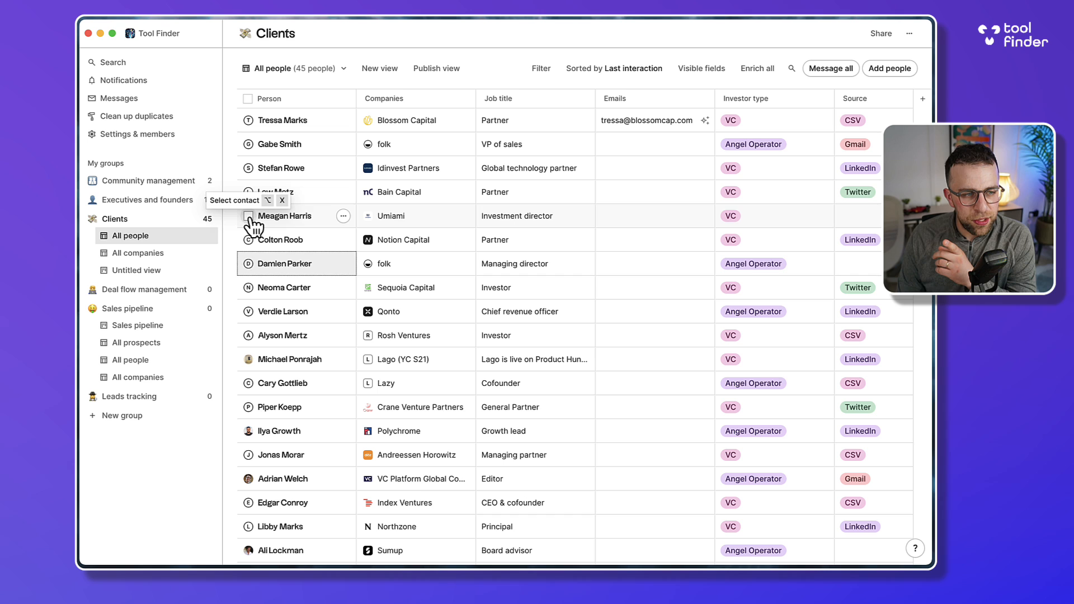
{"action": "left_click", "coordinate": [247, 287]}
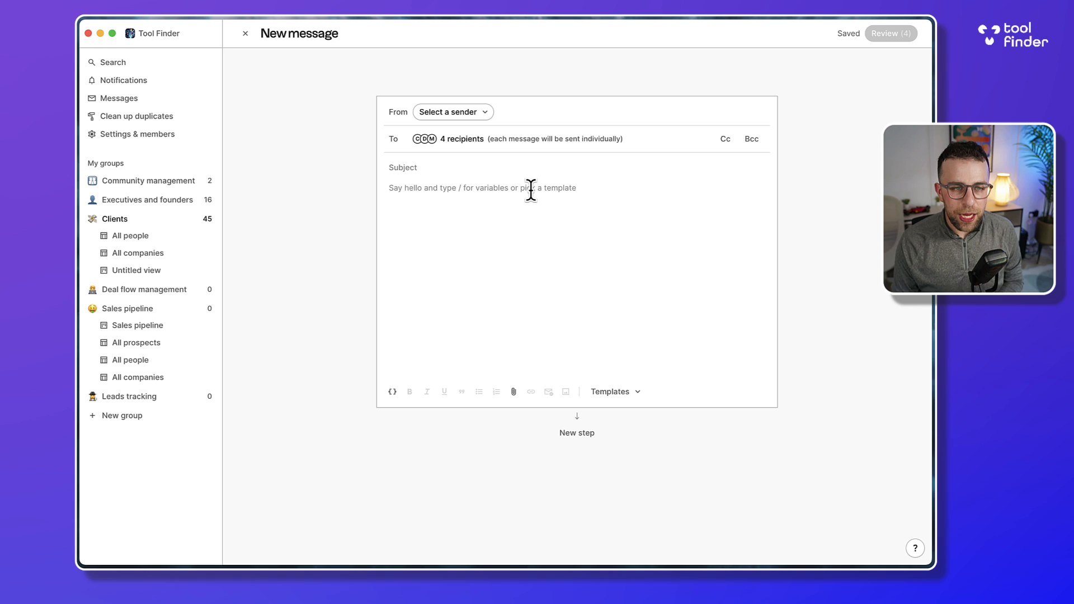
{"action": "mouse_move", "coordinate": [446, 186]}
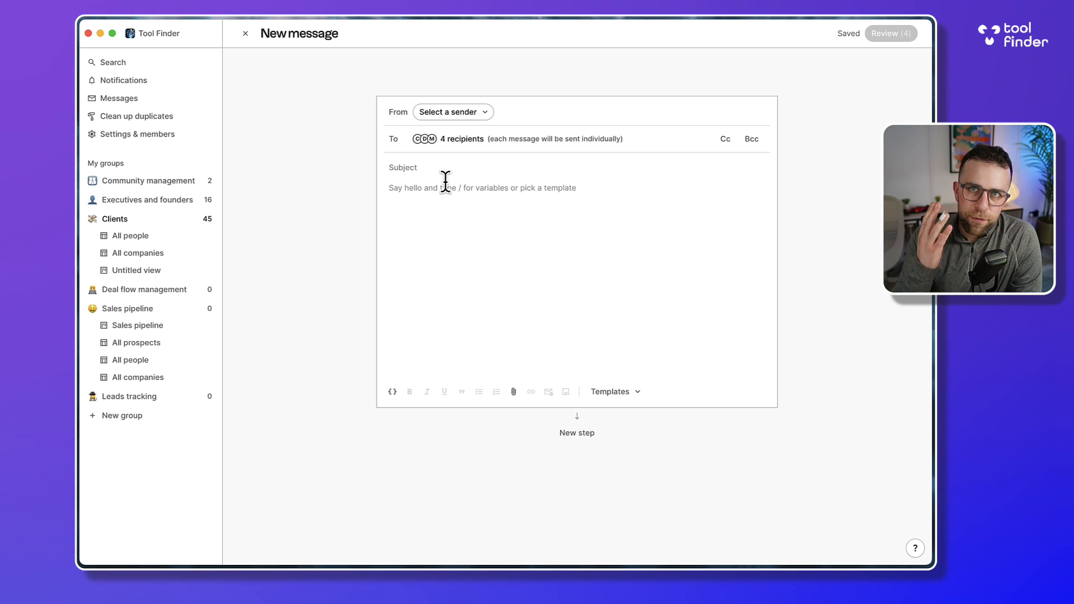
{"action": "mouse_move", "coordinate": [461, 138]}
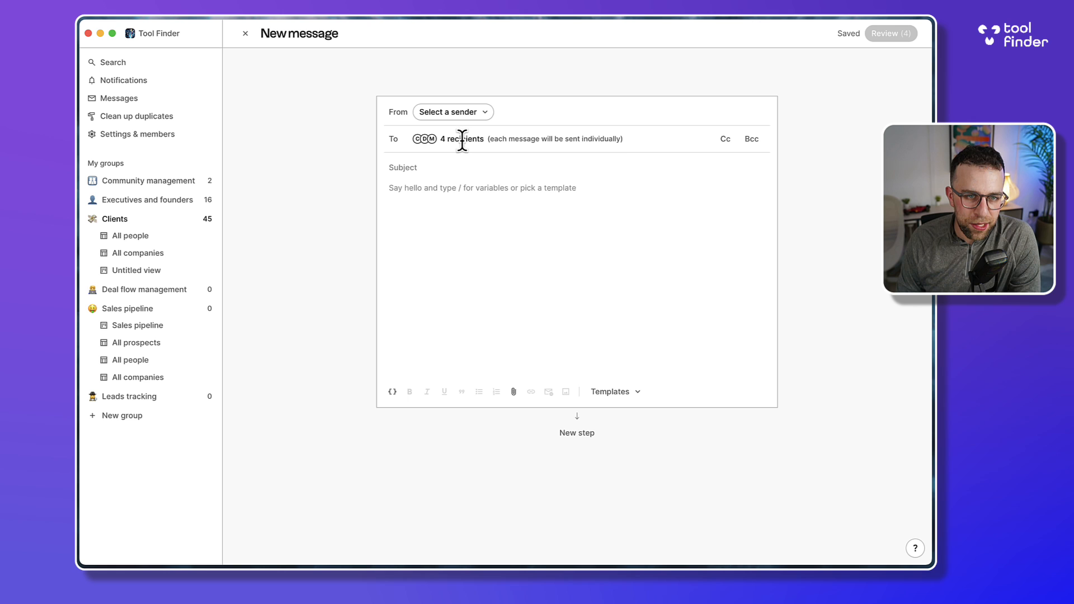
{"action": "left_click", "coordinate": [725, 138]}
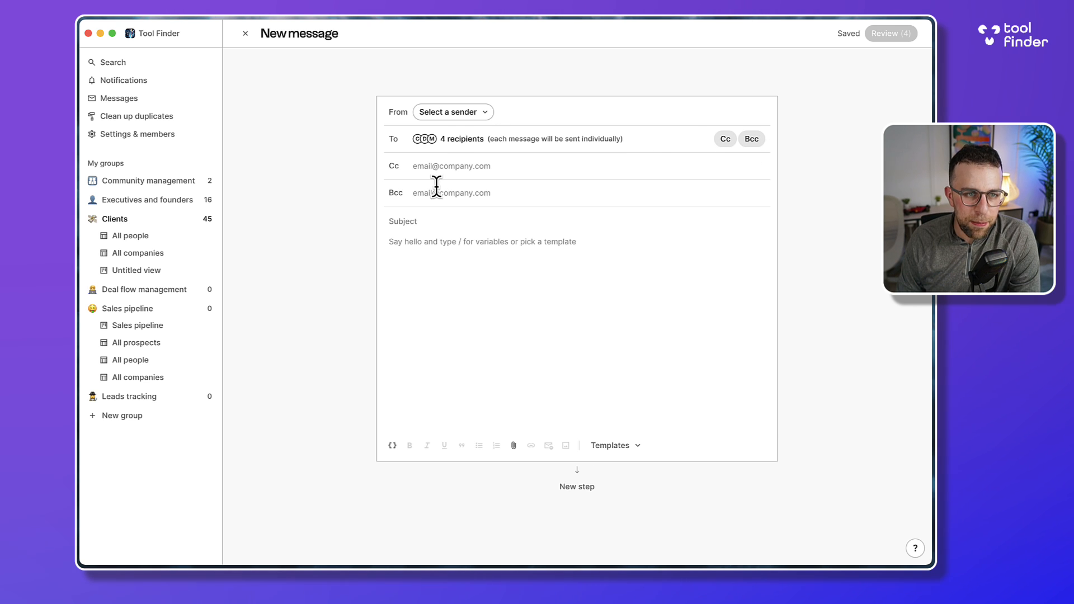
{"action": "left_click", "coordinate": [452, 112]}
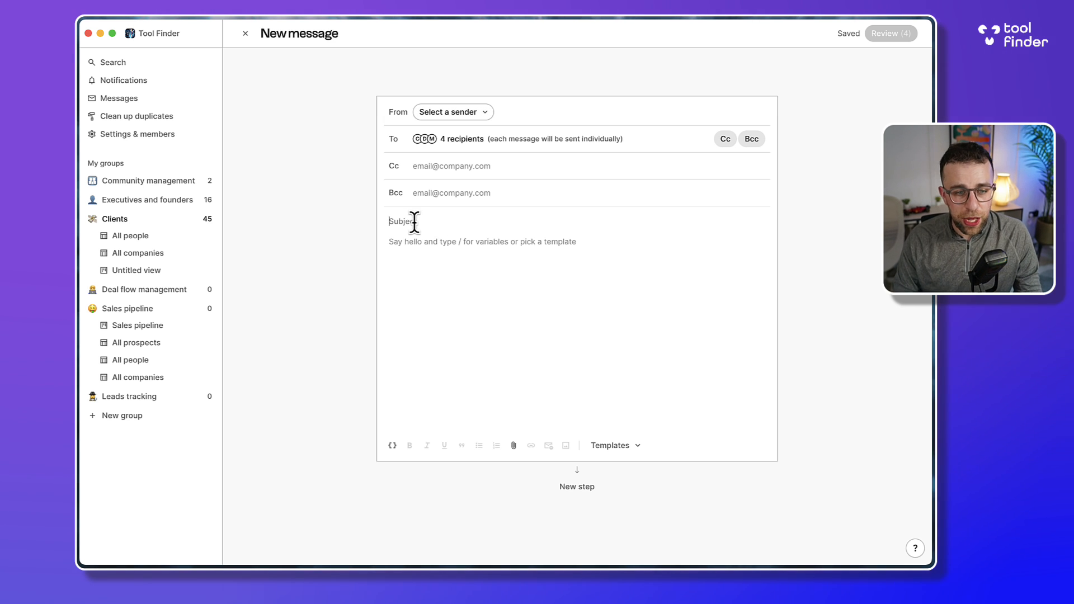
Open the email templates, start a new template, then cancel it and close the menu.
{"action": "left_click", "coordinate": [613, 445]}
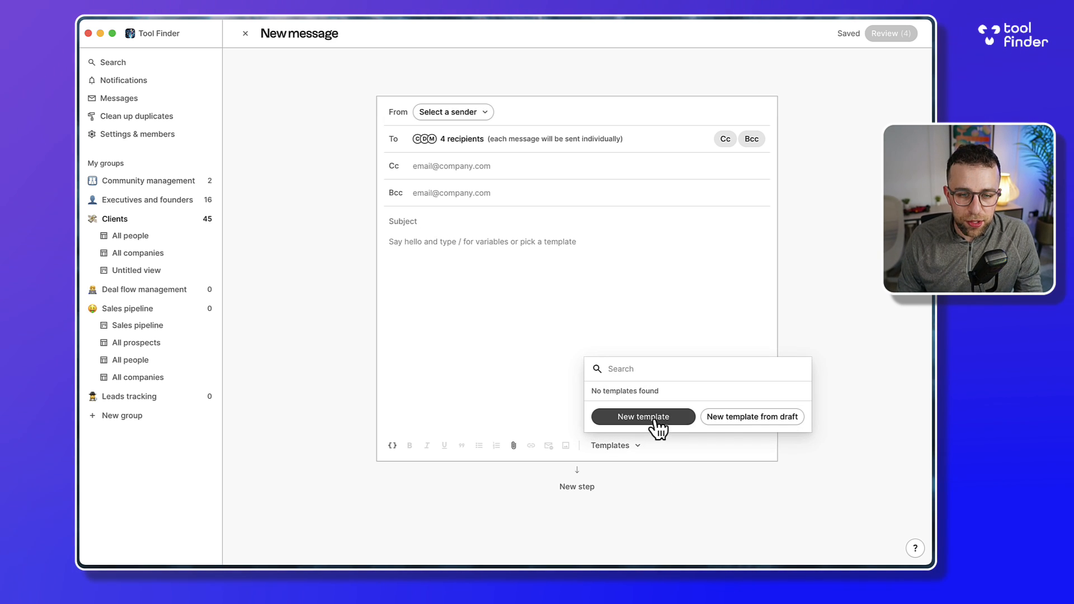
{"action": "left_click", "coordinate": [642, 416]}
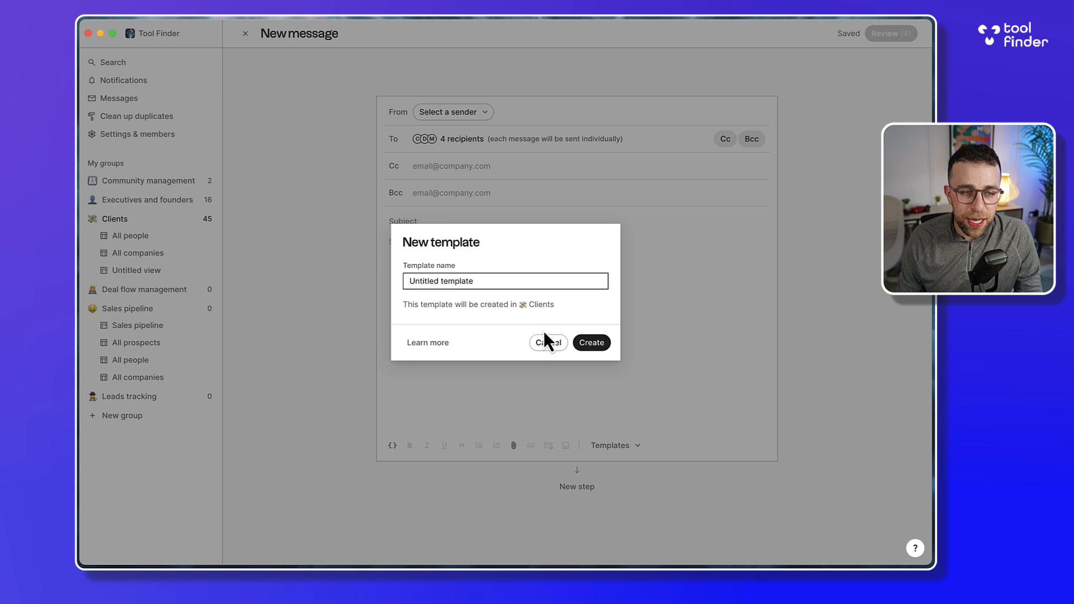
{"action": "left_click", "coordinate": [549, 343]}
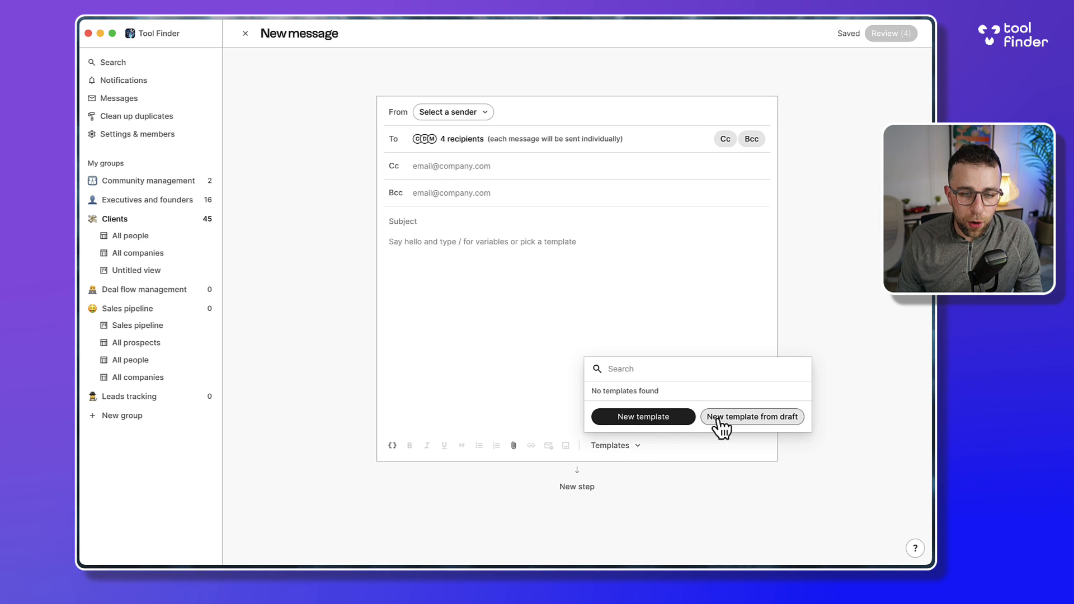
{"action": "left_click", "coordinate": [495, 297]}
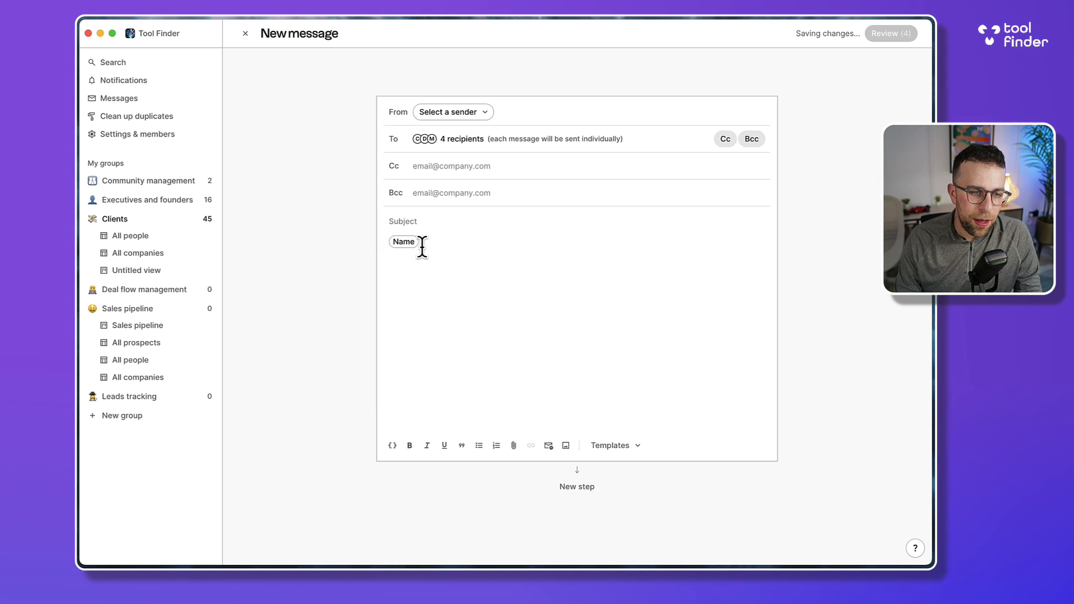
Type 'Hi' before Name and 'How are things at' followed by the Company name variable.
{"action": "type", "text": "Hi"}
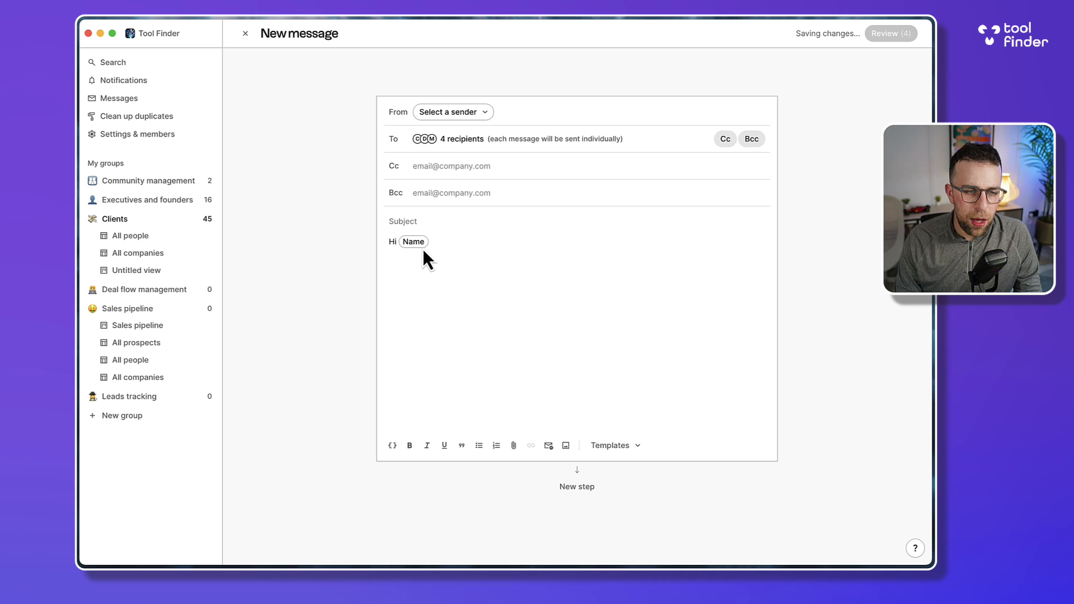
{"action": "type", "text": "How are things at /"}
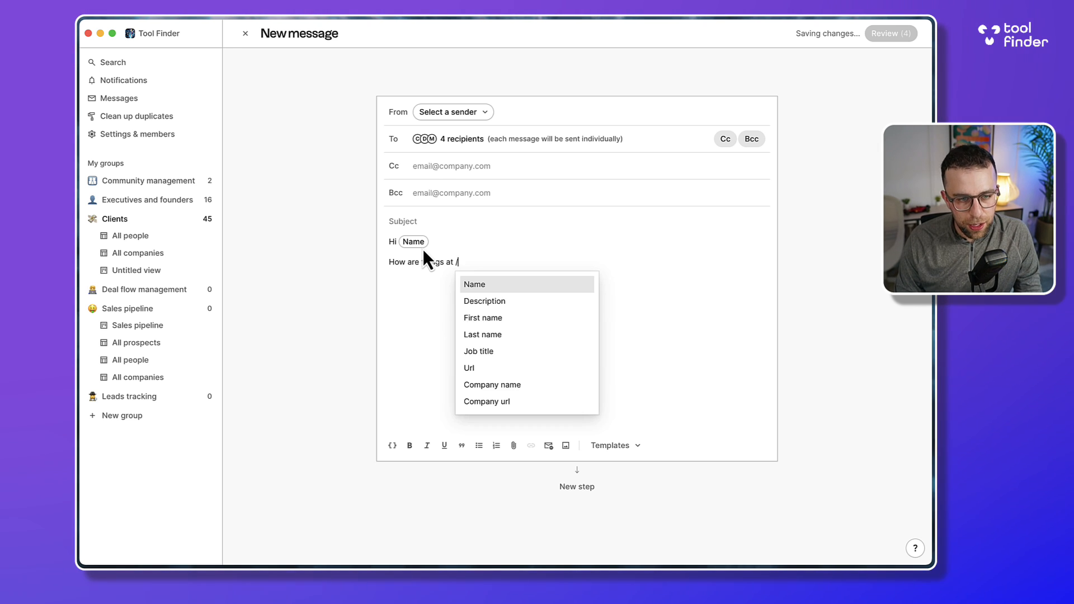
{"action": "left_click", "coordinate": [492, 385]}
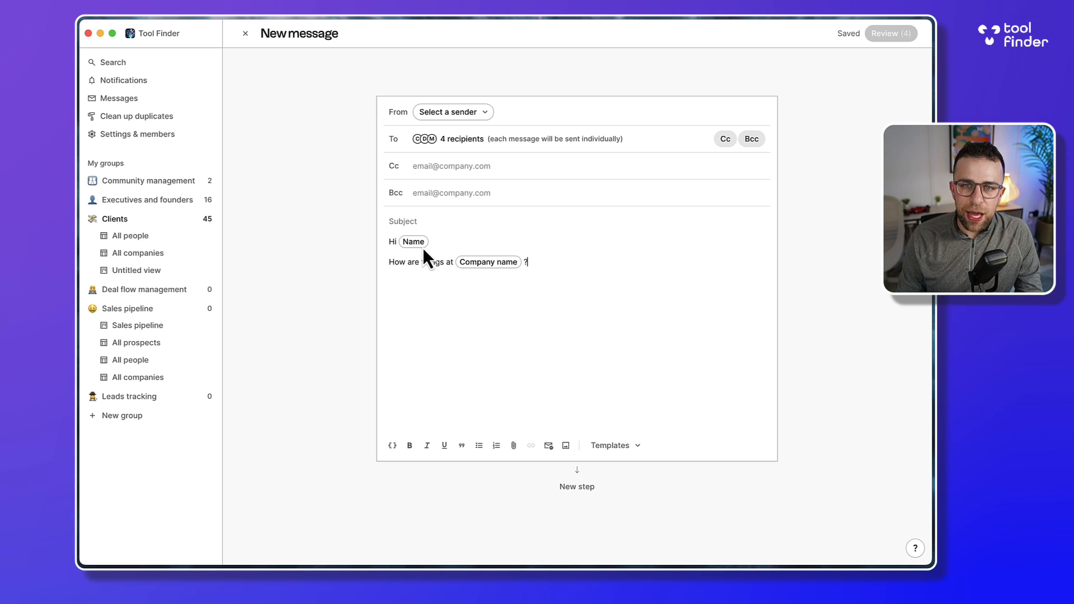
{"action": "mouse_move", "coordinate": [591, 522]}
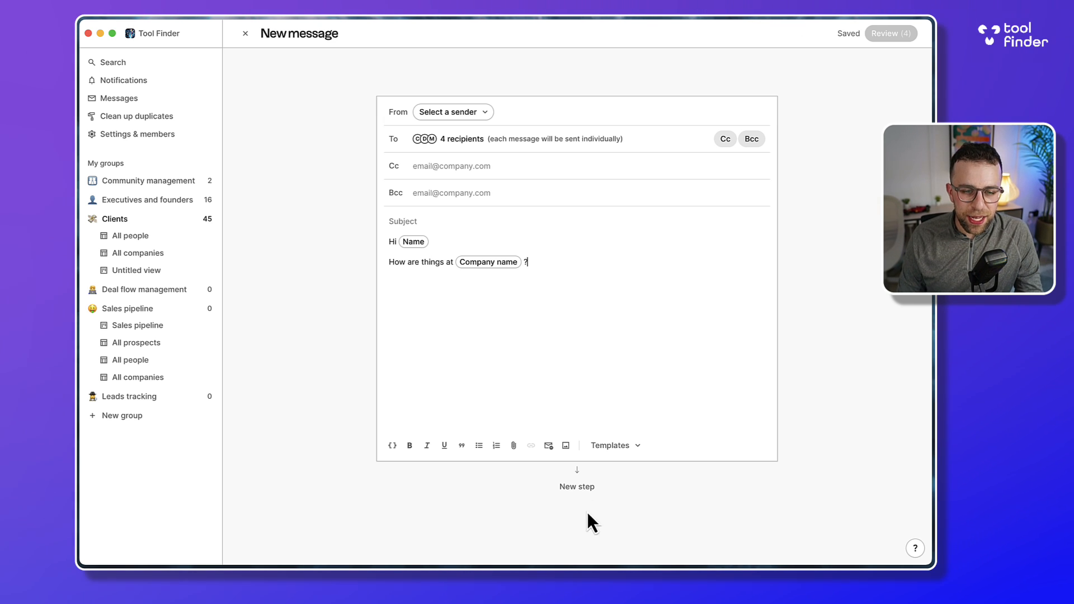
Add a second email step that waits 2 days, stopping if the contact replies.
{"action": "left_click", "coordinate": [577, 486]}
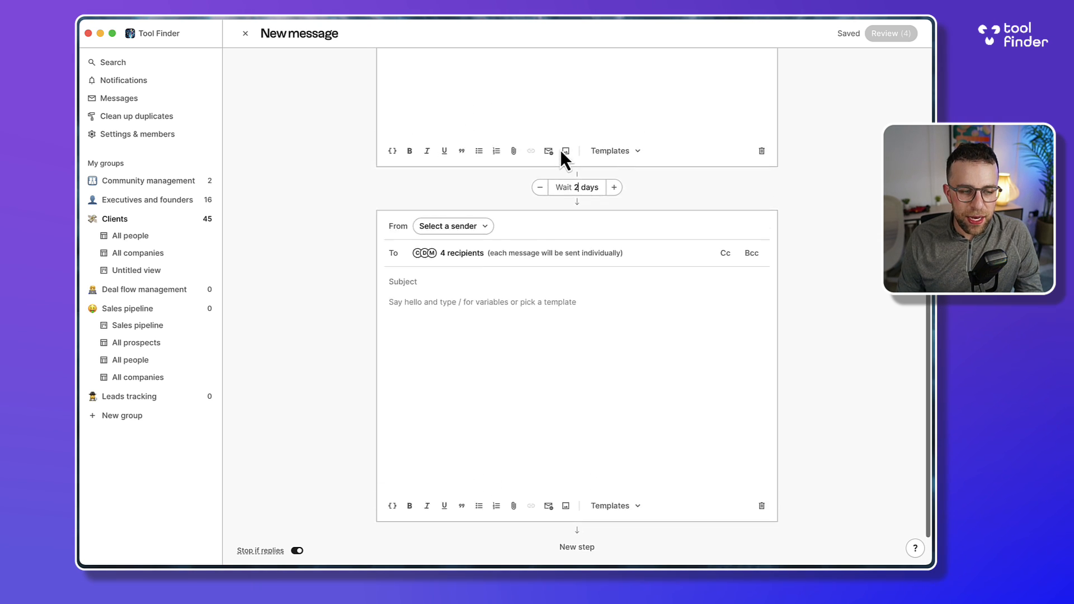
{"action": "scroll", "scroll_direction": "up", "scroll_amount": 3}
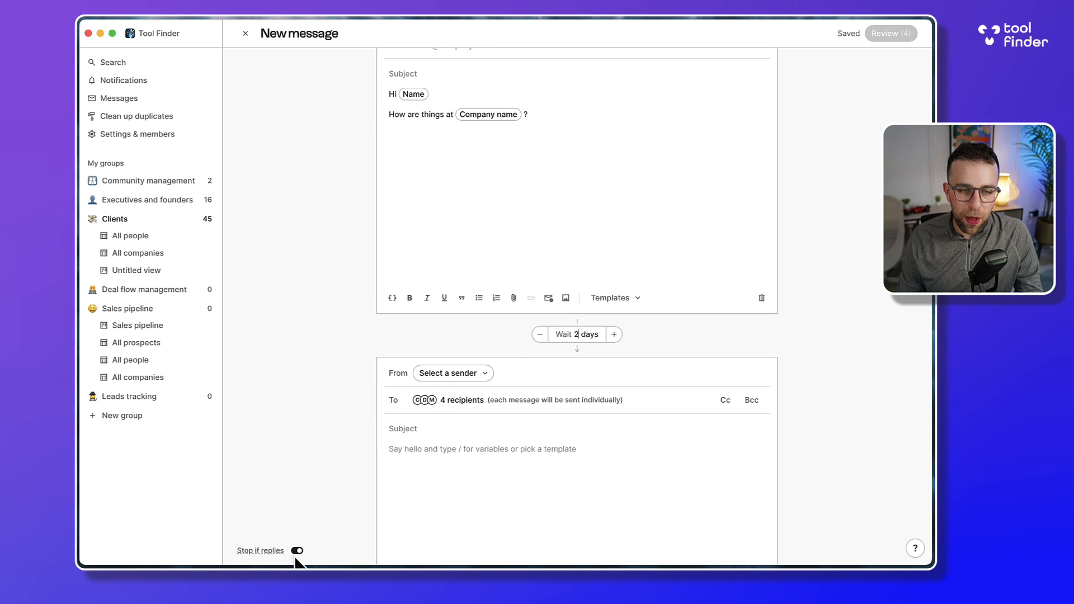
{"action": "mouse_move", "coordinate": [610, 356]}
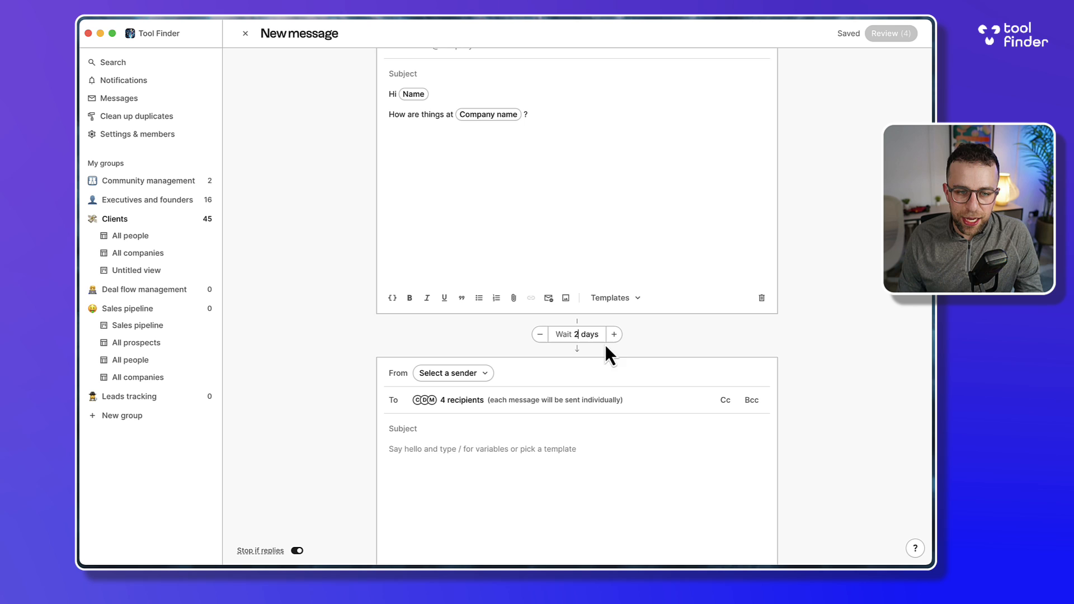
{"action": "scroll", "scroll_direction": "down", "scroll_amount": 3}
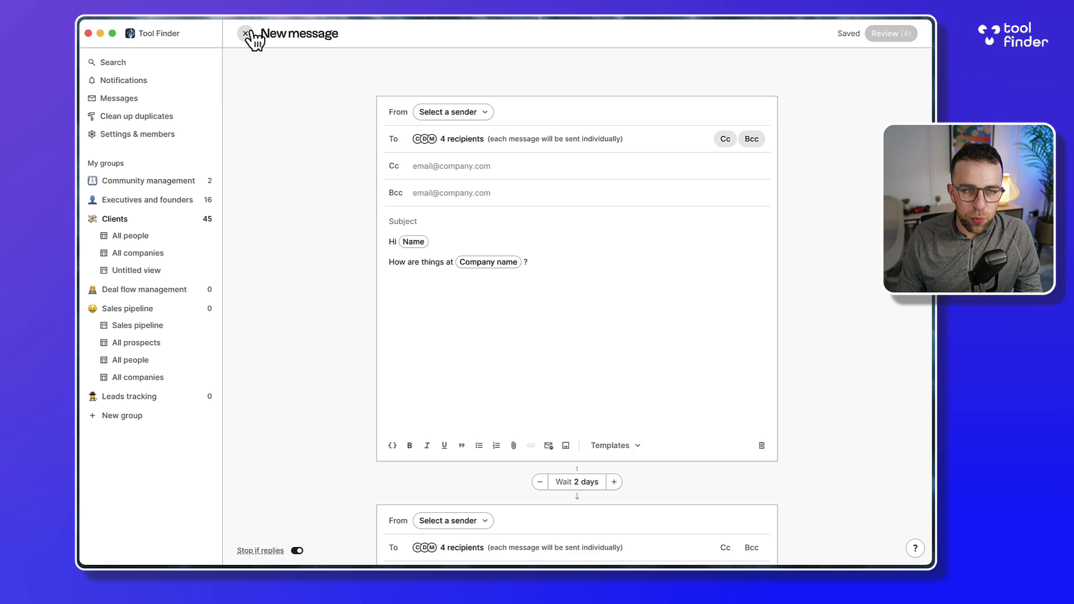
Close the sequence editor, then check the Notion Capital partner's empty interaction history.
{"action": "left_click", "coordinate": [247, 33]}
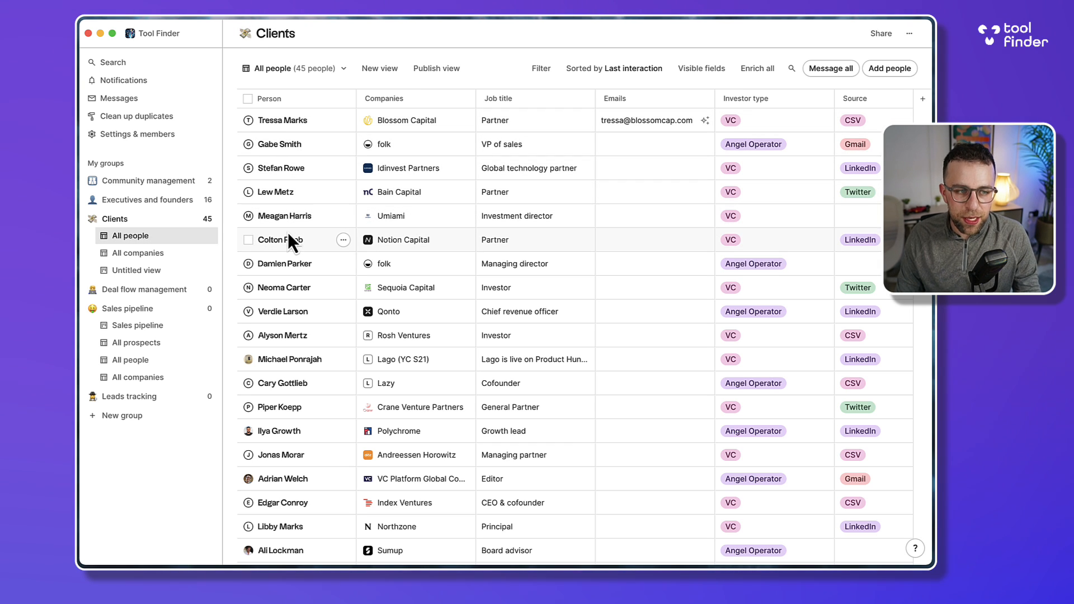
{"action": "left_click", "coordinate": [280, 239]}
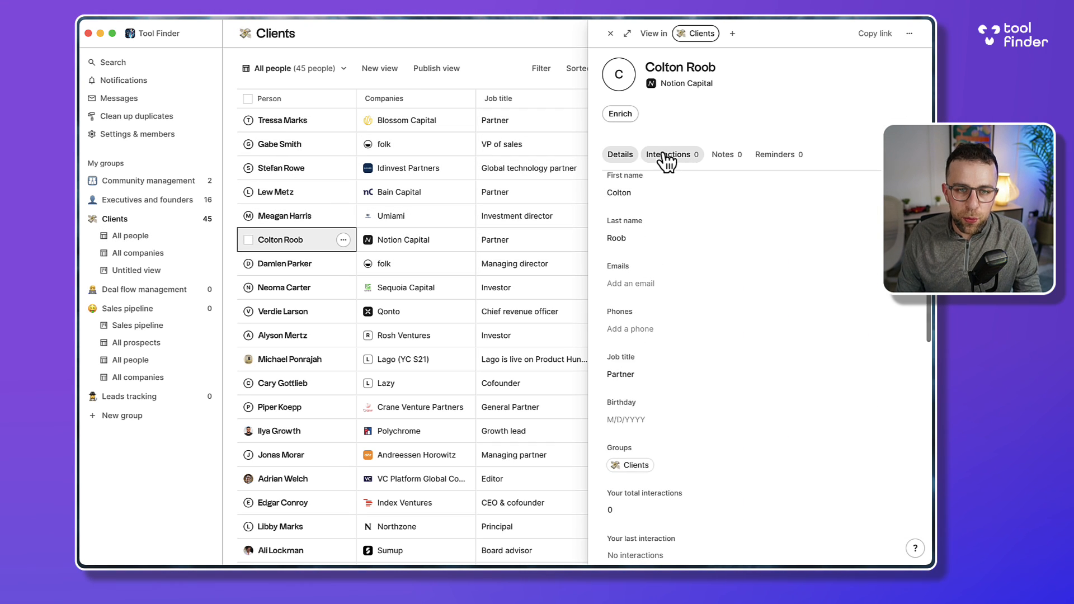
{"action": "left_click", "coordinate": [667, 154]}
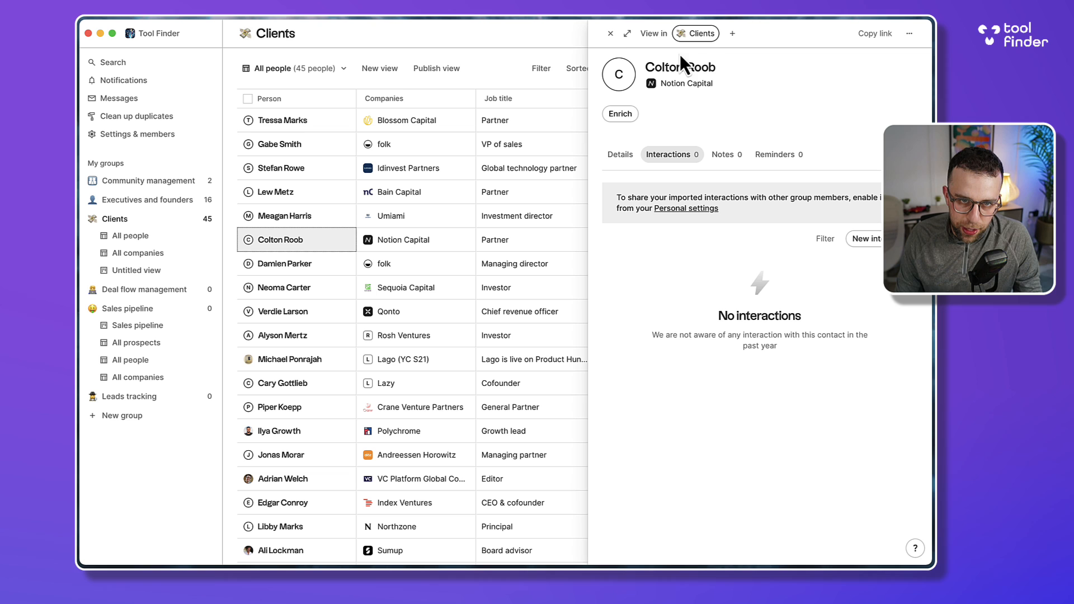
{"action": "left_click", "coordinate": [609, 33]}
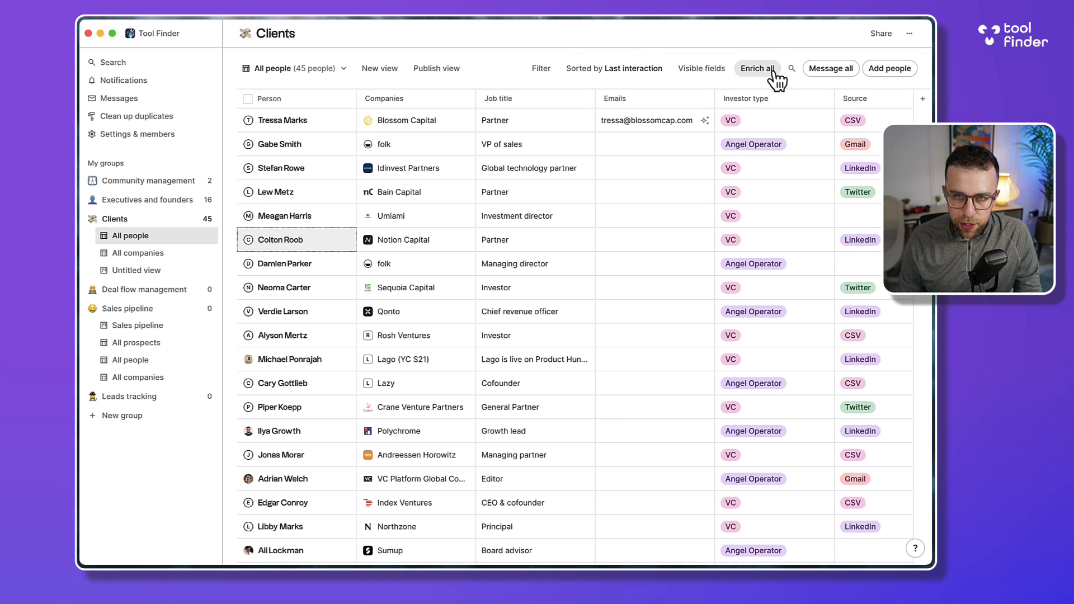
{"action": "mouse_move", "coordinate": [161, 325]}
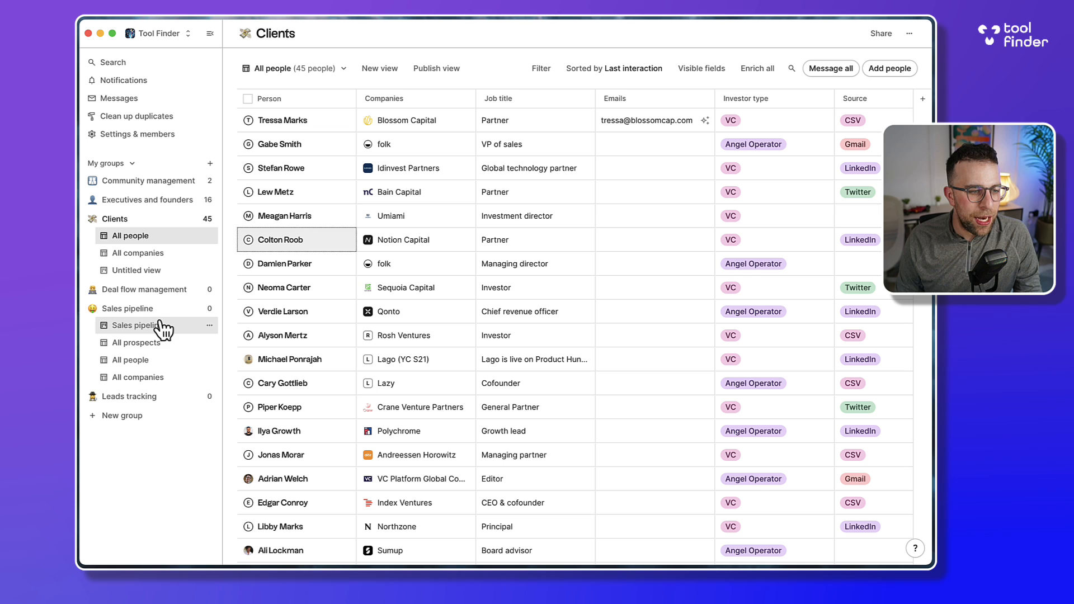
Open the first member's record in the Community management group.
{"action": "left_click", "coordinate": [143, 181]}
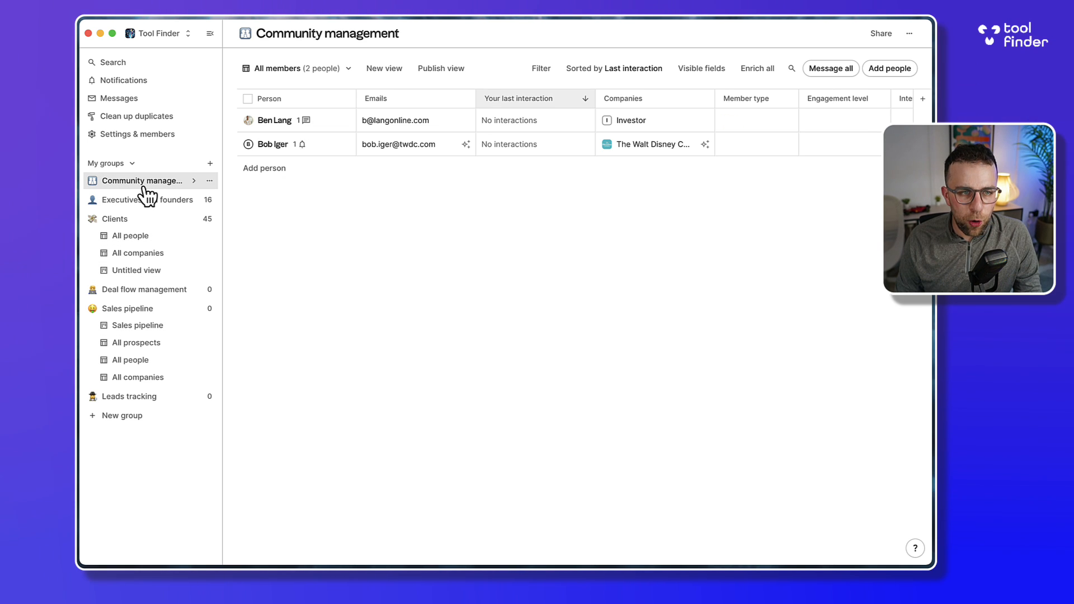
{"action": "left_click", "coordinate": [274, 119]}
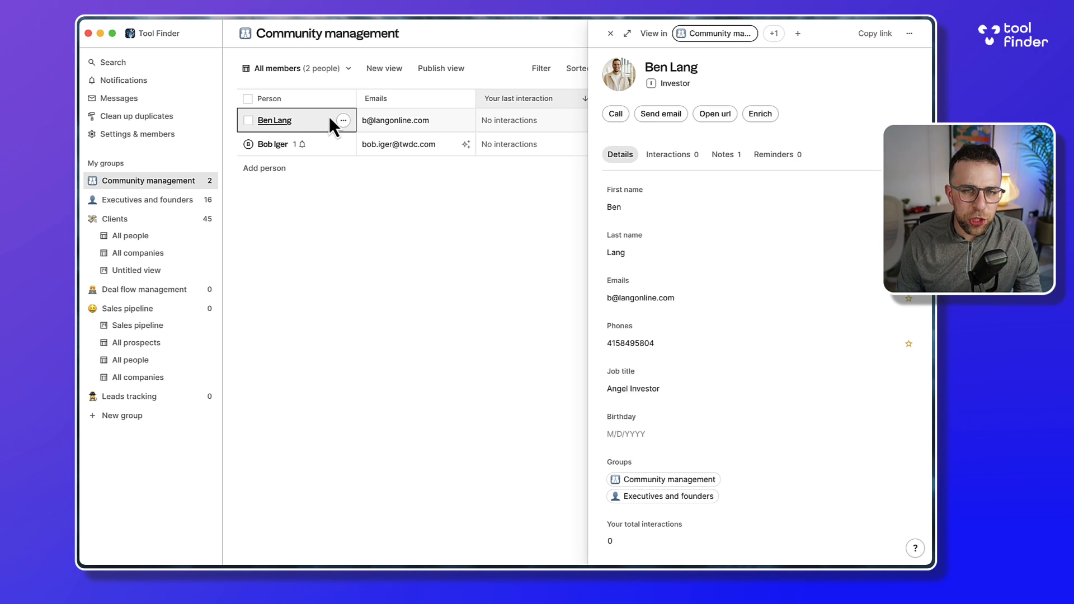
{"action": "mouse_move", "coordinate": [651, 151]}
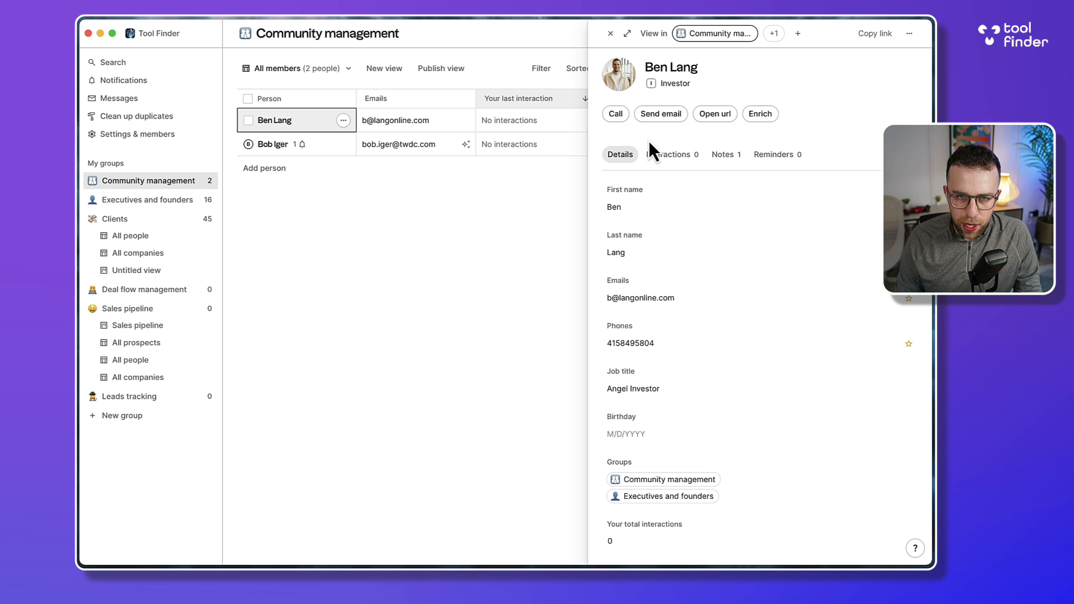
{"action": "mouse_move", "coordinate": [579, 58]}
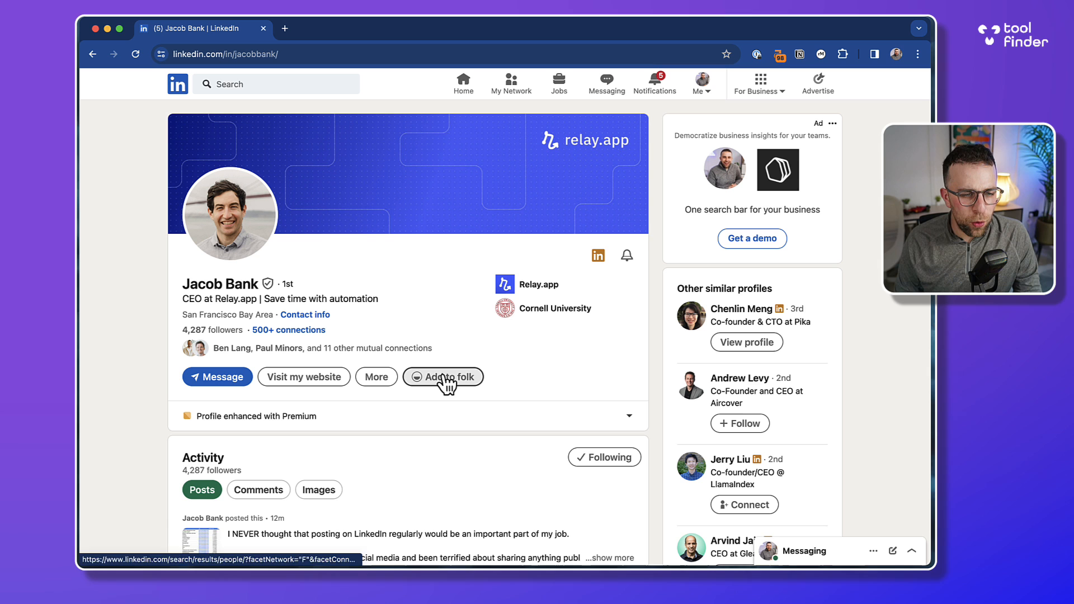
{"action": "mouse_move", "coordinate": [443, 382]}
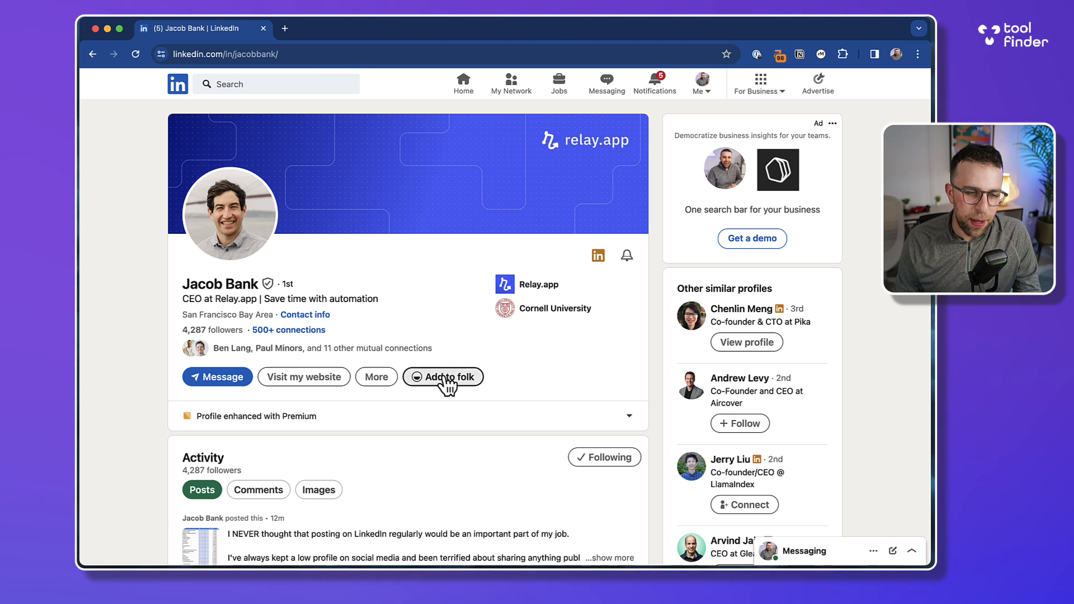
{"action": "left_click", "coordinate": [443, 376]}
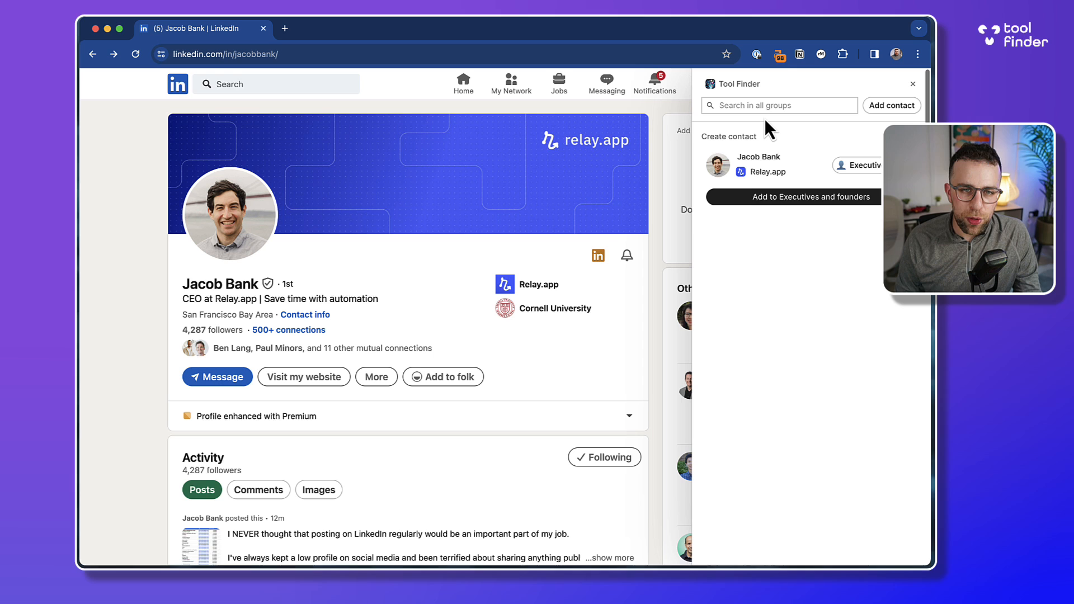
{"action": "left_click", "coordinate": [860, 165]}
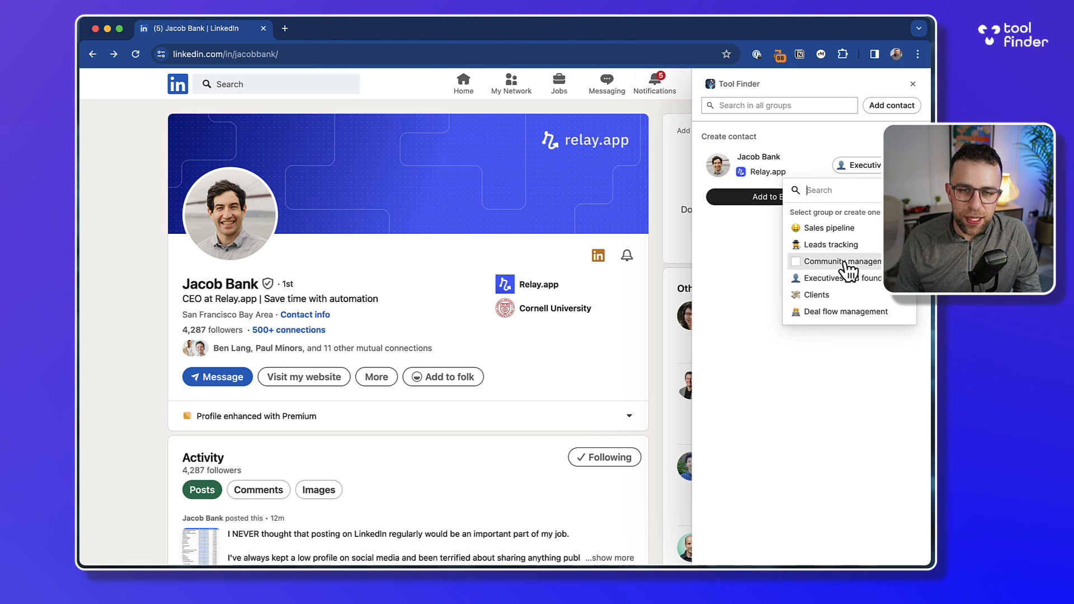
{"action": "left_click", "coordinate": [842, 261]}
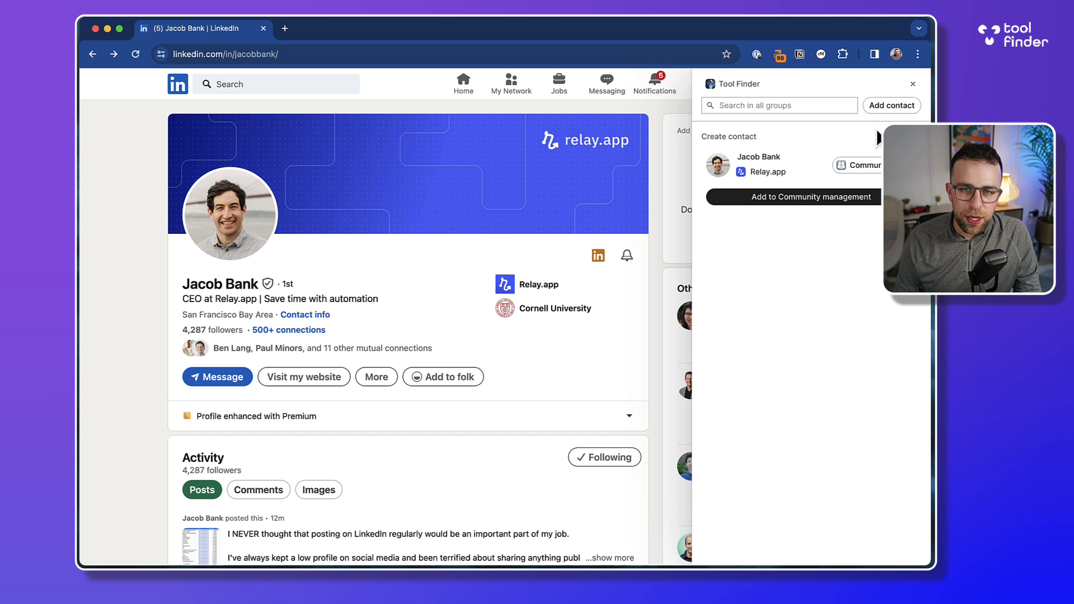
{"action": "left_click", "coordinate": [859, 165]}
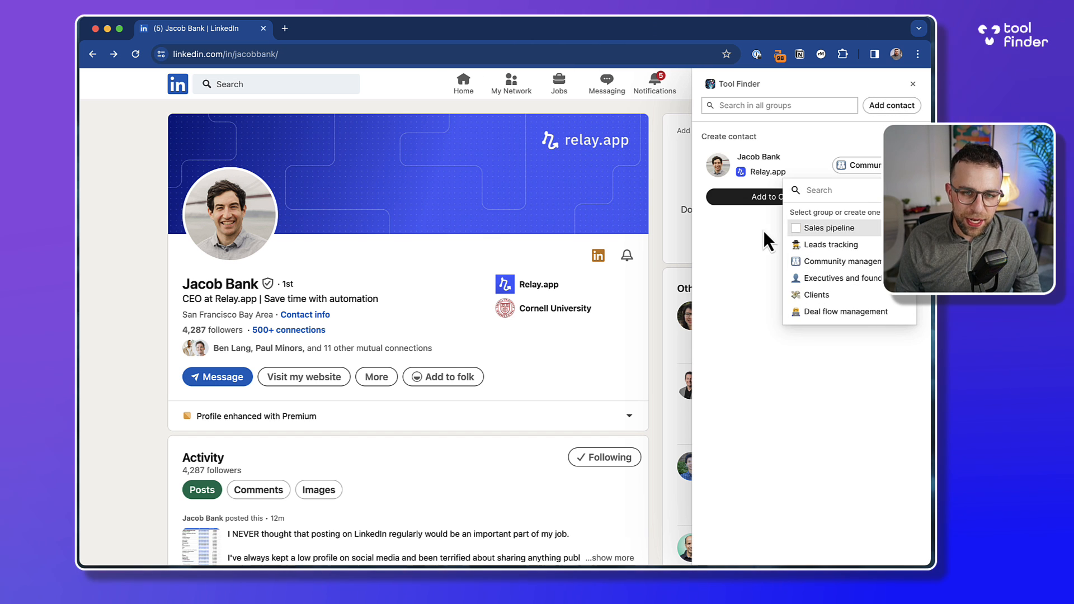
{"action": "left_click", "coordinate": [842, 261]}
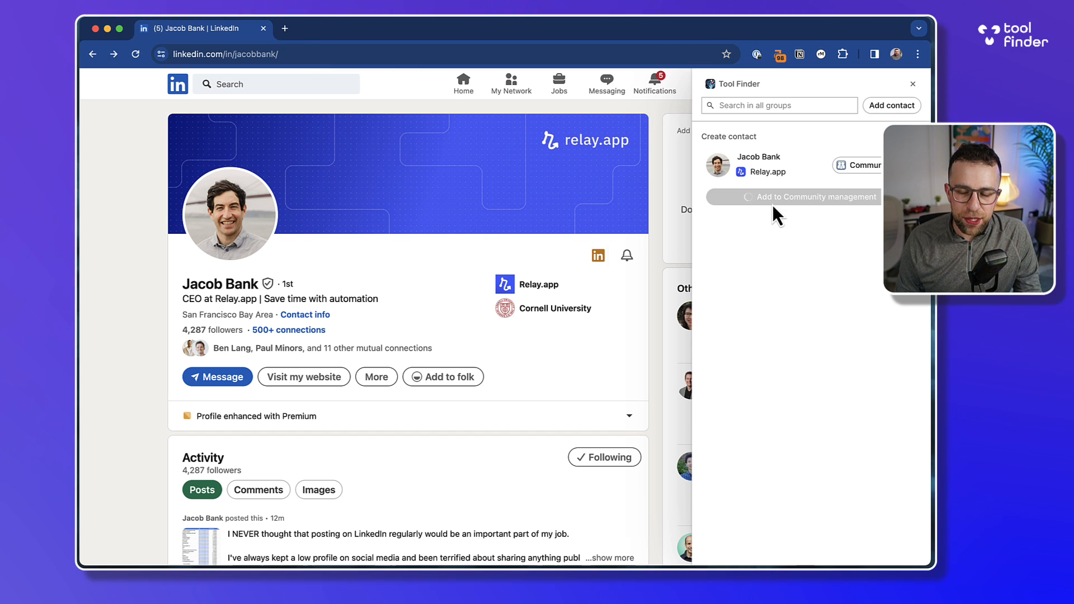
{"action": "left_click", "coordinate": [818, 197]}
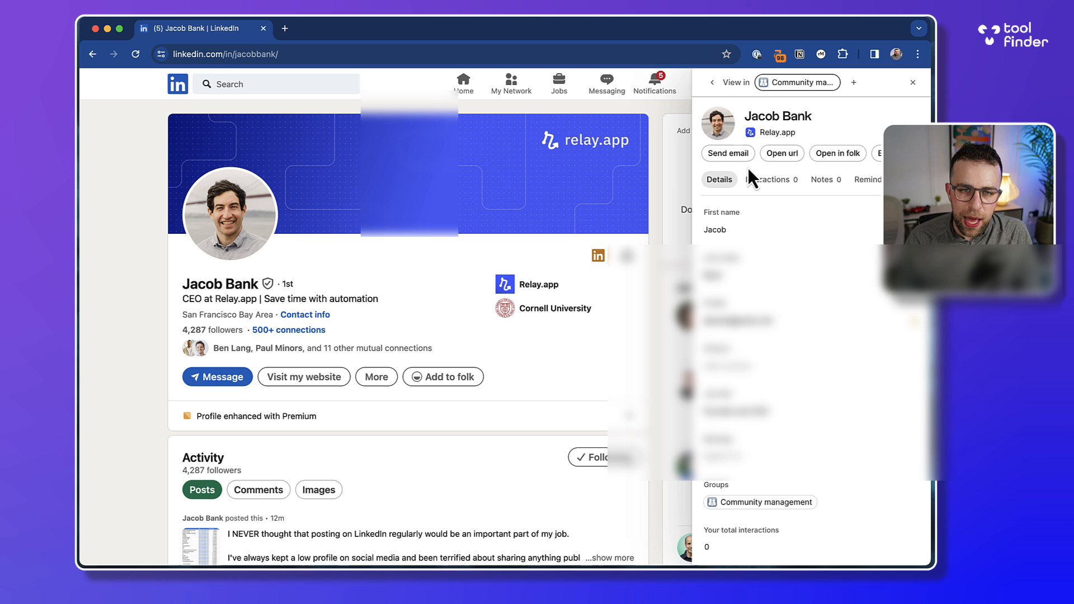
{"action": "mouse_move", "coordinate": [868, 171]}
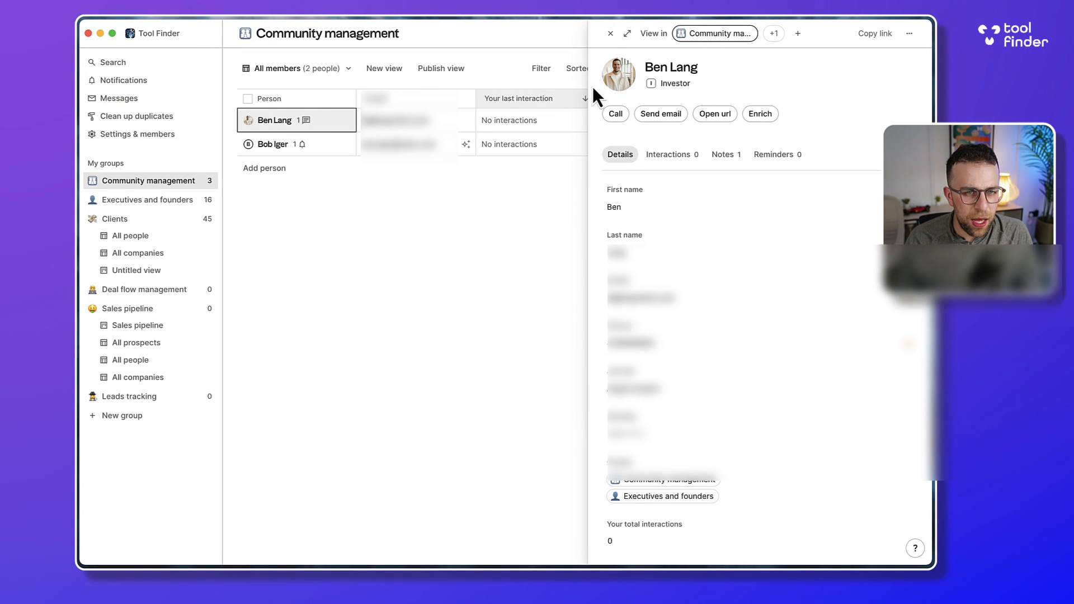
Review Jacob Bank's new record in Community management, then open Bob Iger's record.
{"action": "left_click", "coordinate": [150, 199]}
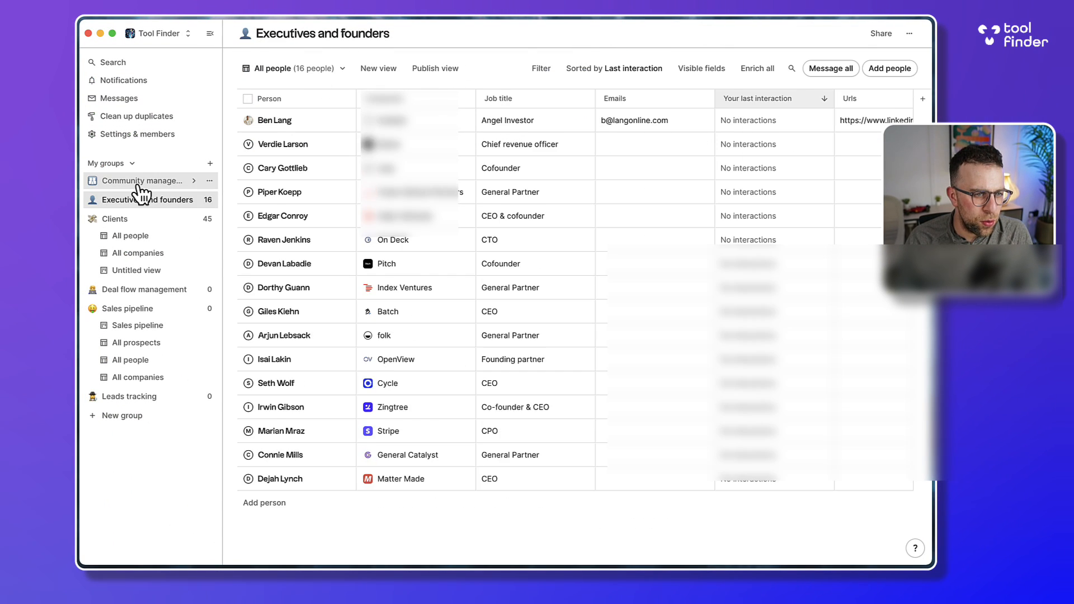
{"action": "left_click", "coordinate": [142, 180]}
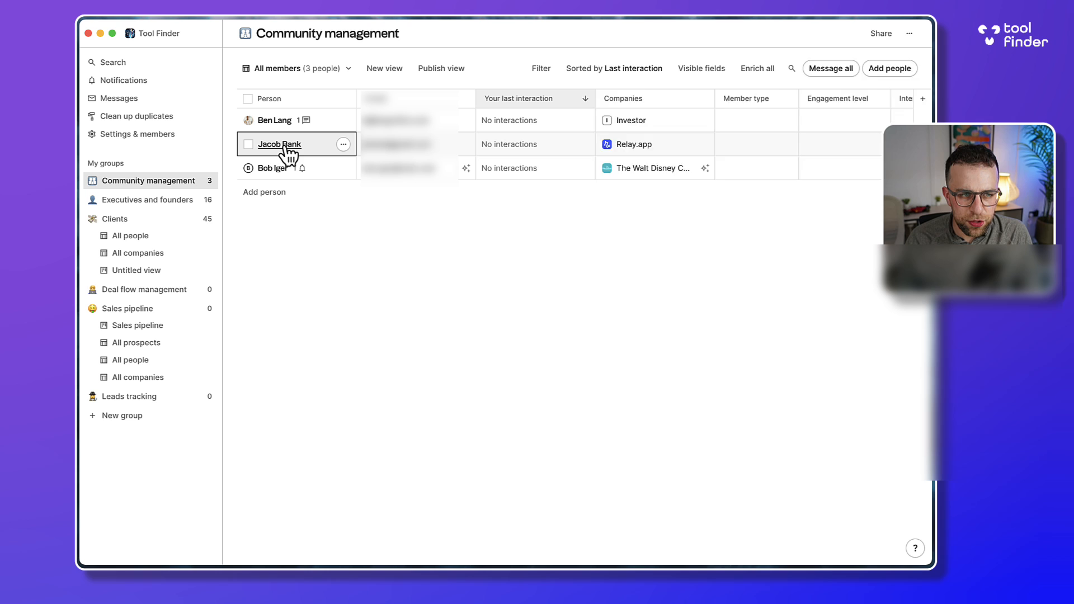
{"action": "left_click", "coordinate": [278, 144]}
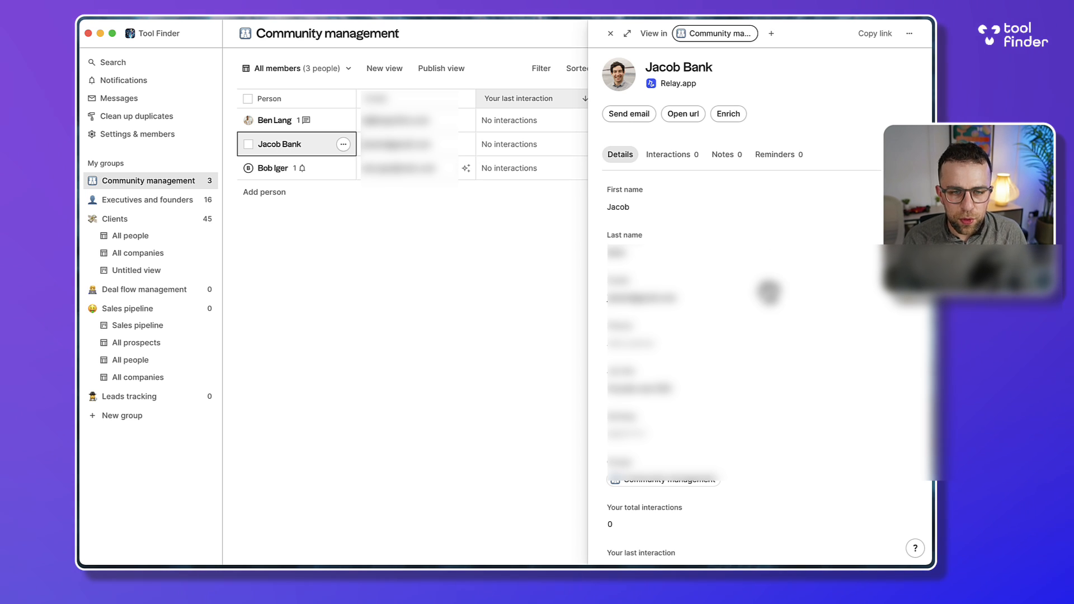
{"action": "scroll", "scroll_direction": "down", "scroll_amount": 3}
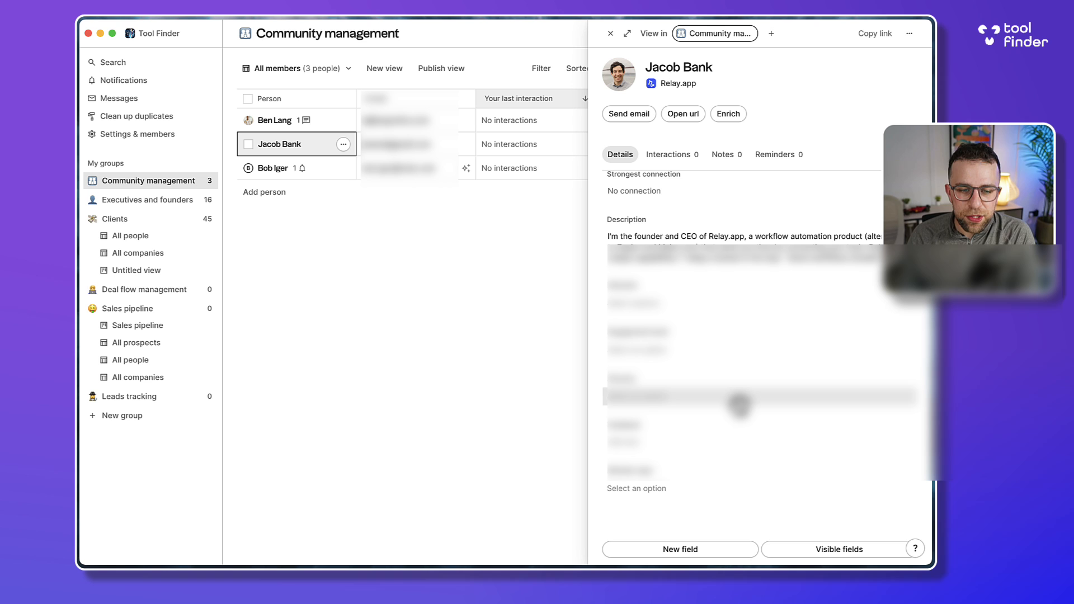
{"action": "mouse_move", "coordinate": [677, 190]}
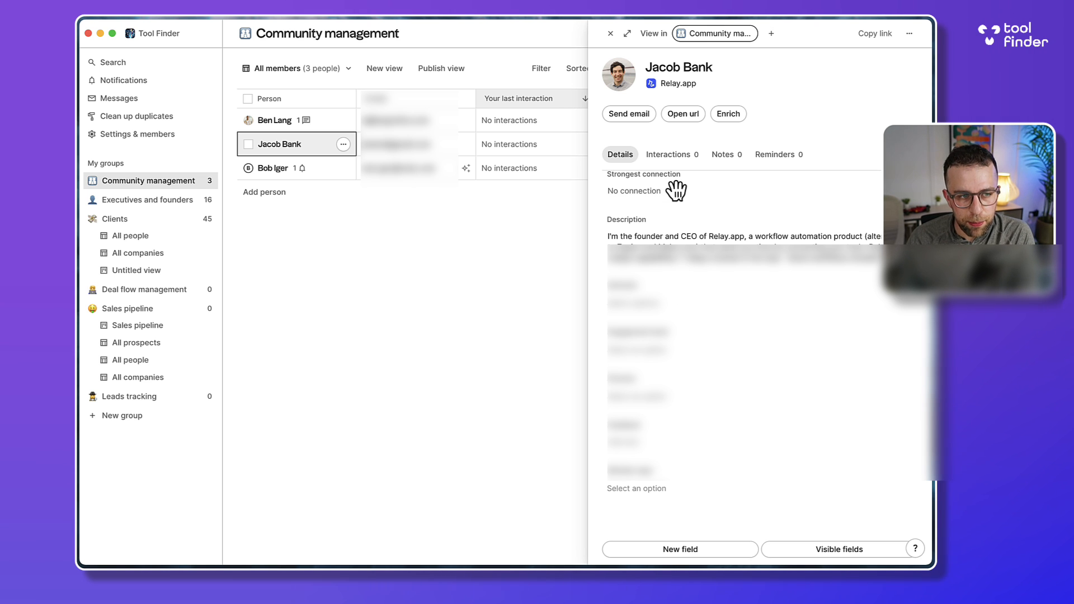
{"action": "left_click", "coordinate": [272, 168]}
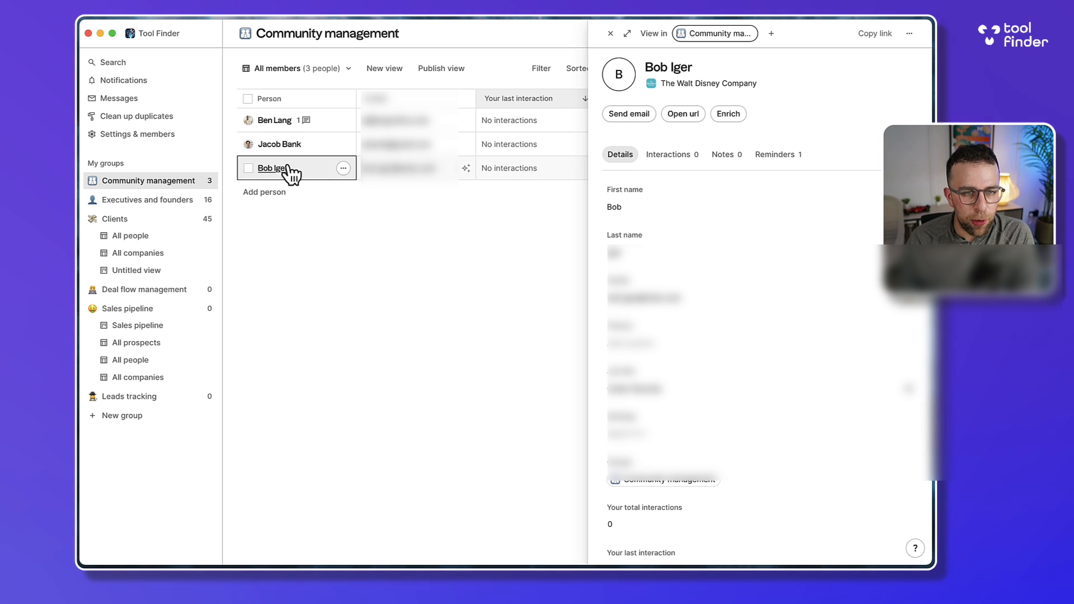
{"action": "mouse_move", "coordinate": [728, 114]}
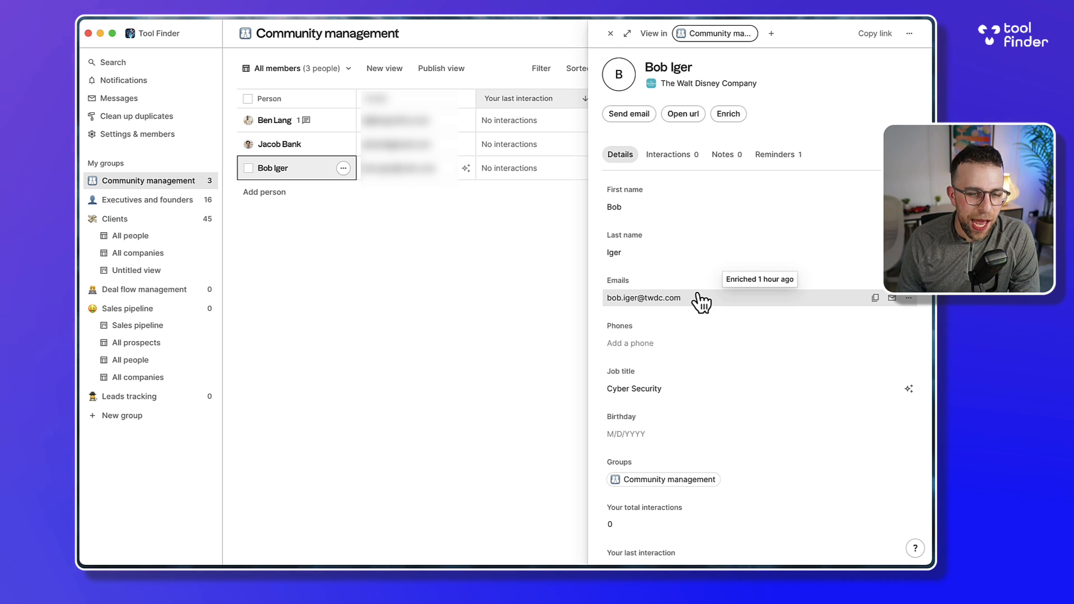
{"action": "mouse_move", "coordinate": [673, 308]}
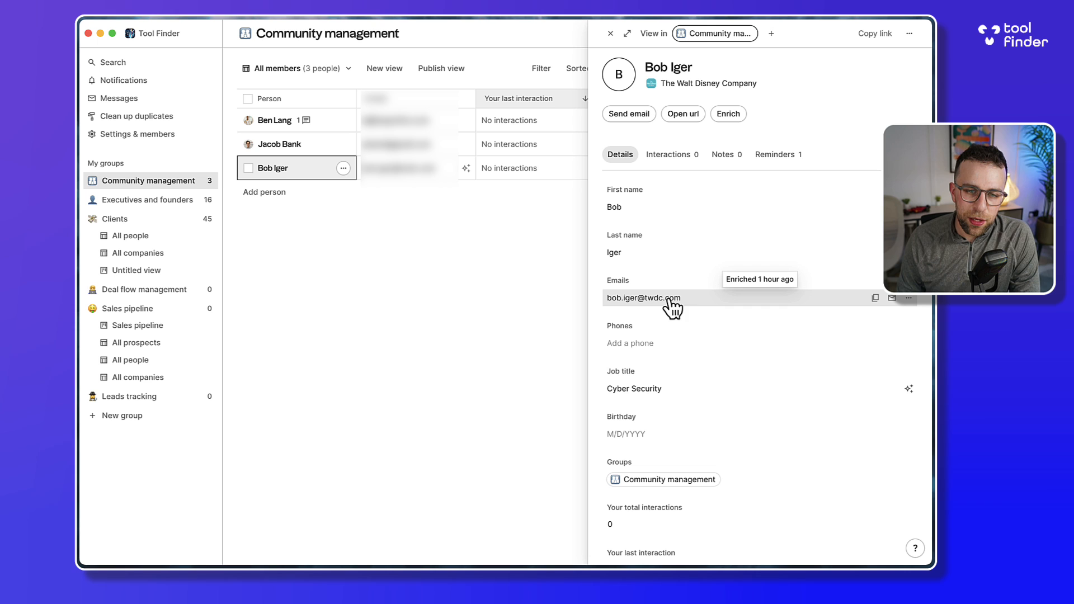
{"action": "mouse_move", "coordinate": [671, 282]}
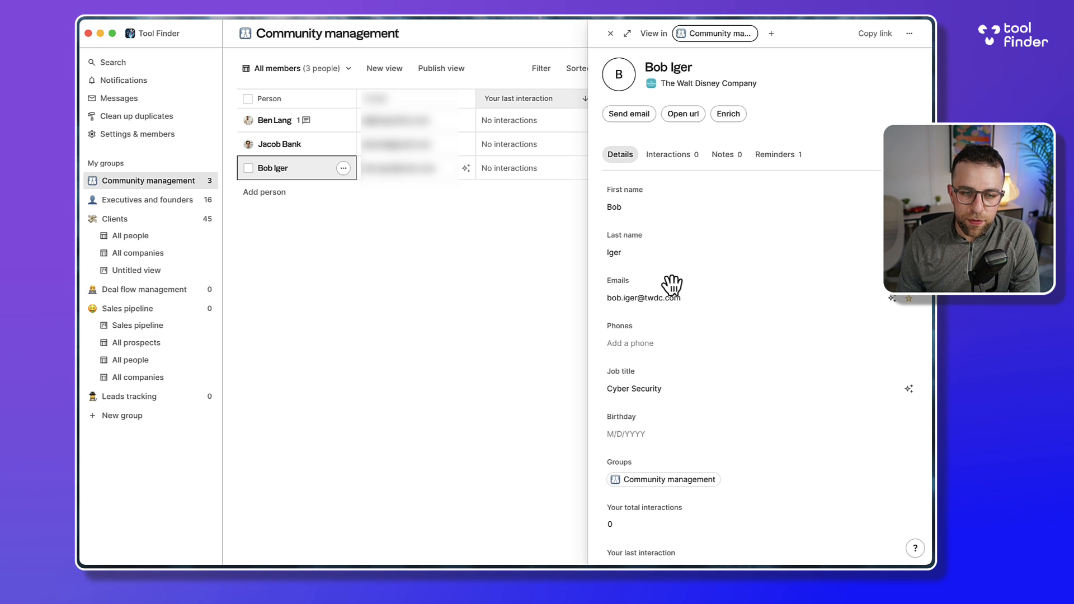
Check Bob Iger's enriched email and LinkedIn URL, then close his record.
{"action": "scroll", "scroll_direction": "down", "scroll_amount": 3}
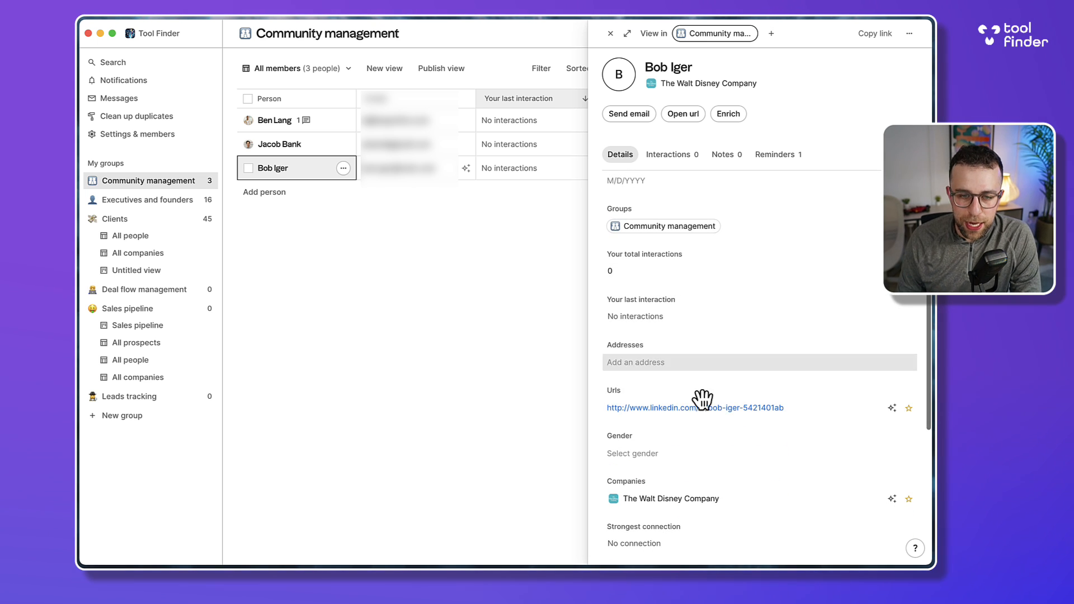
{"action": "scroll", "scroll_direction": "down", "scroll_amount": 3}
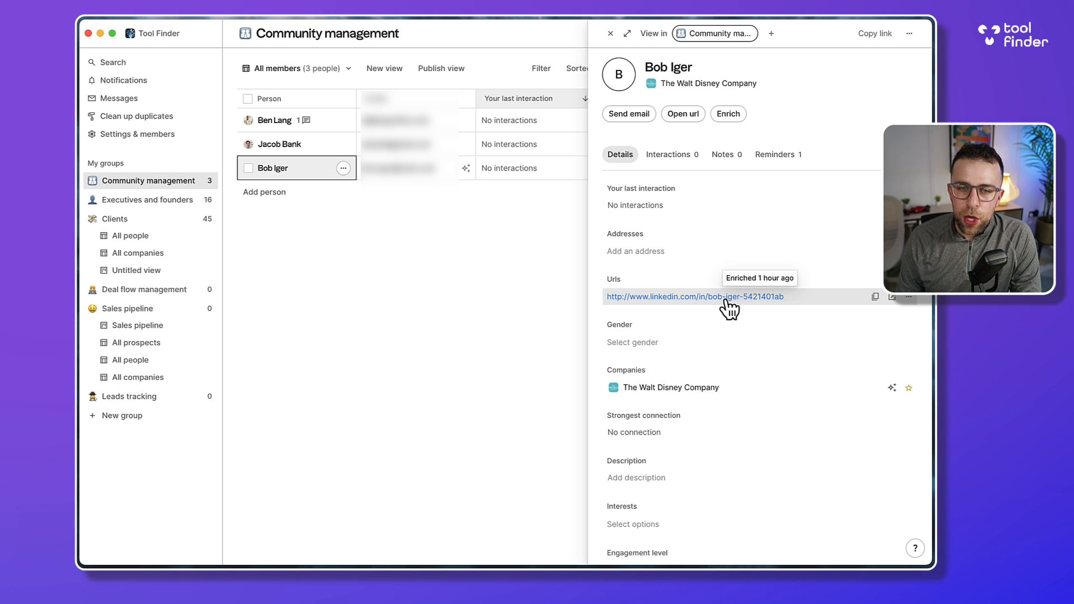
{"action": "scroll", "scroll_direction": "down", "scroll_amount": 3}
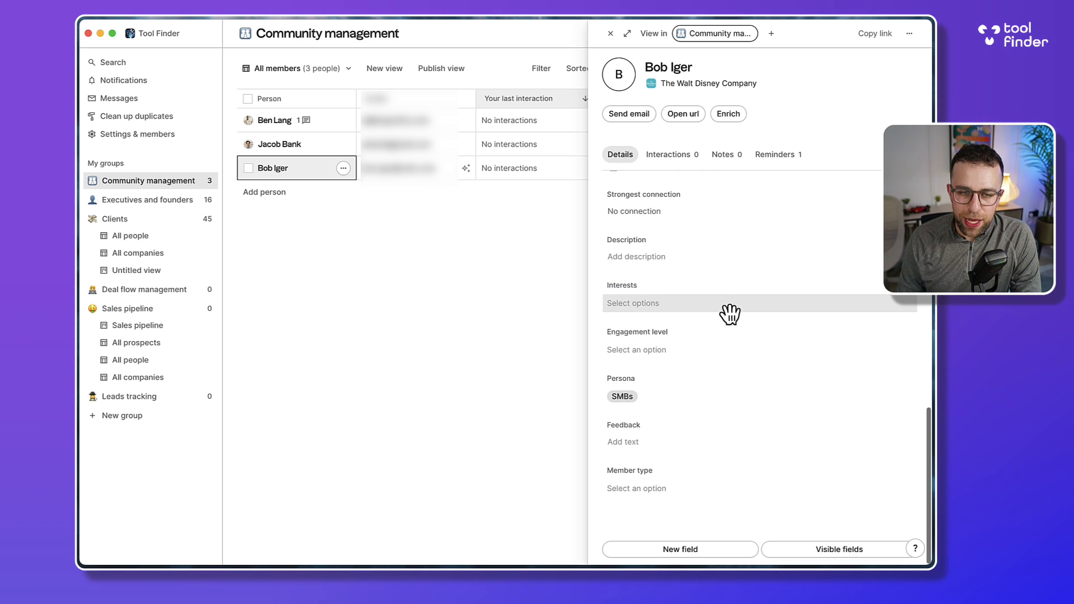
{"action": "scroll", "scroll_direction": "up", "scroll_amount": 3}
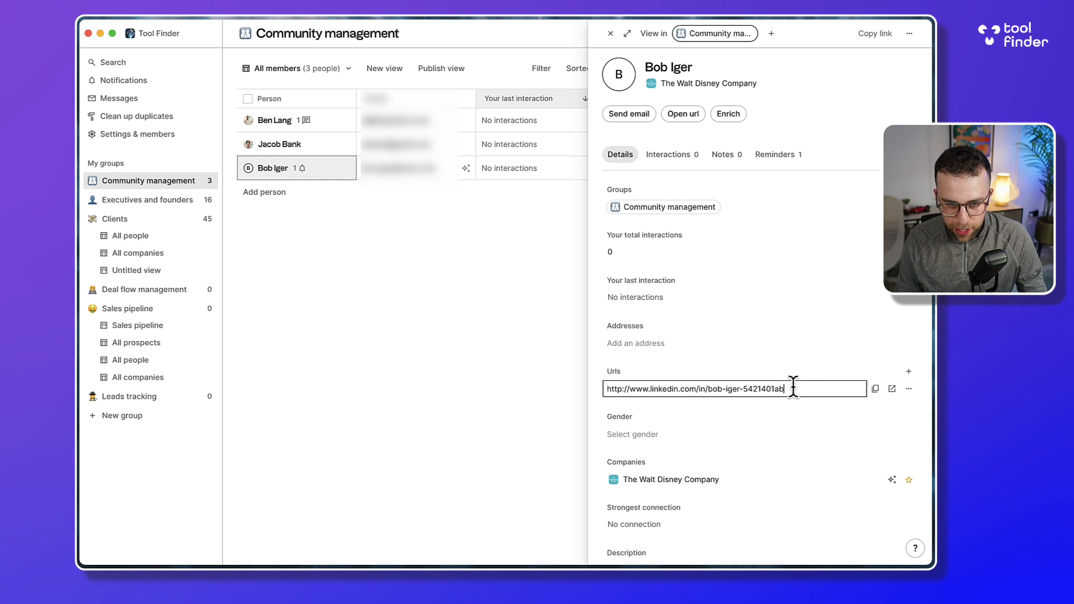
{"action": "left_click", "coordinate": [892, 389]}
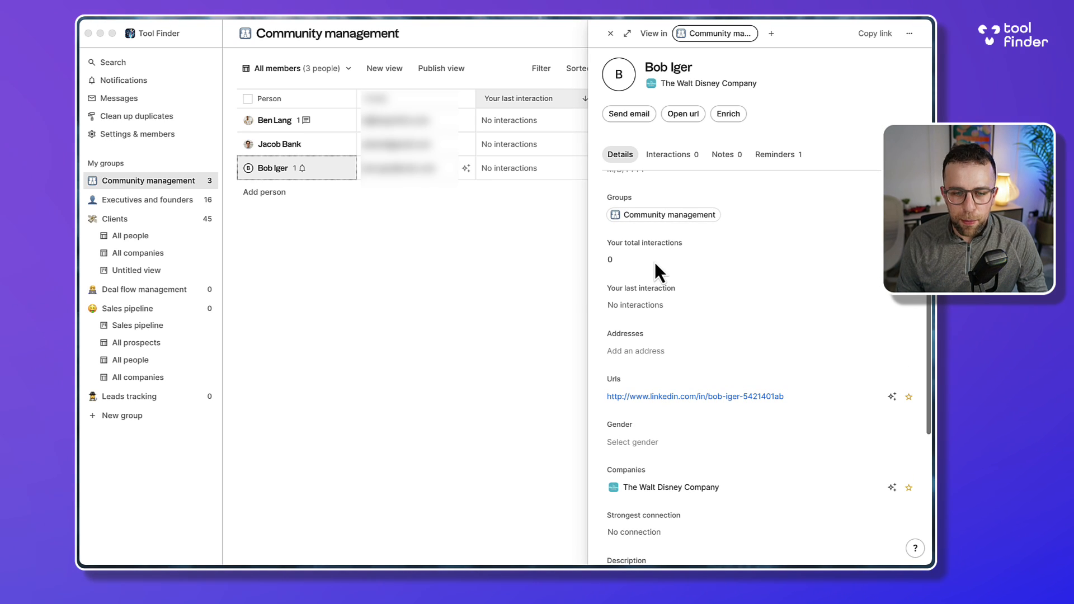
{"action": "scroll", "scroll_direction": "up", "scroll_amount": 3}
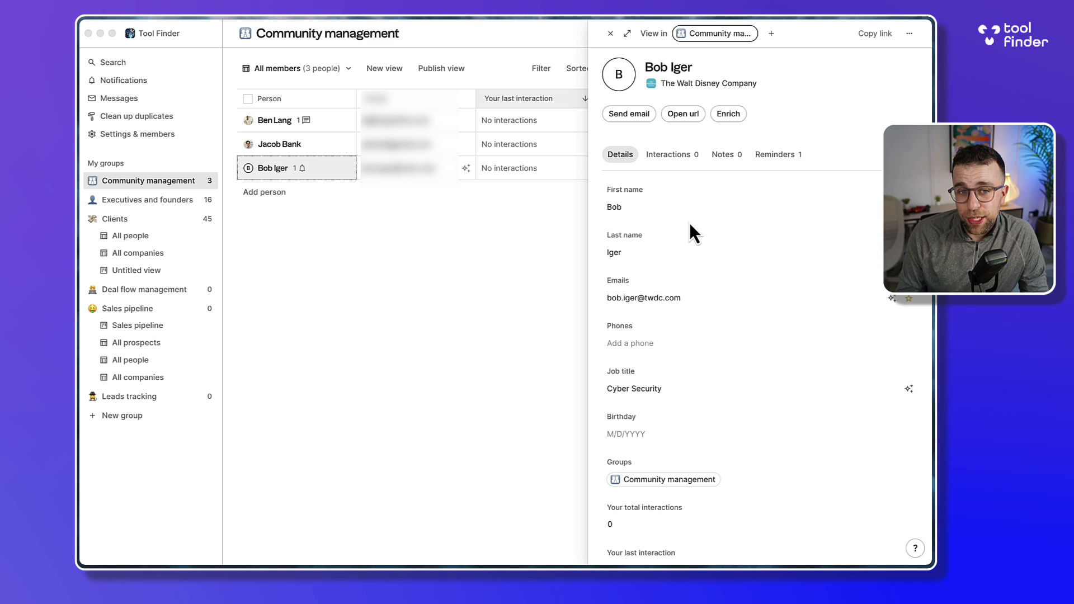
{"action": "left_click", "coordinate": [609, 33]}
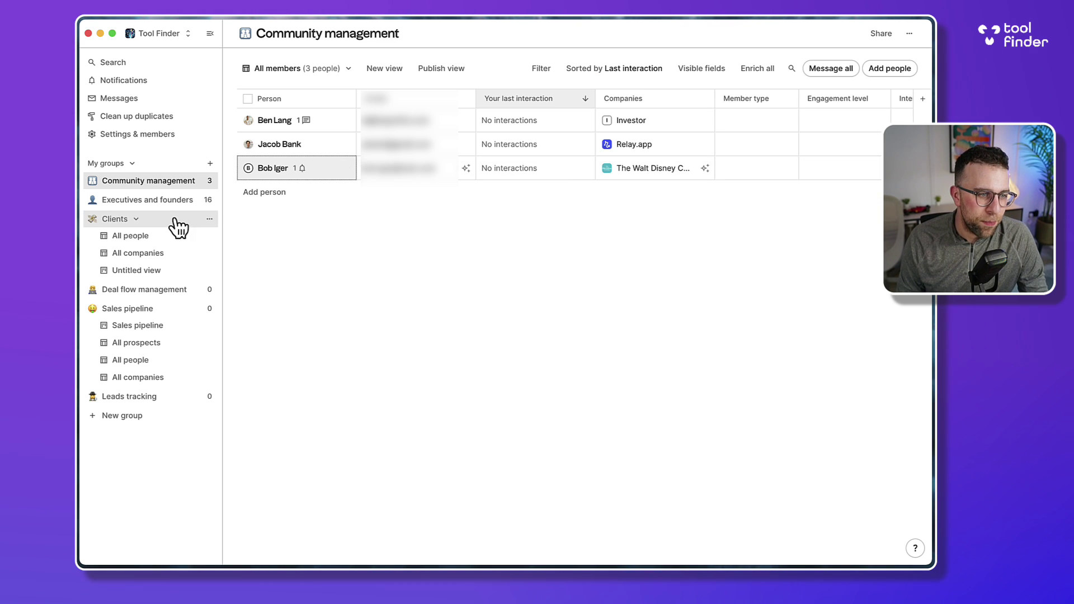
Browse the columns of the 16-person Executives and founders table.
{"action": "left_click", "coordinate": [149, 199]}
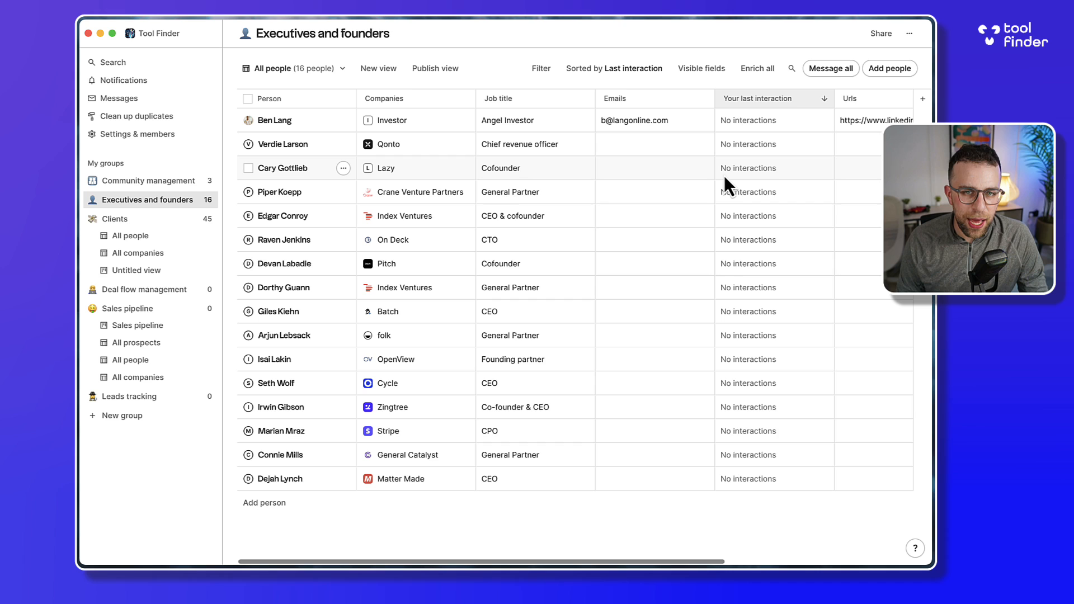
{"action": "scroll", "scroll_direction": "right", "scroll_amount": 3}
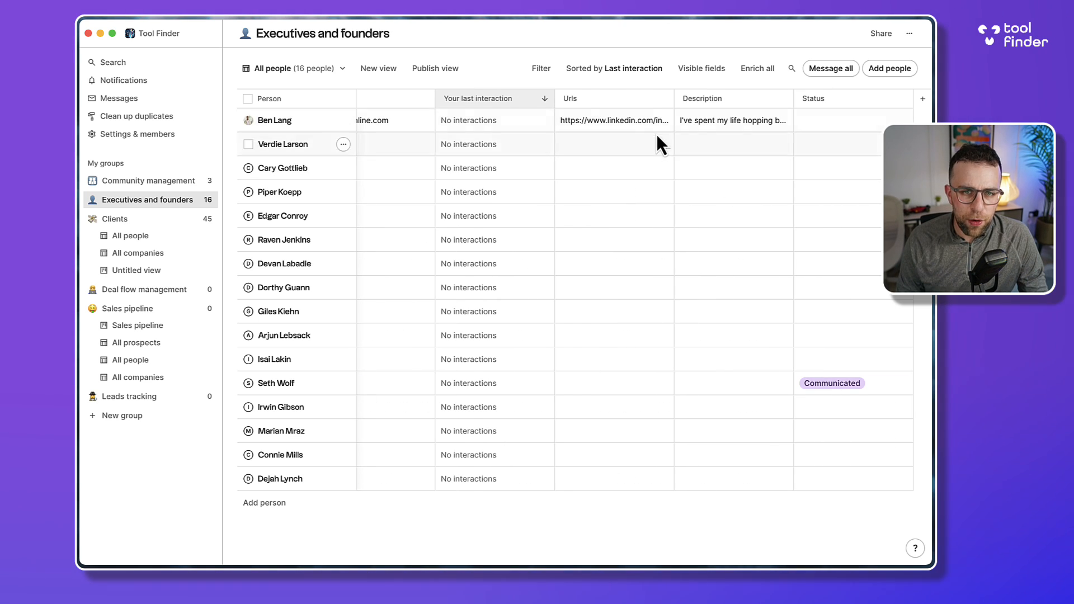
{"action": "scroll", "scroll_direction": "left", "scroll_amount": 3}
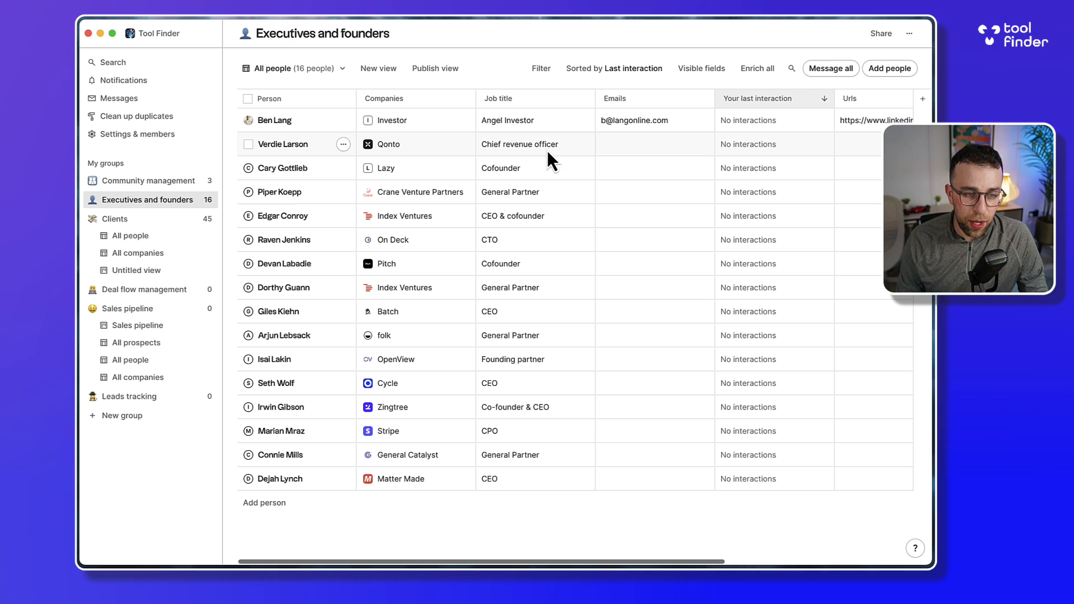
{"action": "mouse_move", "coordinate": [676, 143]}
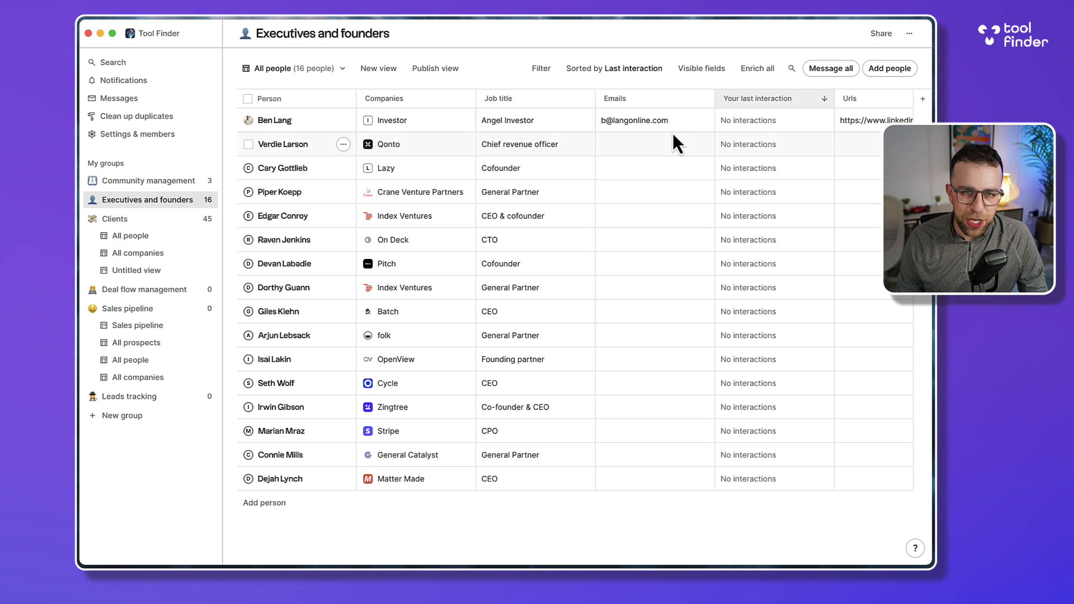
{"action": "scroll", "scroll_direction": "right", "scroll_amount": 3}
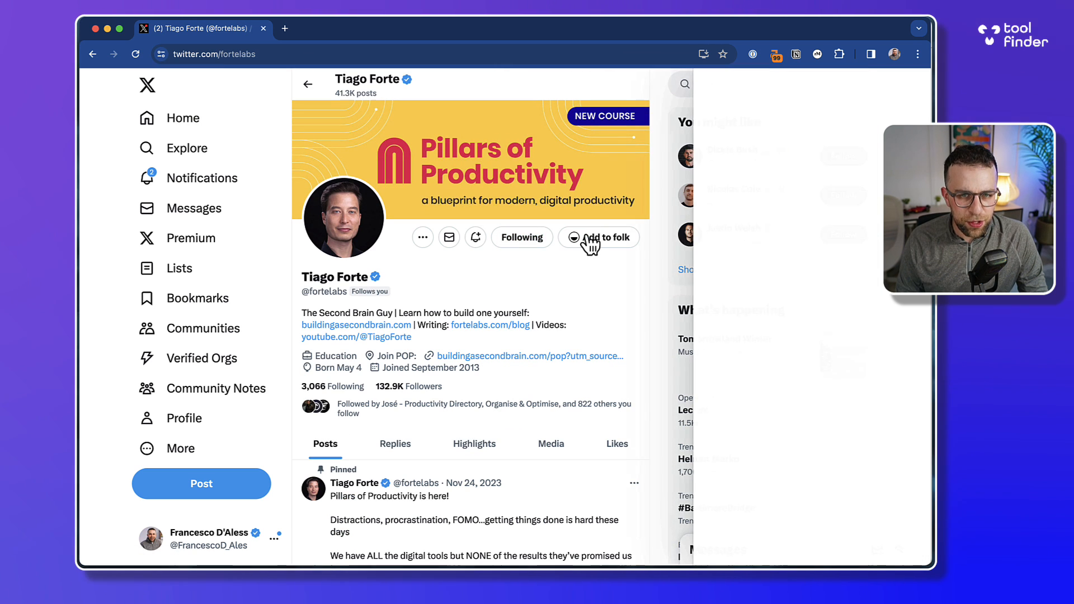
Save Tiago Forte's X profile to folk's Community management group.
{"action": "left_click", "coordinate": [605, 237]}
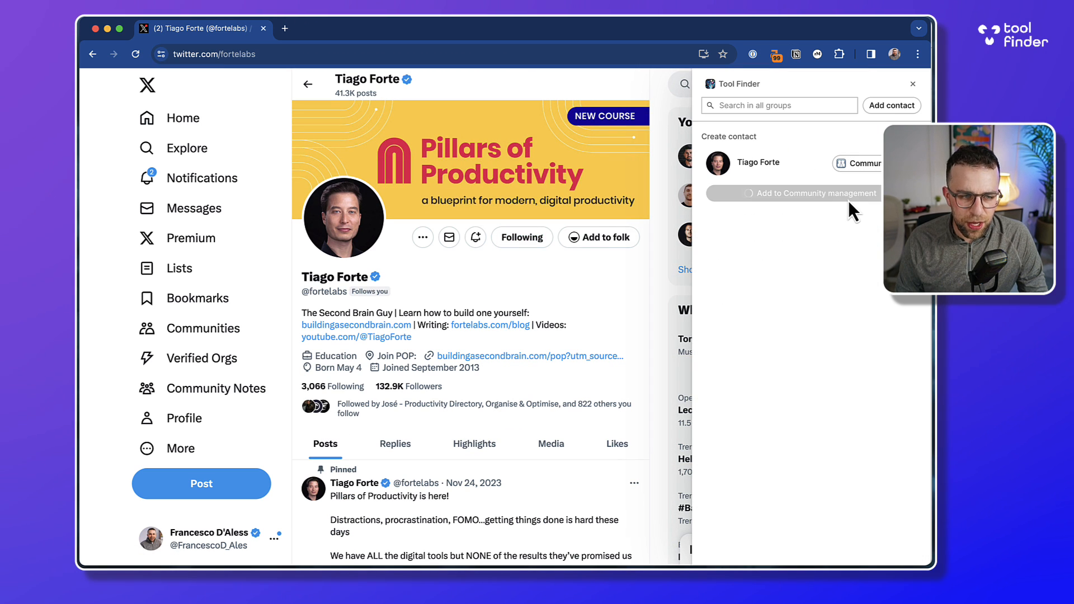
{"action": "left_click", "coordinate": [815, 192]}
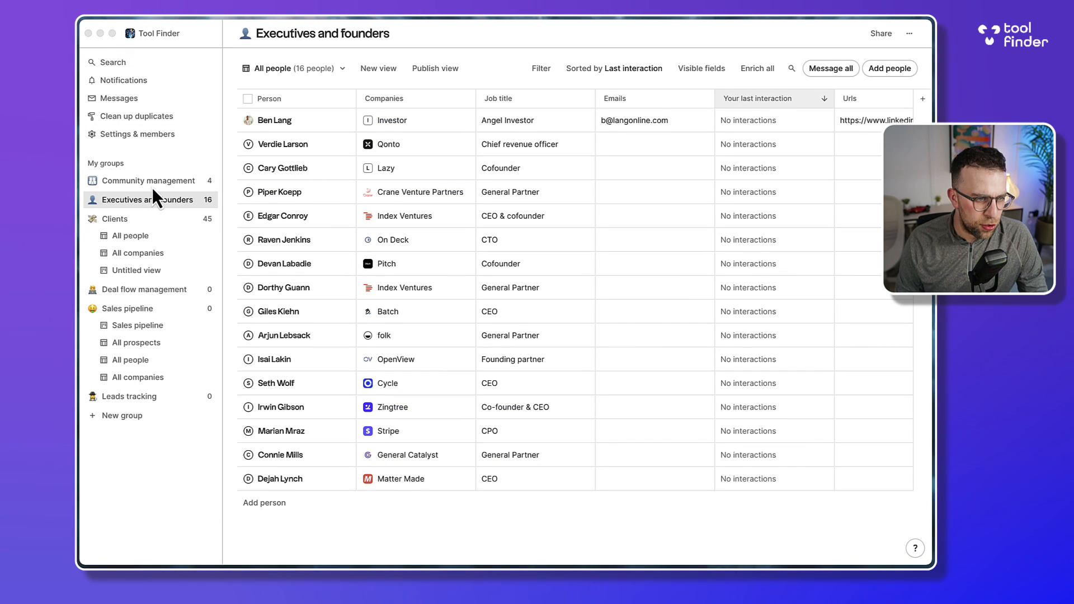
Run Enrich on Tiago Forte's record and read the failure notification.
{"action": "left_click", "coordinate": [147, 181]}
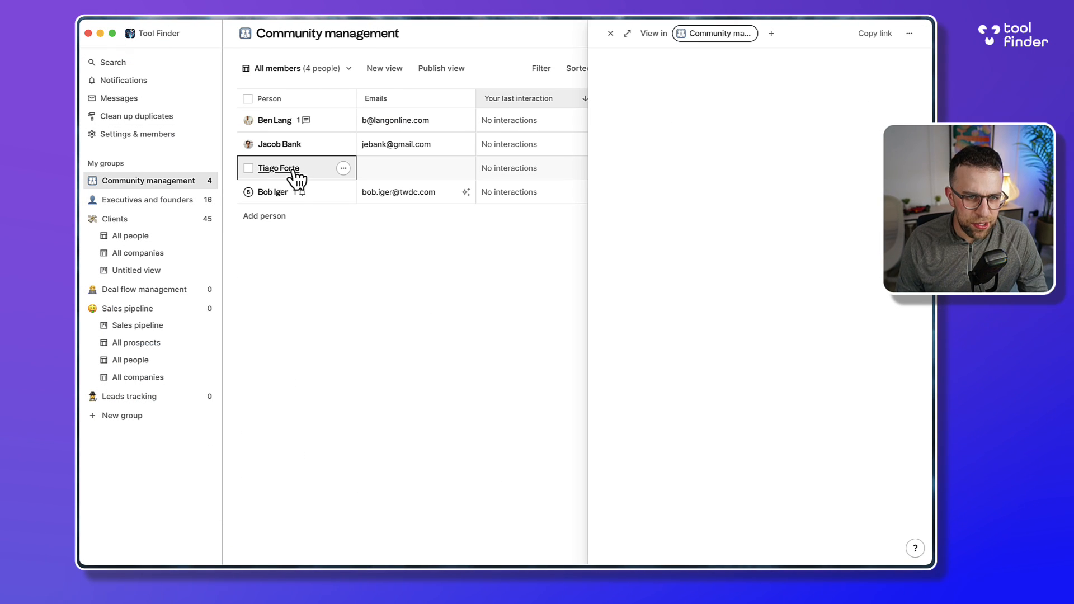
{"action": "left_click", "coordinate": [278, 167]}
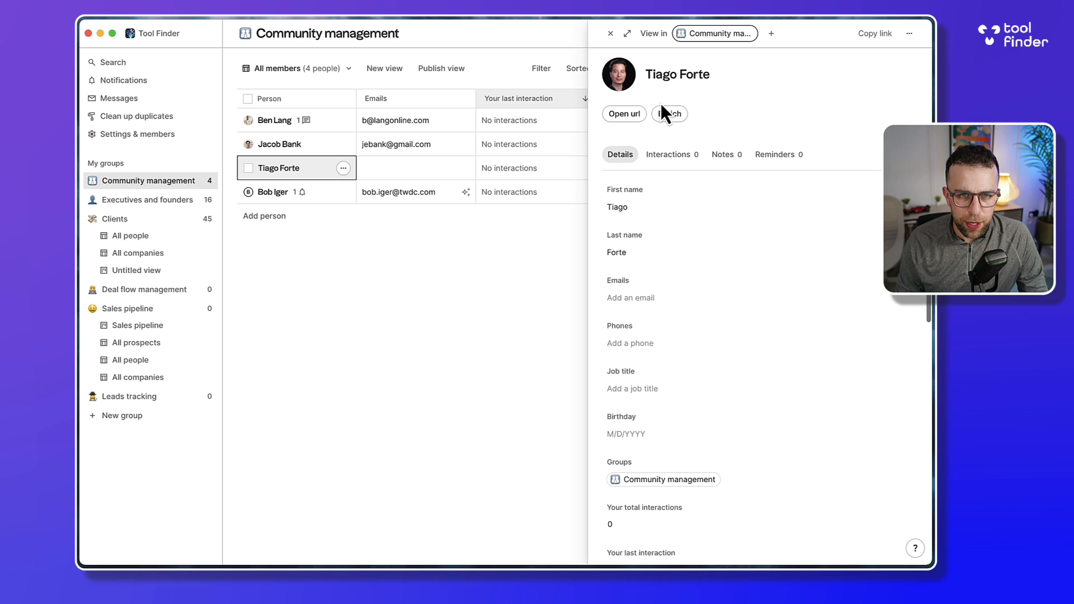
{"action": "left_click", "coordinate": [669, 113]}
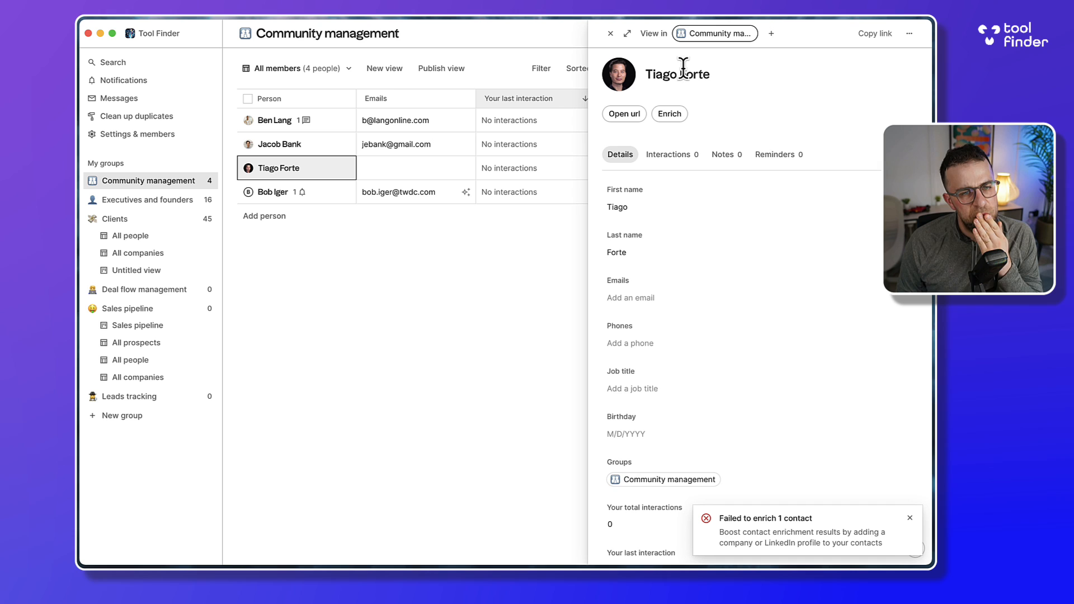
{"action": "scroll", "scroll_direction": "down", "scroll_amount": 3}
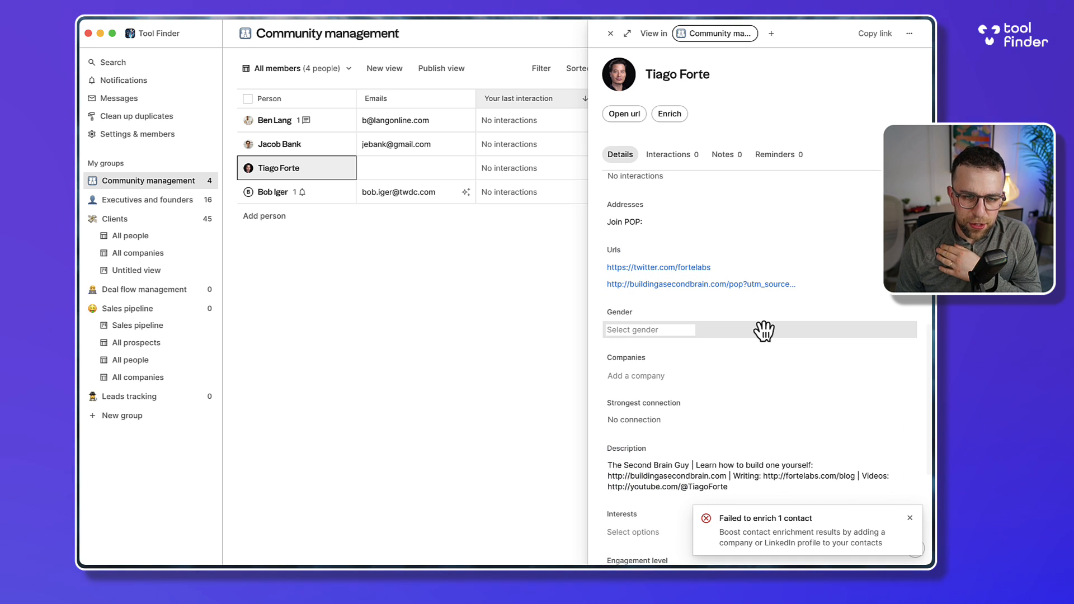
{"action": "scroll", "scroll_direction": "up", "scroll_amount": 3}
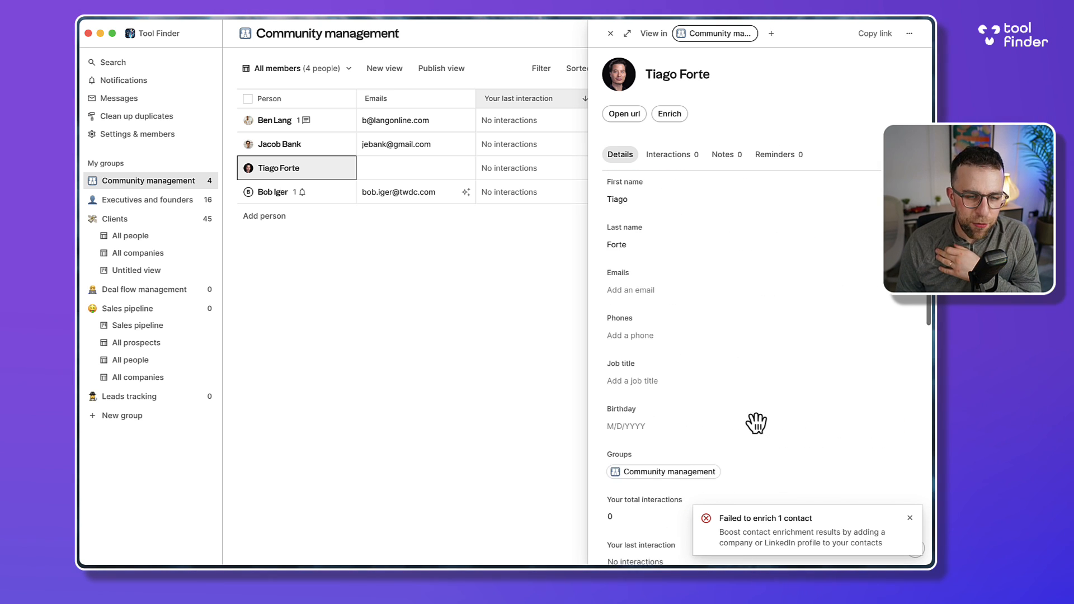
{"action": "mouse_move", "coordinate": [911, 524]}
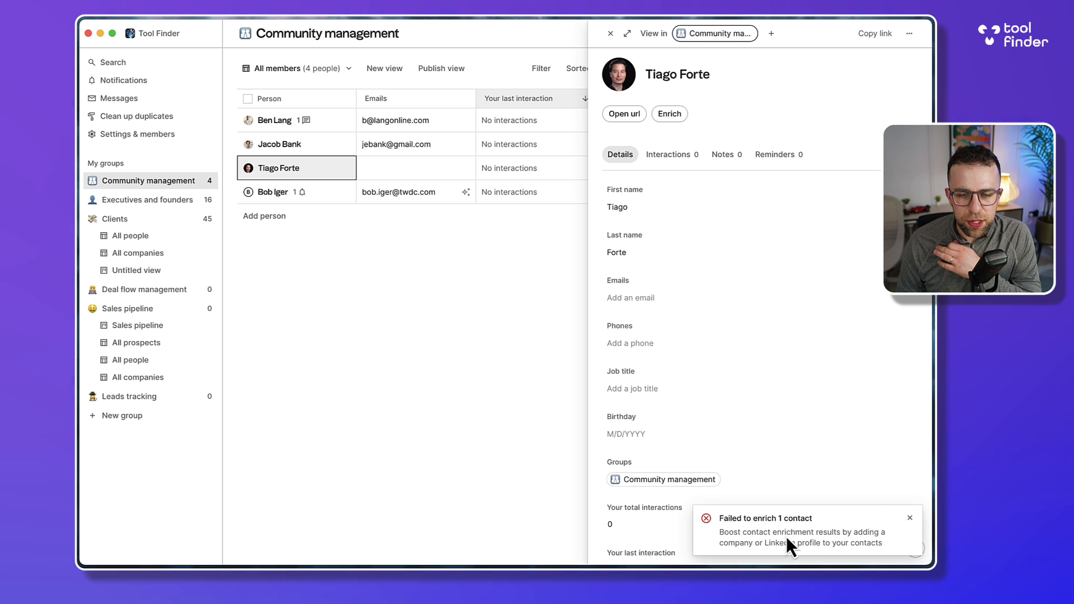
{"action": "mouse_move", "coordinate": [910, 517]}
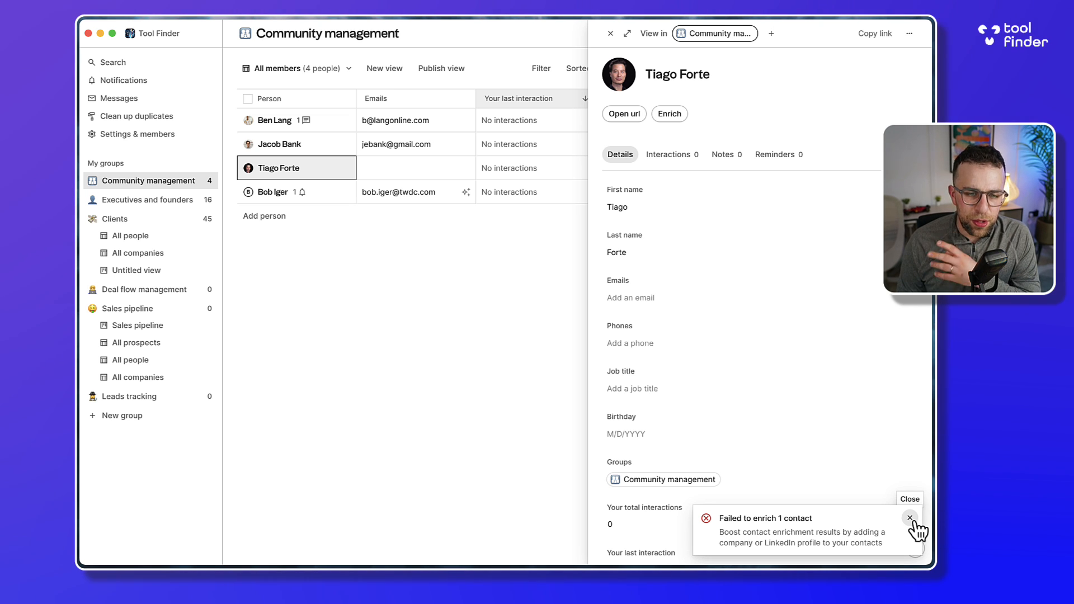
{"action": "left_click", "coordinate": [910, 517]}
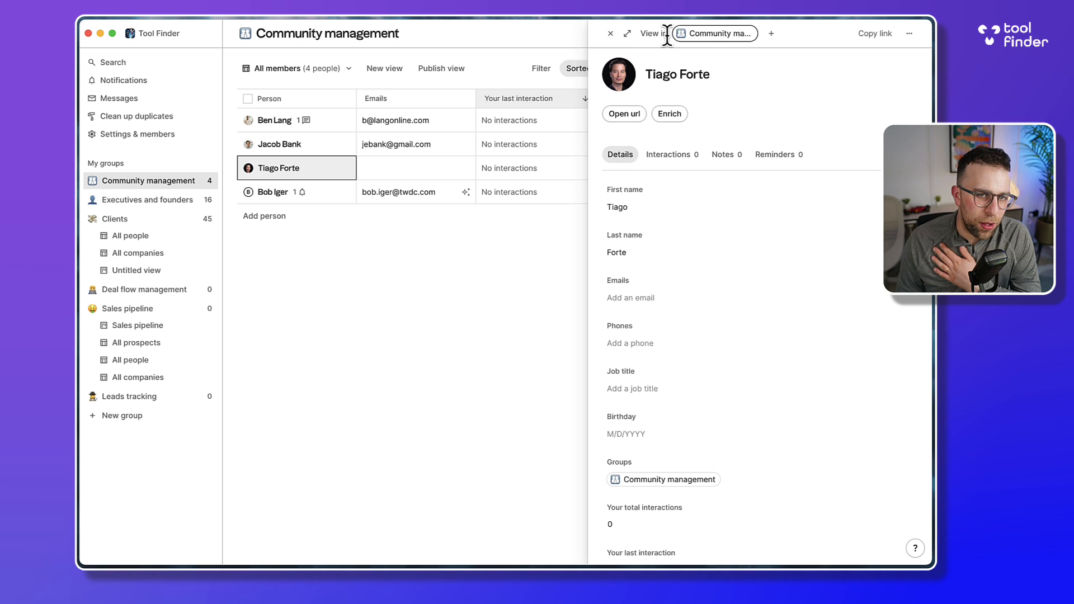
Close the contact panel and open the Messages list of sequences.
{"action": "left_click", "coordinate": [609, 33]}
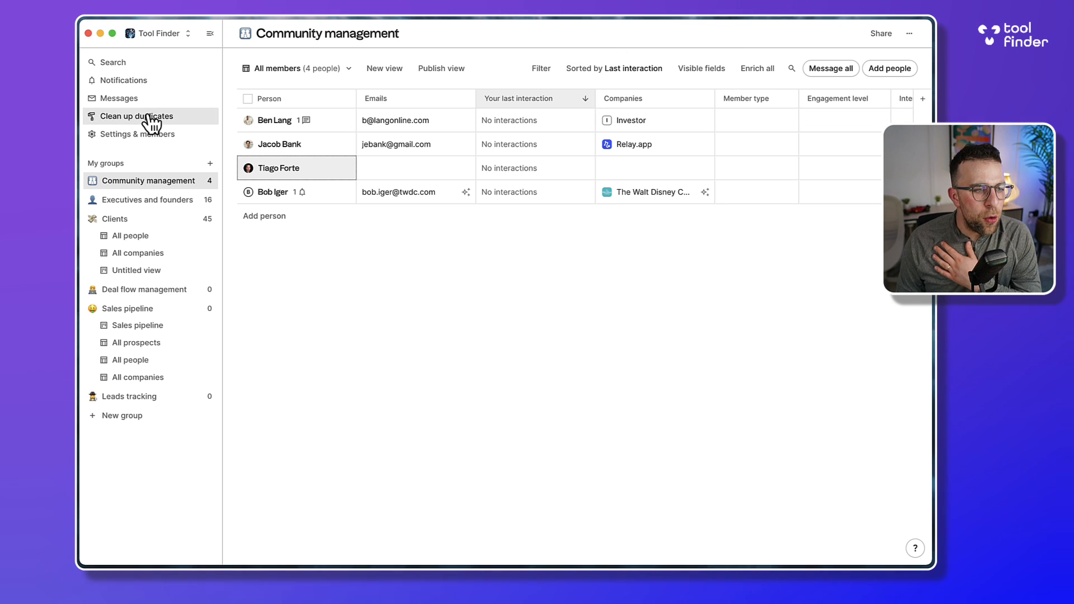
{"action": "left_click", "coordinate": [118, 98]}
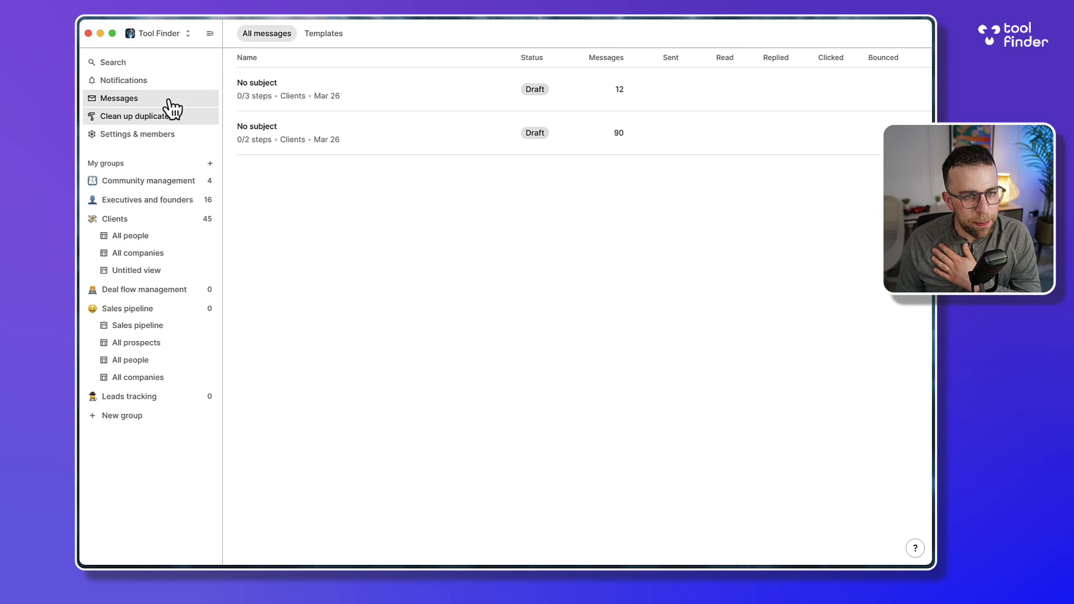
{"action": "mouse_move", "coordinate": [509, 159]}
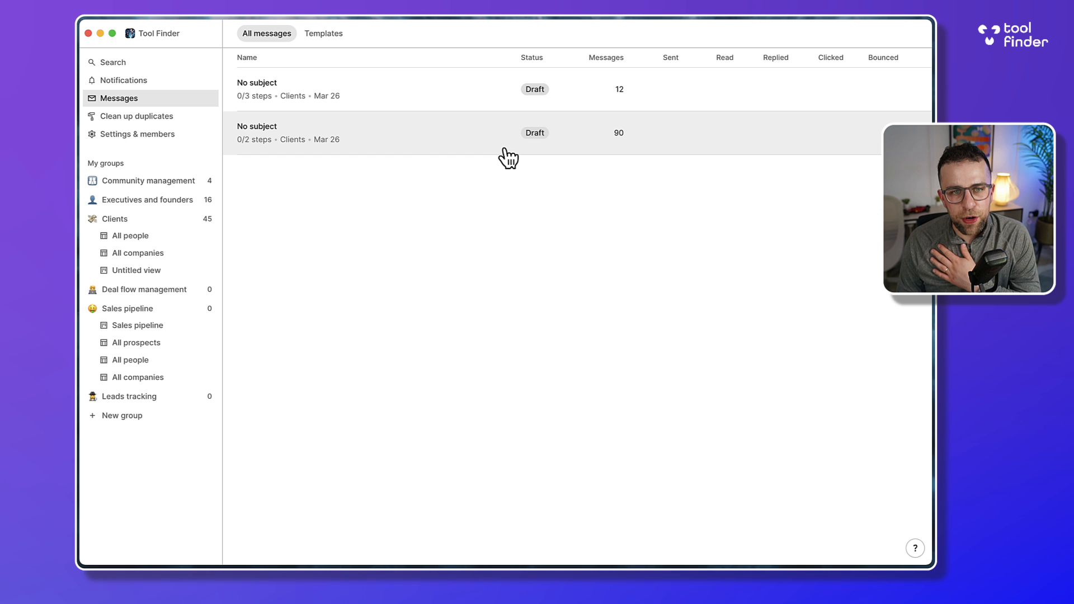
{"action": "mouse_move", "coordinate": [673, 77]}
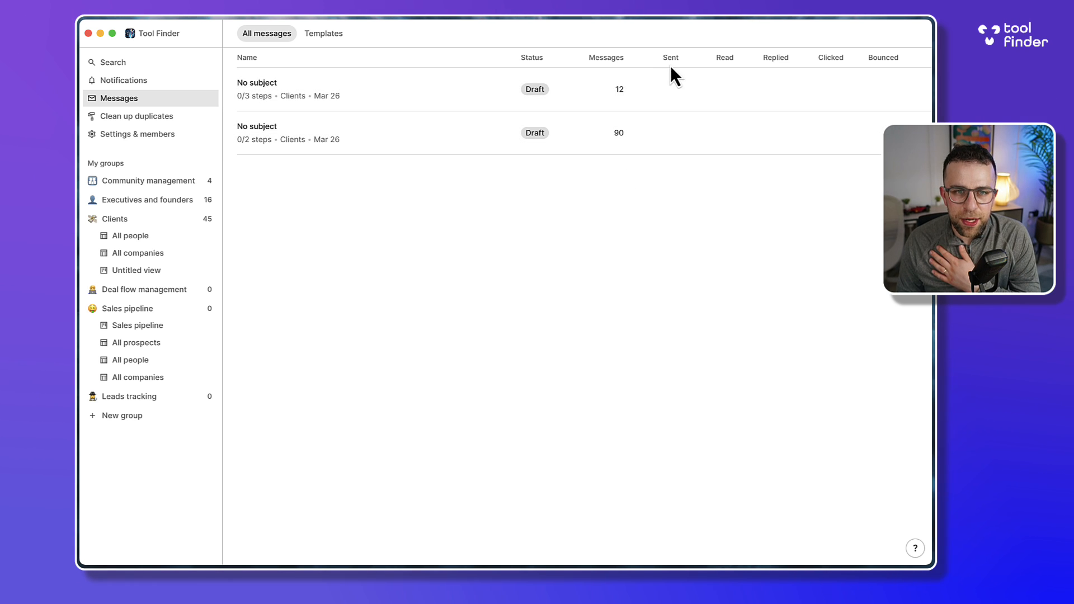
{"action": "mouse_move", "coordinate": [487, 87]}
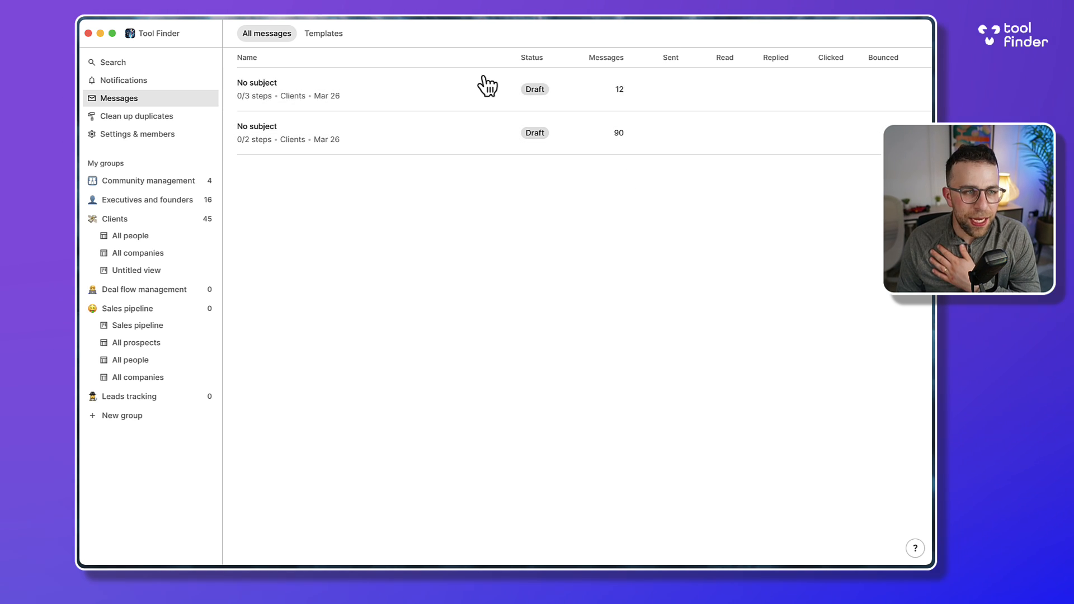
{"action": "mouse_move", "coordinate": [219, 79]}
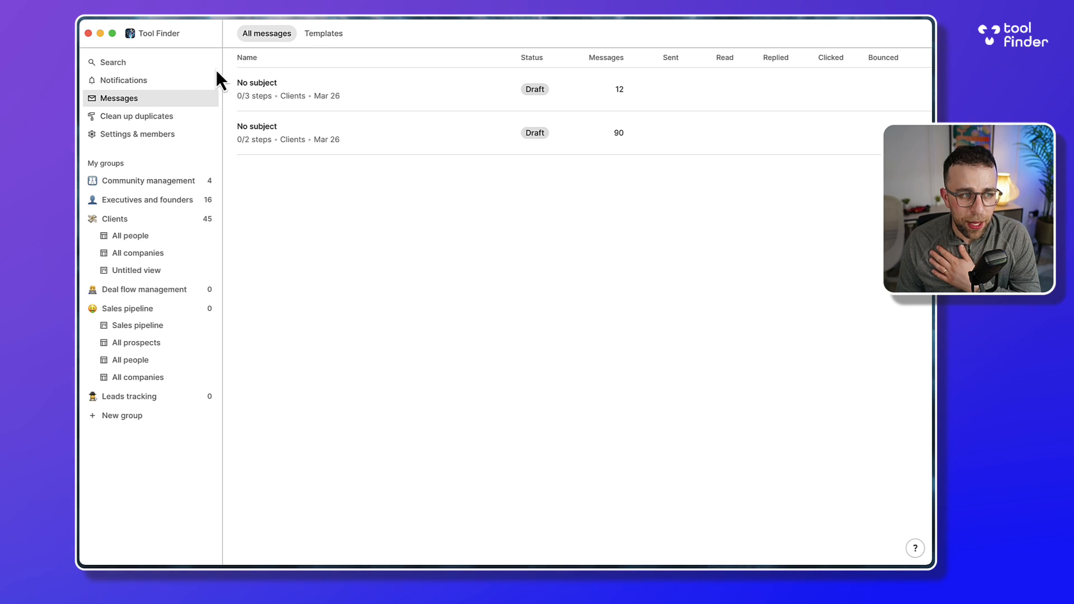
Start a new group and browse the PR & Media category in the template gallery.
{"action": "left_click", "coordinate": [122, 415]}
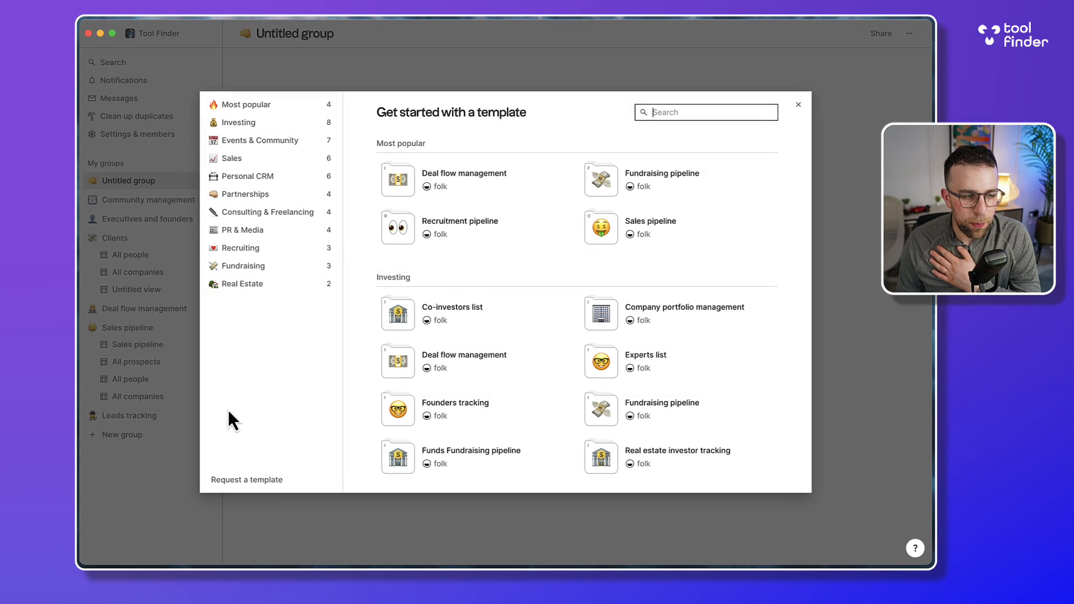
{"action": "scroll", "scroll_direction": "down", "scroll_amount": 3}
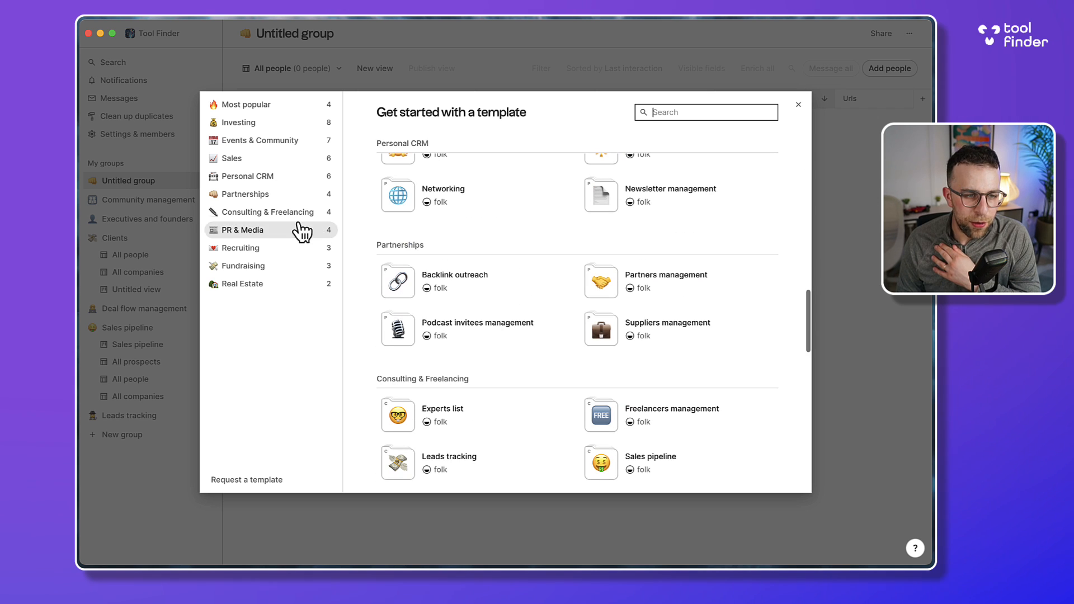
{"action": "left_click", "coordinate": [242, 229]}
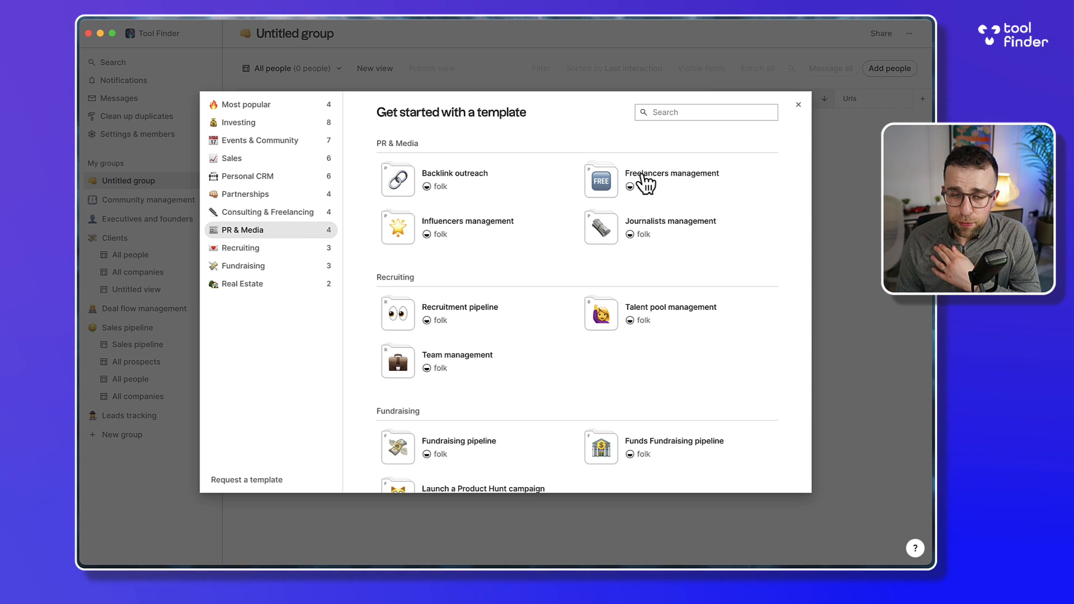
{"action": "left_click", "coordinate": [671, 173]}
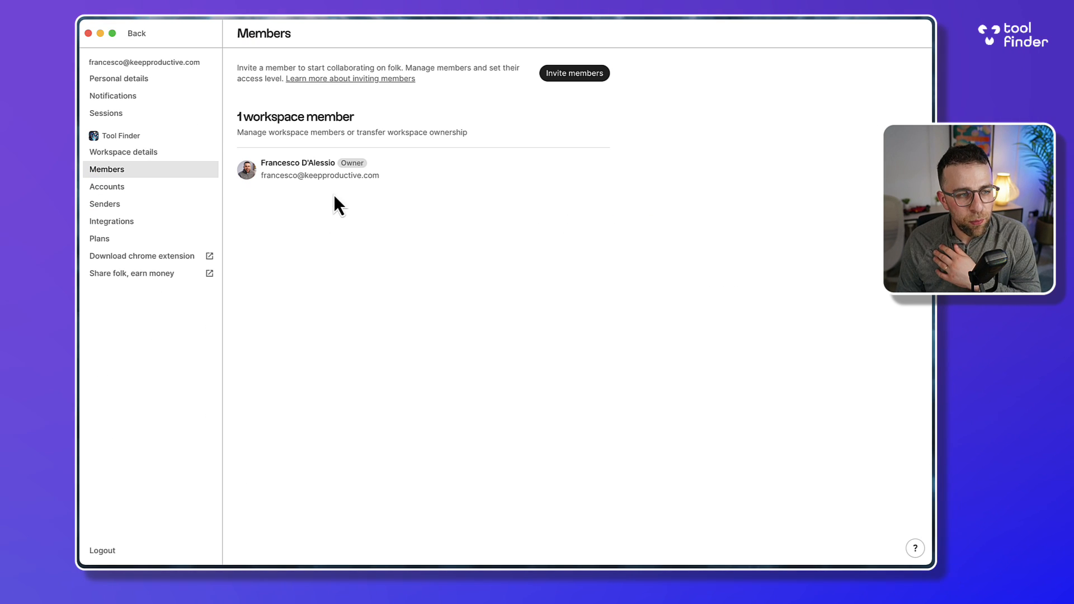
View the Integrations settings page with the existing API key, after briefly returning to the group.
{"action": "left_click", "coordinate": [111, 221]}
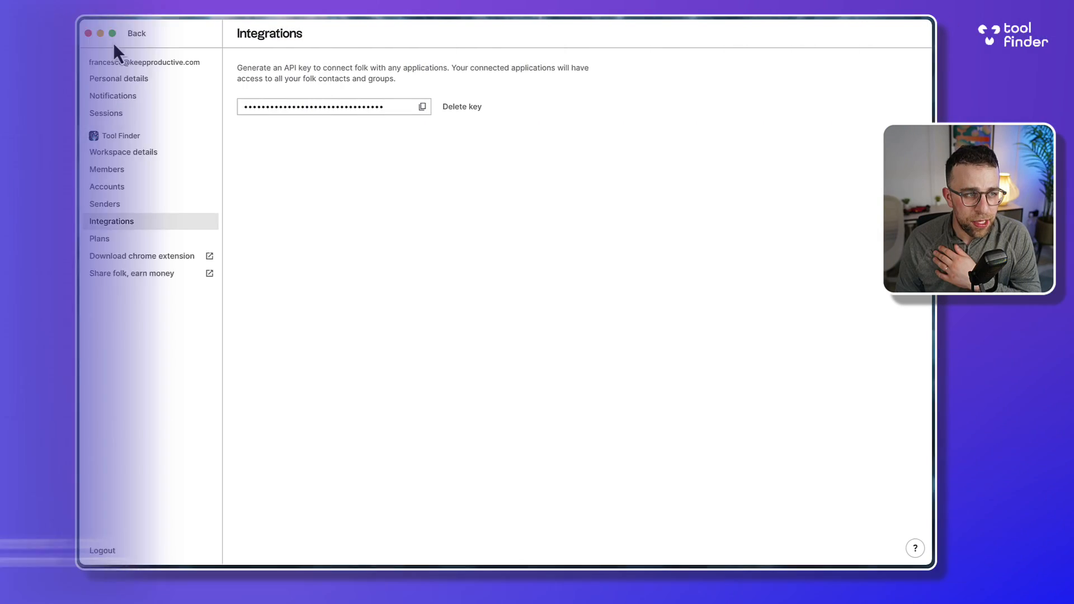
{"action": "left_click", "coordinate": [135, 33]}
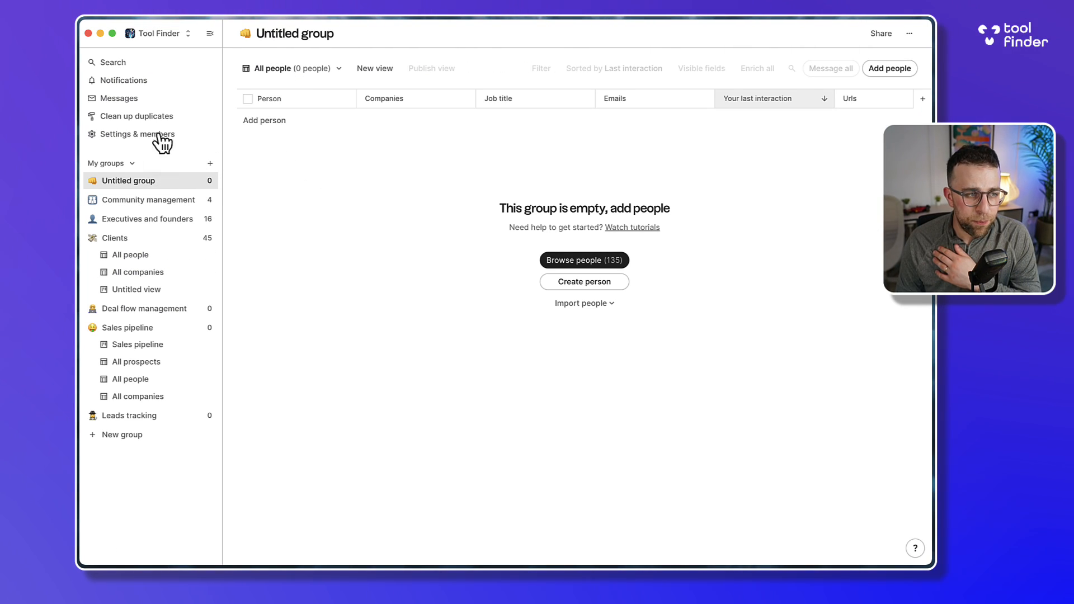
{"action": "left_click", "coordinate": [137, 134]}
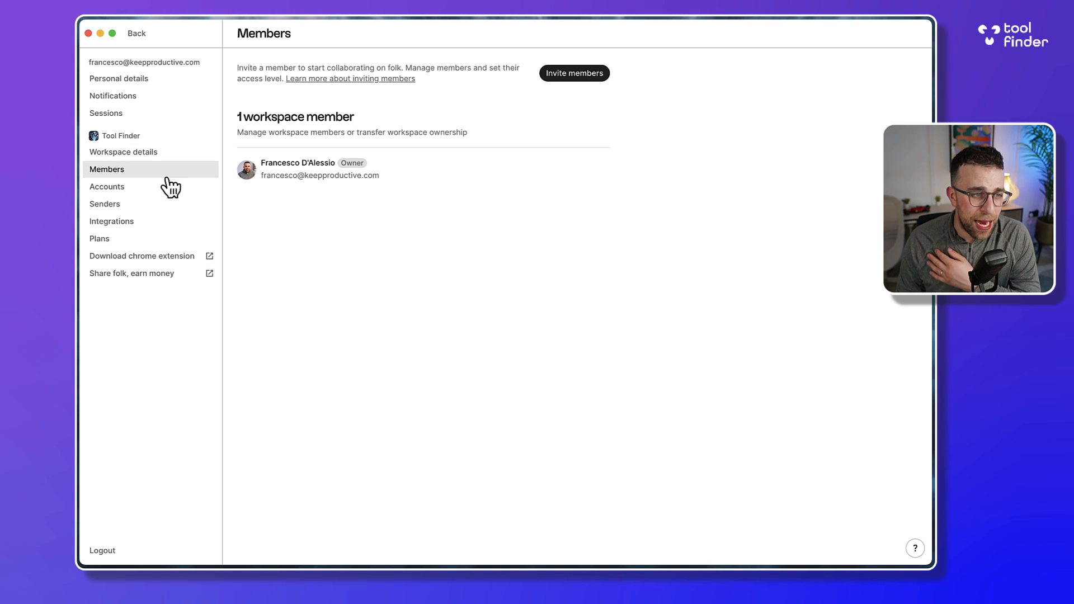
{"action": "left_click", "coordinate": [111, 222]}
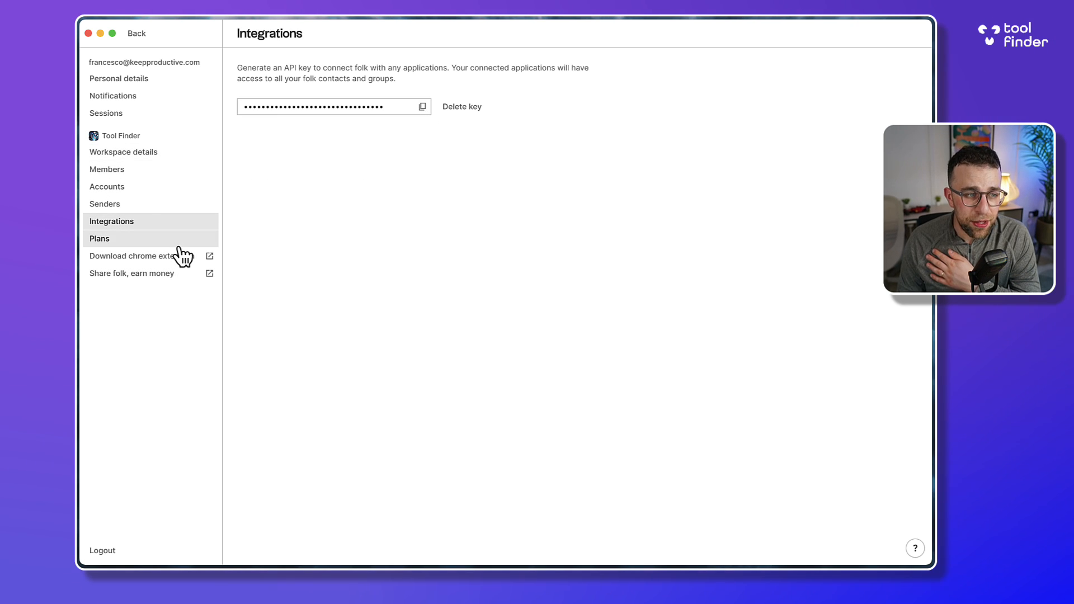
Open Plans and highlight the Standard plan's email enrichment limit in the comparison table.
{"action": "left_click", "coordinate": [100, 238]}
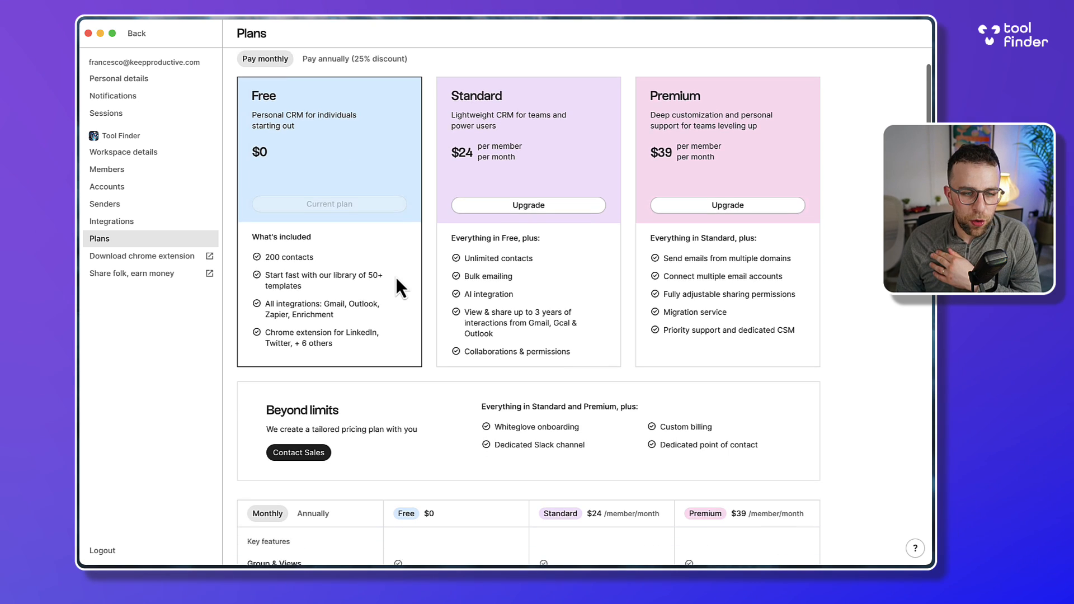
{"action": "scroll", "scroll_direction": "down", "scroll_amount": 3}
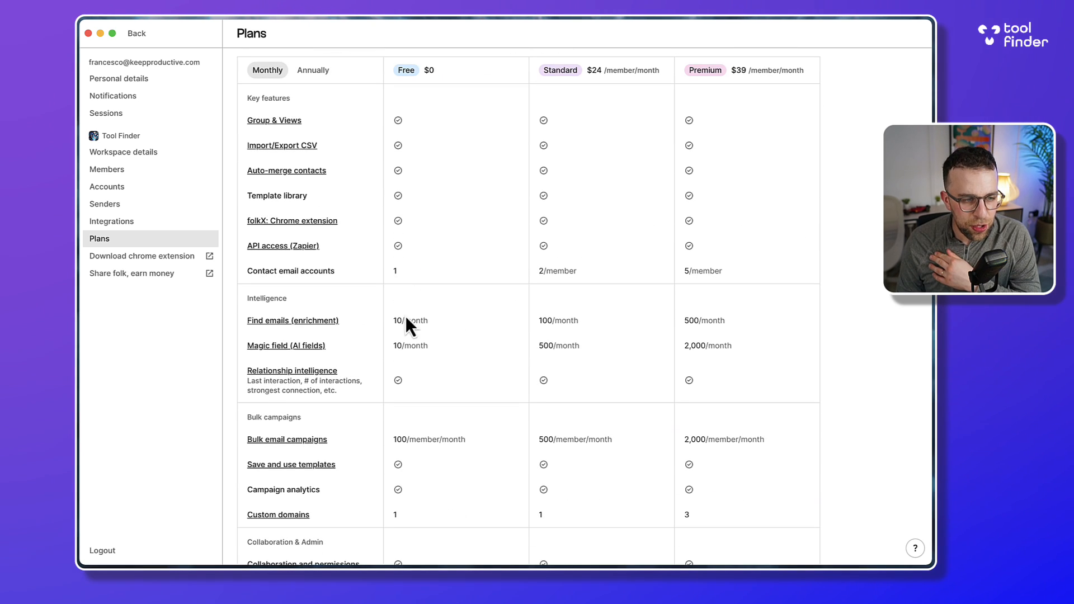
{"action": "mouse_move", "coordinate": [409, 320]}
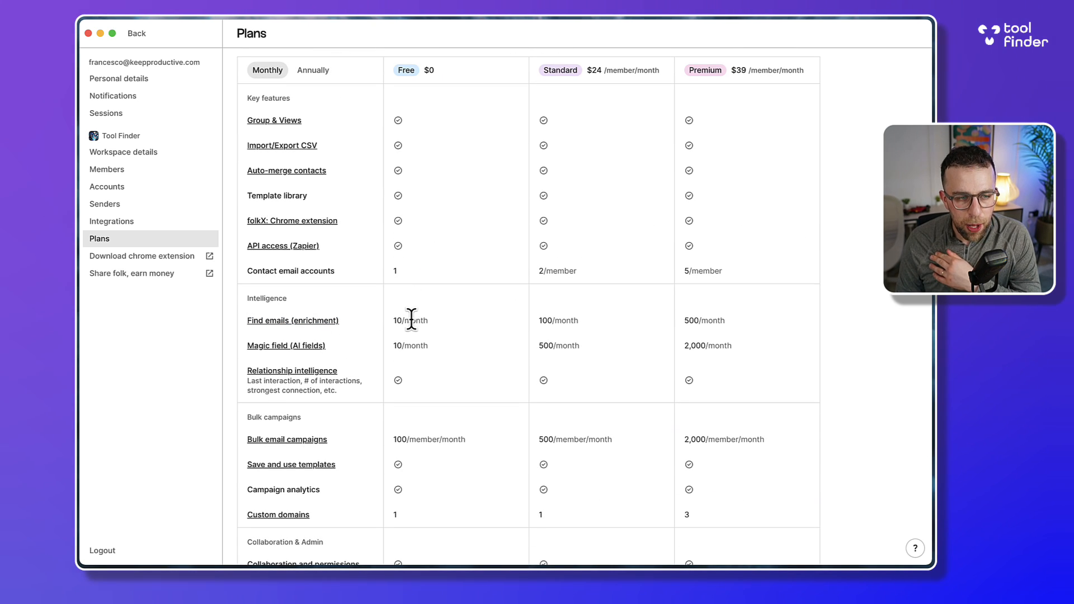
{"action": "mouse_move", "coordinate": [586, 335]}
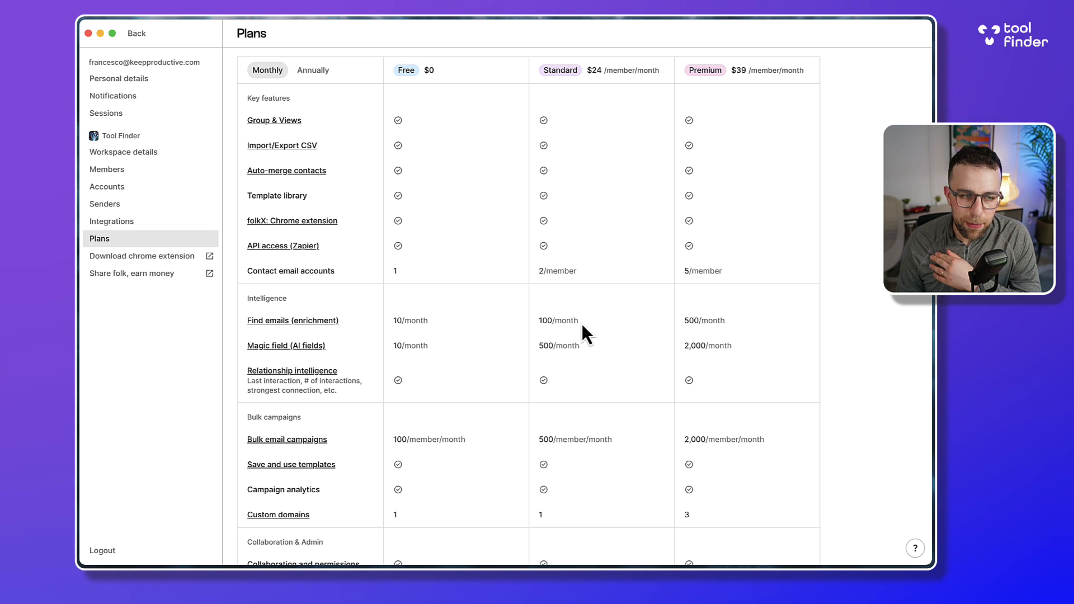
{"action": "double_click", "coordinate": [556, 320]}
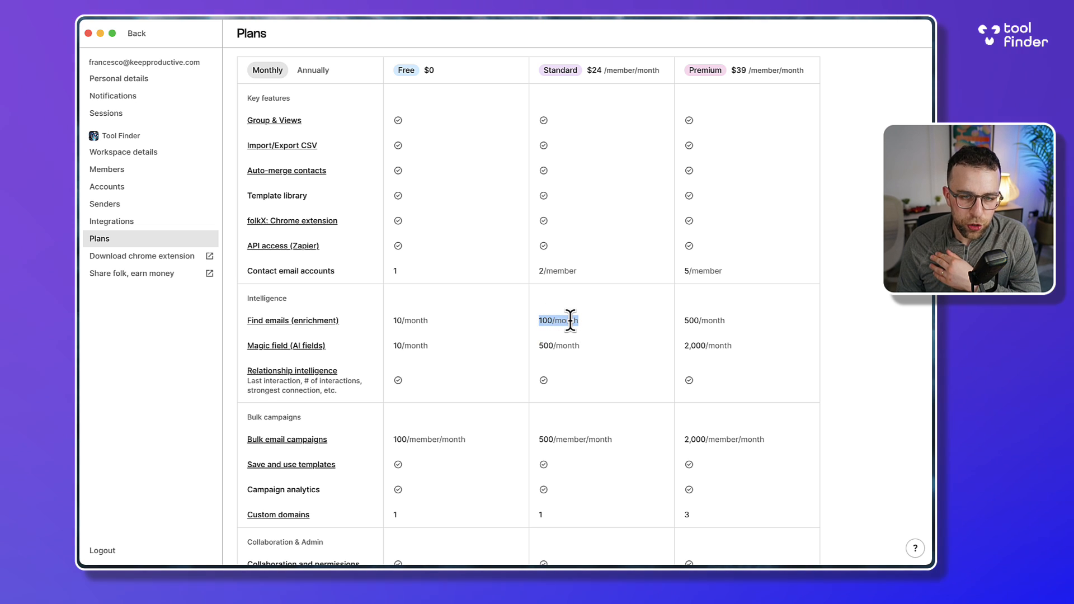
{"action": "scroll", "scroll_direction": "up", "scroll_amount": 3}
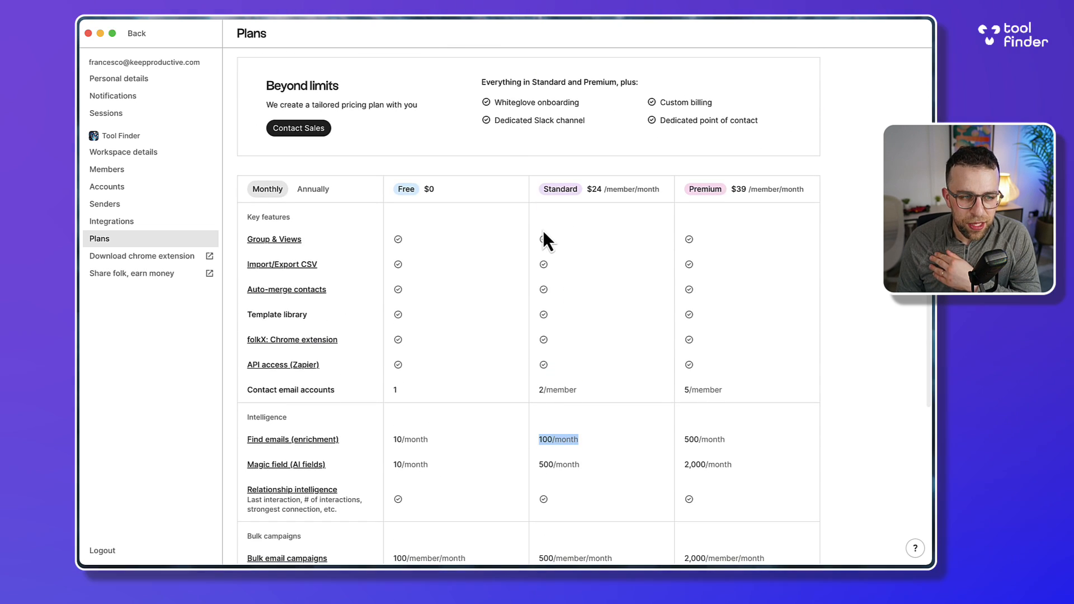
Scroll the plan comparison and highlight the Standard plan's bulk campaign limit.
{"action": "scroll", "scroll_direction": "up", "scroll_amount": 3}
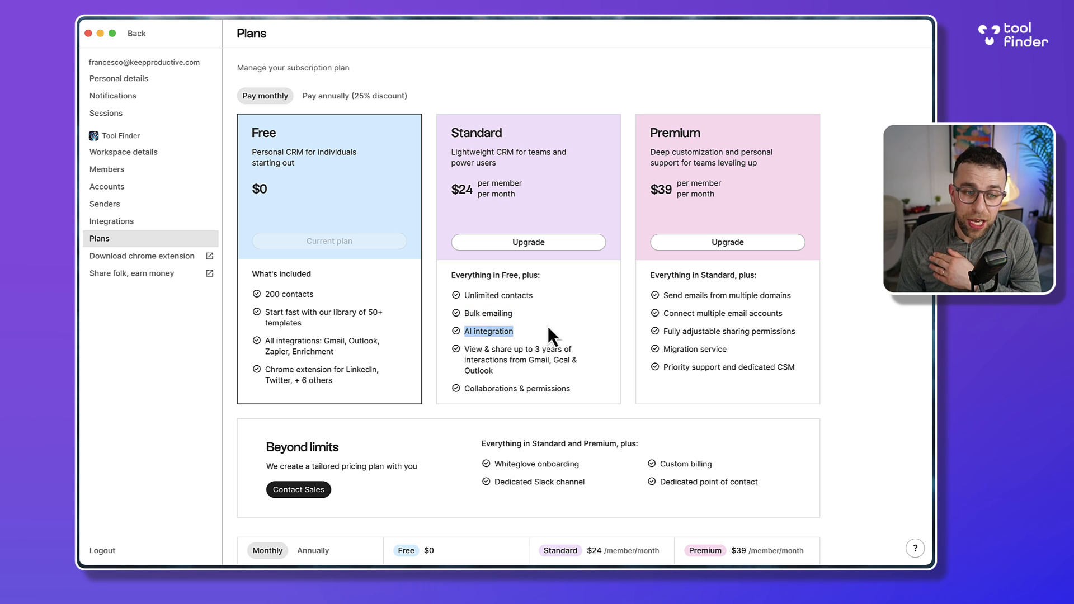
{"action": "scroll", "scroll_direction": "down", "scroll_amount": 3}
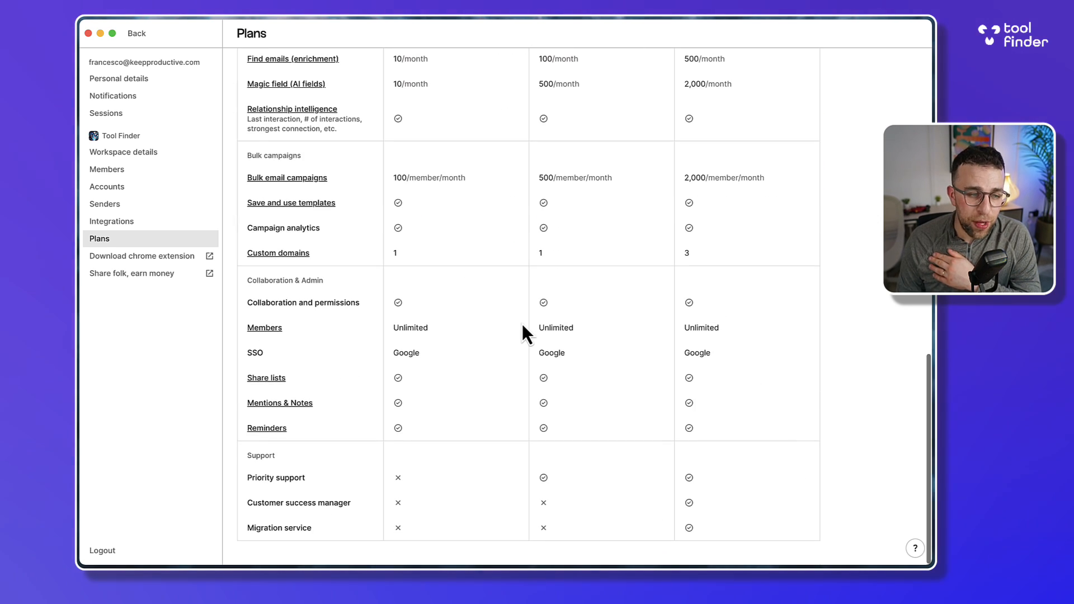
{"action": "scroll", "scroll_direction": "up", "scroll_amount": 3}
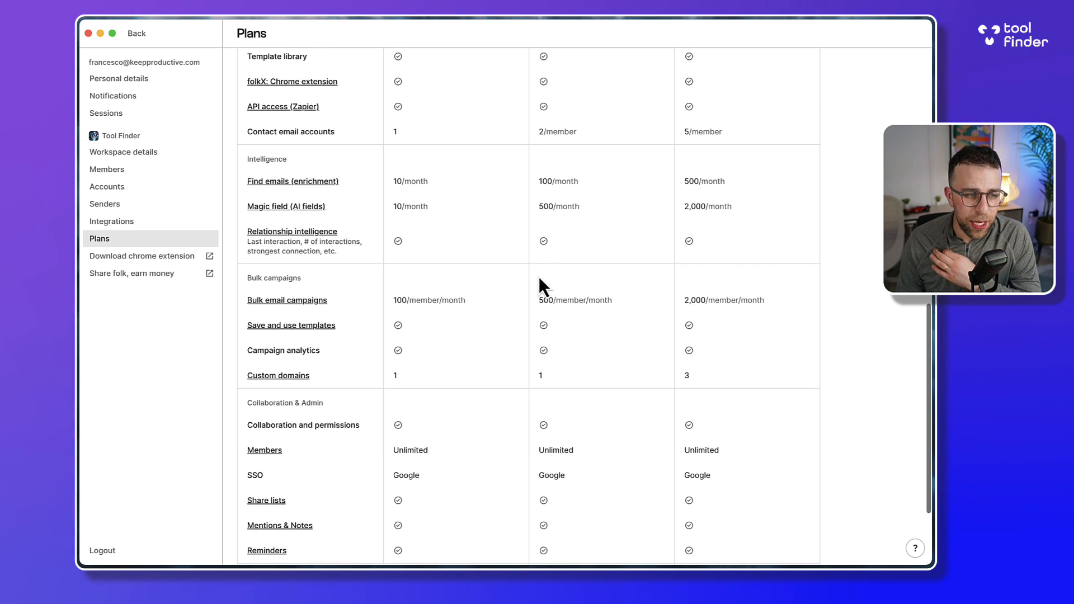
{"action": "double_click", "coordinate": [575, 300]}
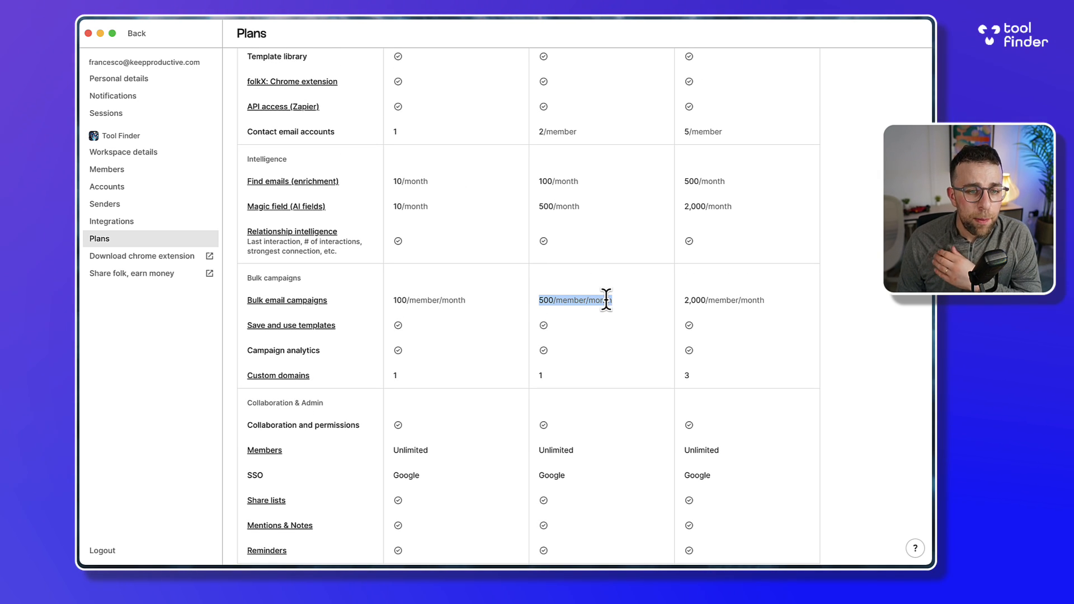
{"action": "scroll", "scroll_direction": "up", "scroll_amount": 3}
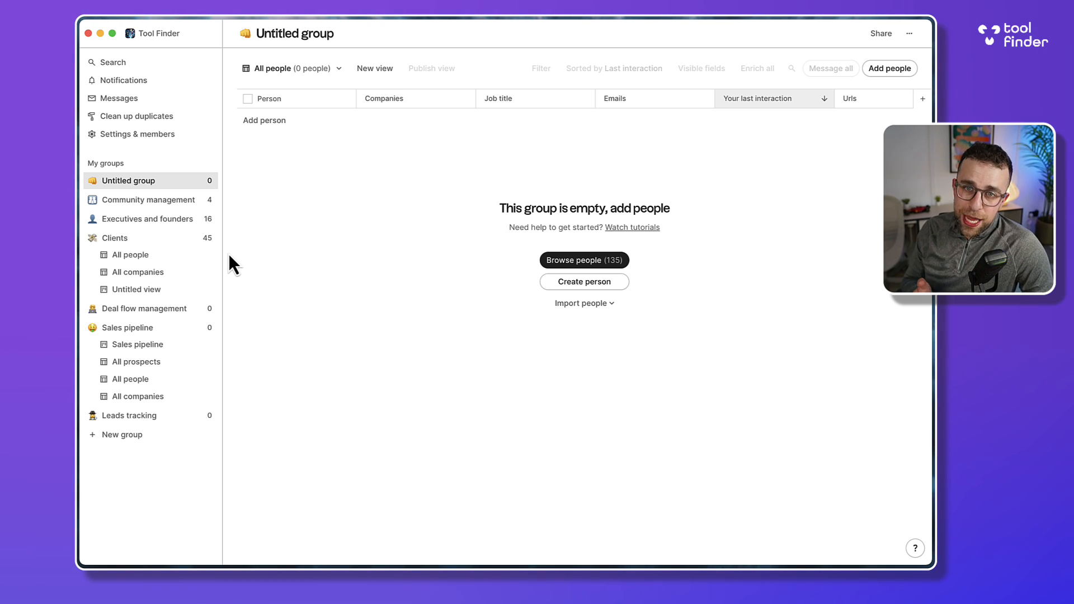
{"action": "mouse_move", "coordinate": [136, 134]}
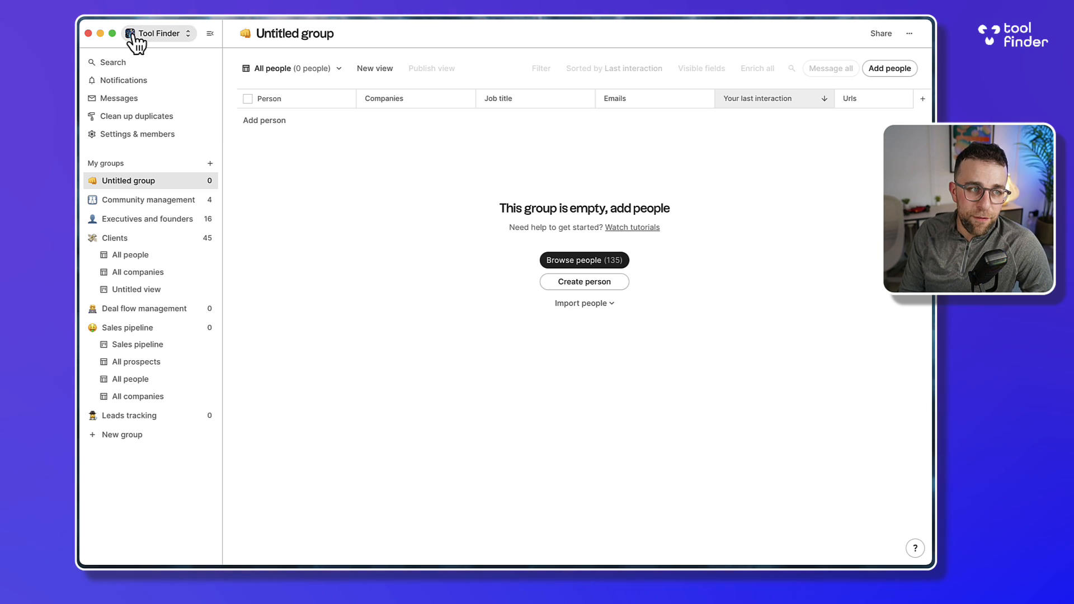
{"action": "mouse_move", "coordinate": [226, 283]}
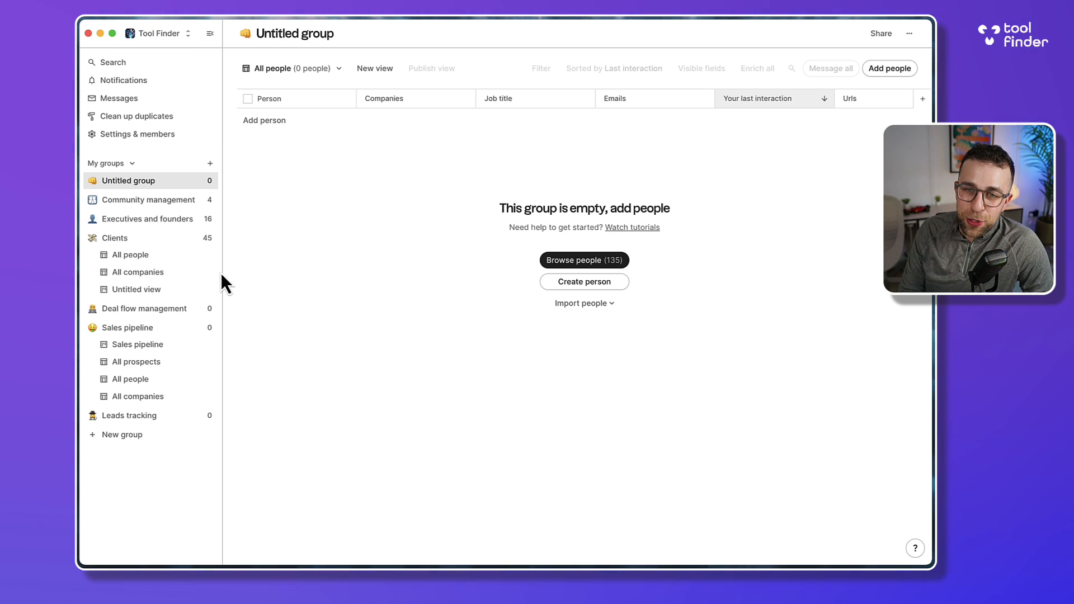